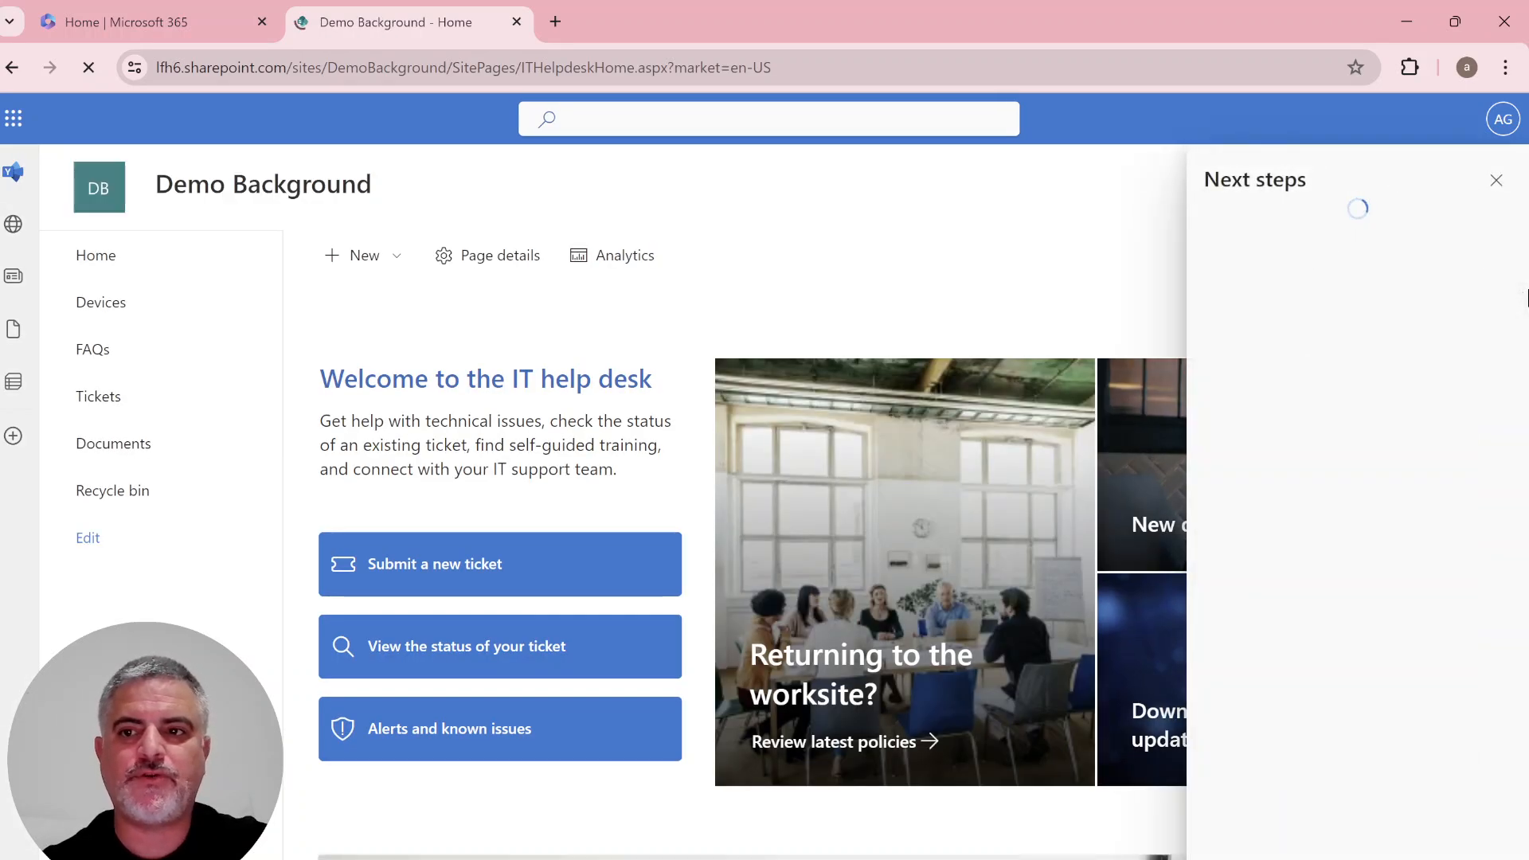
# Dismiss the Next steps panel to reveal the full IT help desk home page.
pyautogui.click(1496, 181)
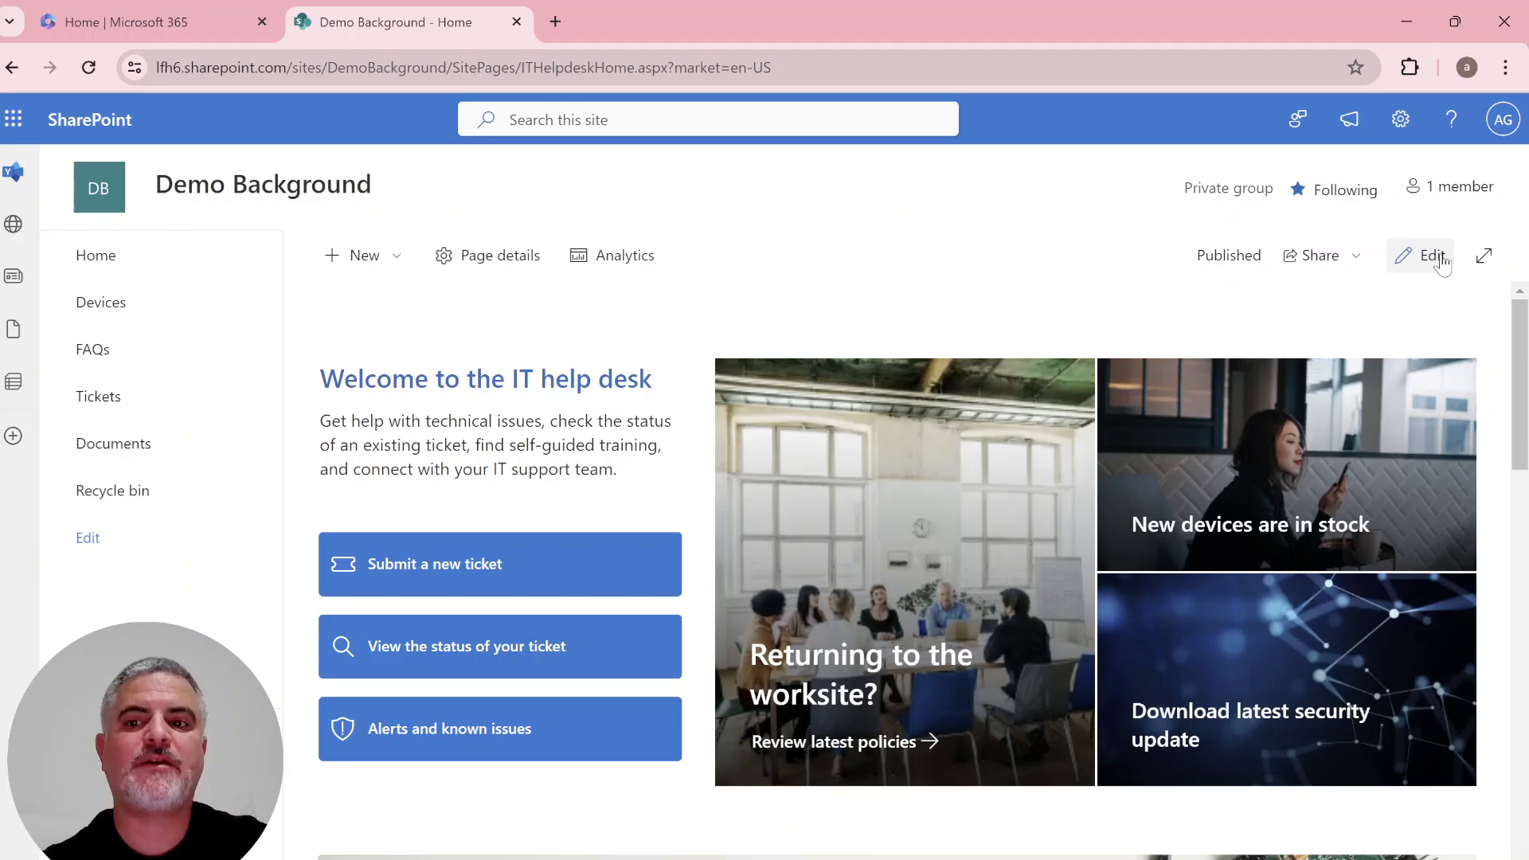
# Put the IT help desk page into edit mode and open the welcome section's settings.
pyautogui.click(1433, 255)
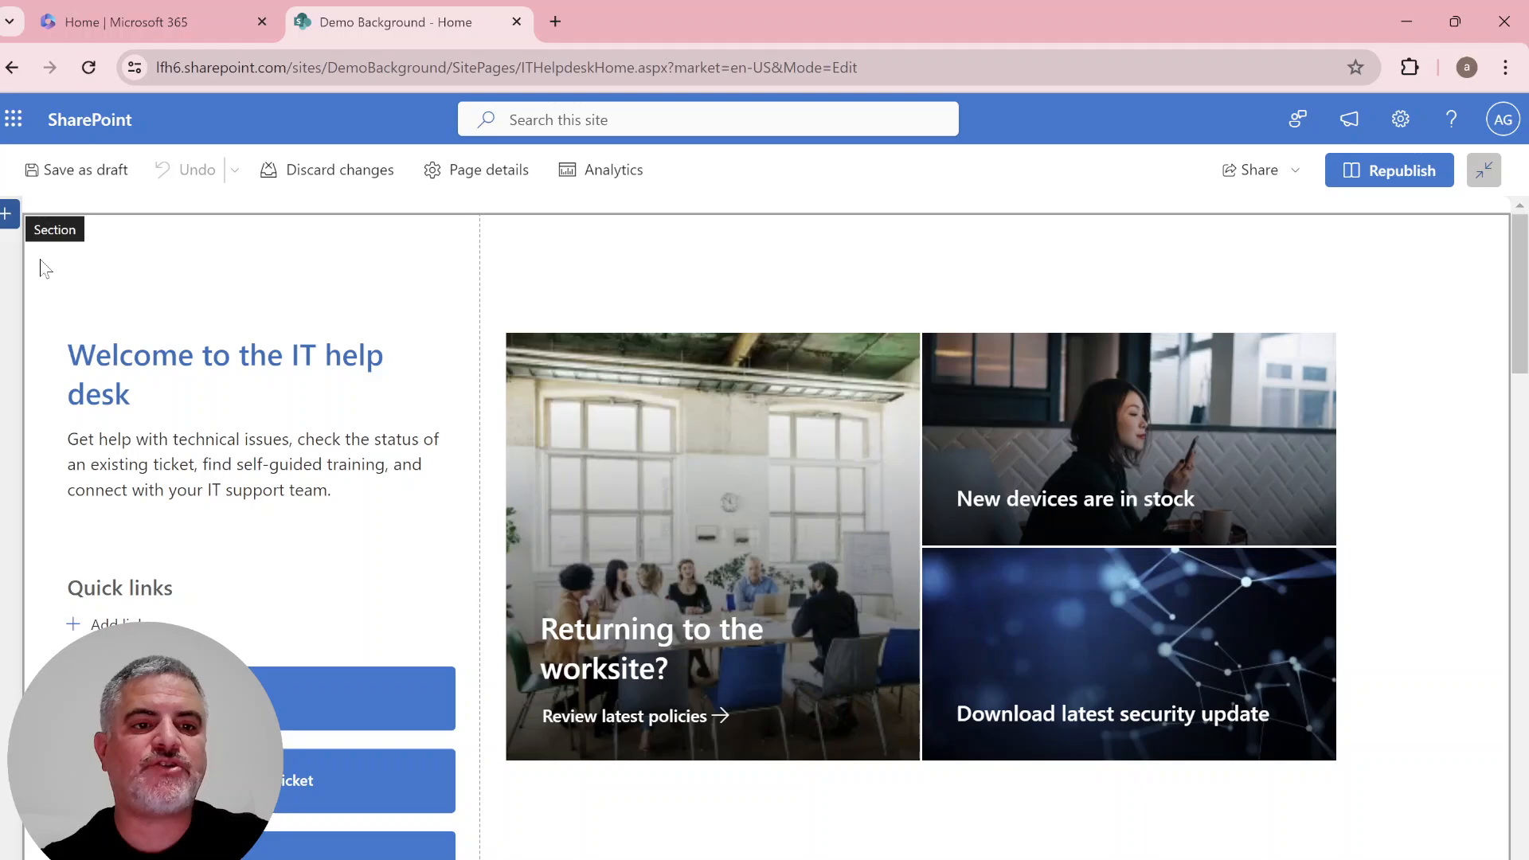
pyautogui.click(8, 248)
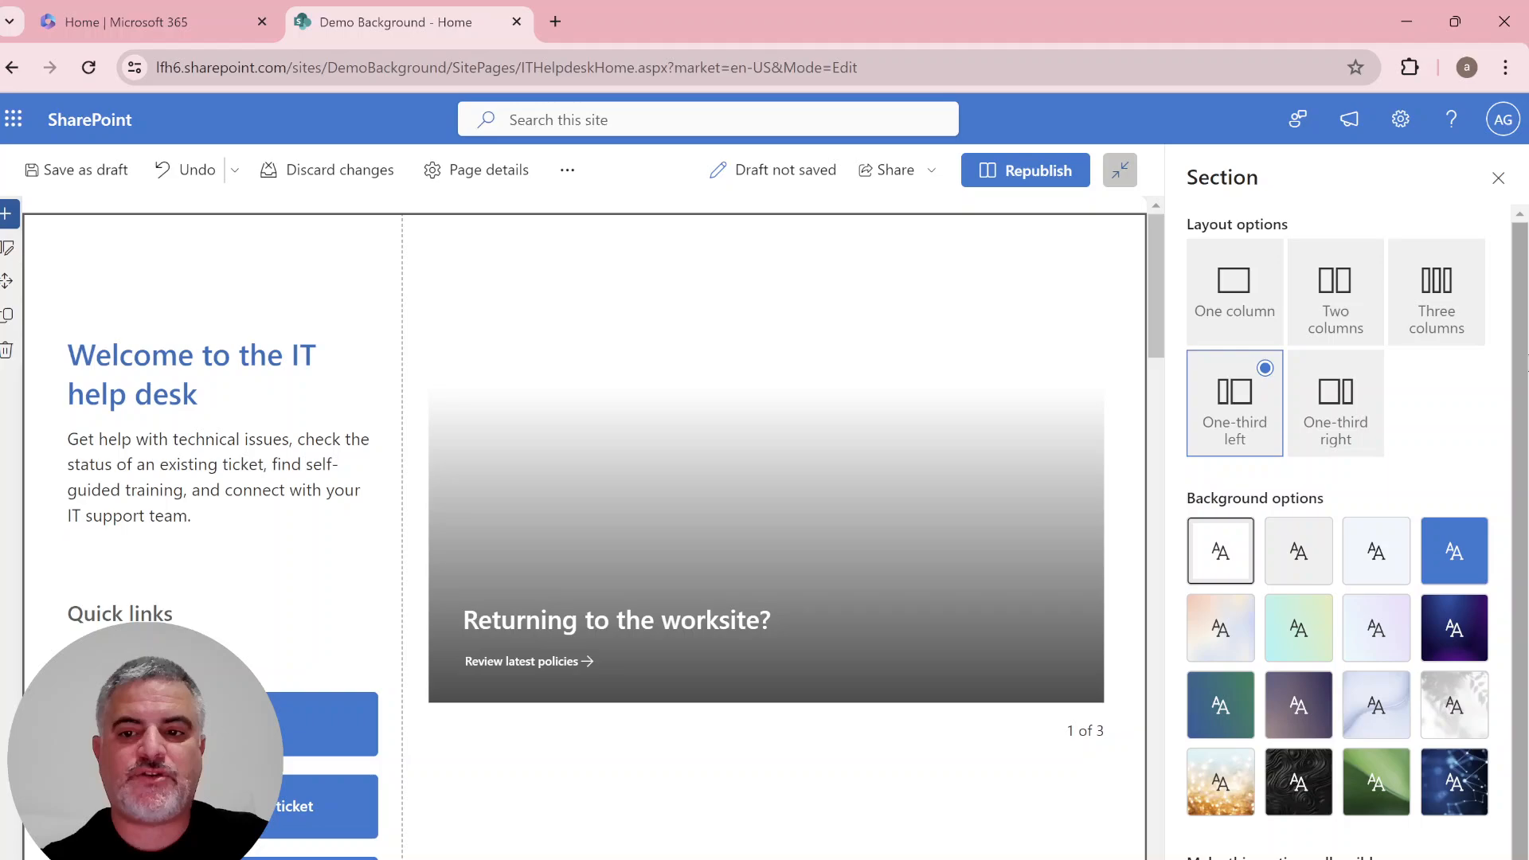
pyautogui.moveTo(1454, 551)
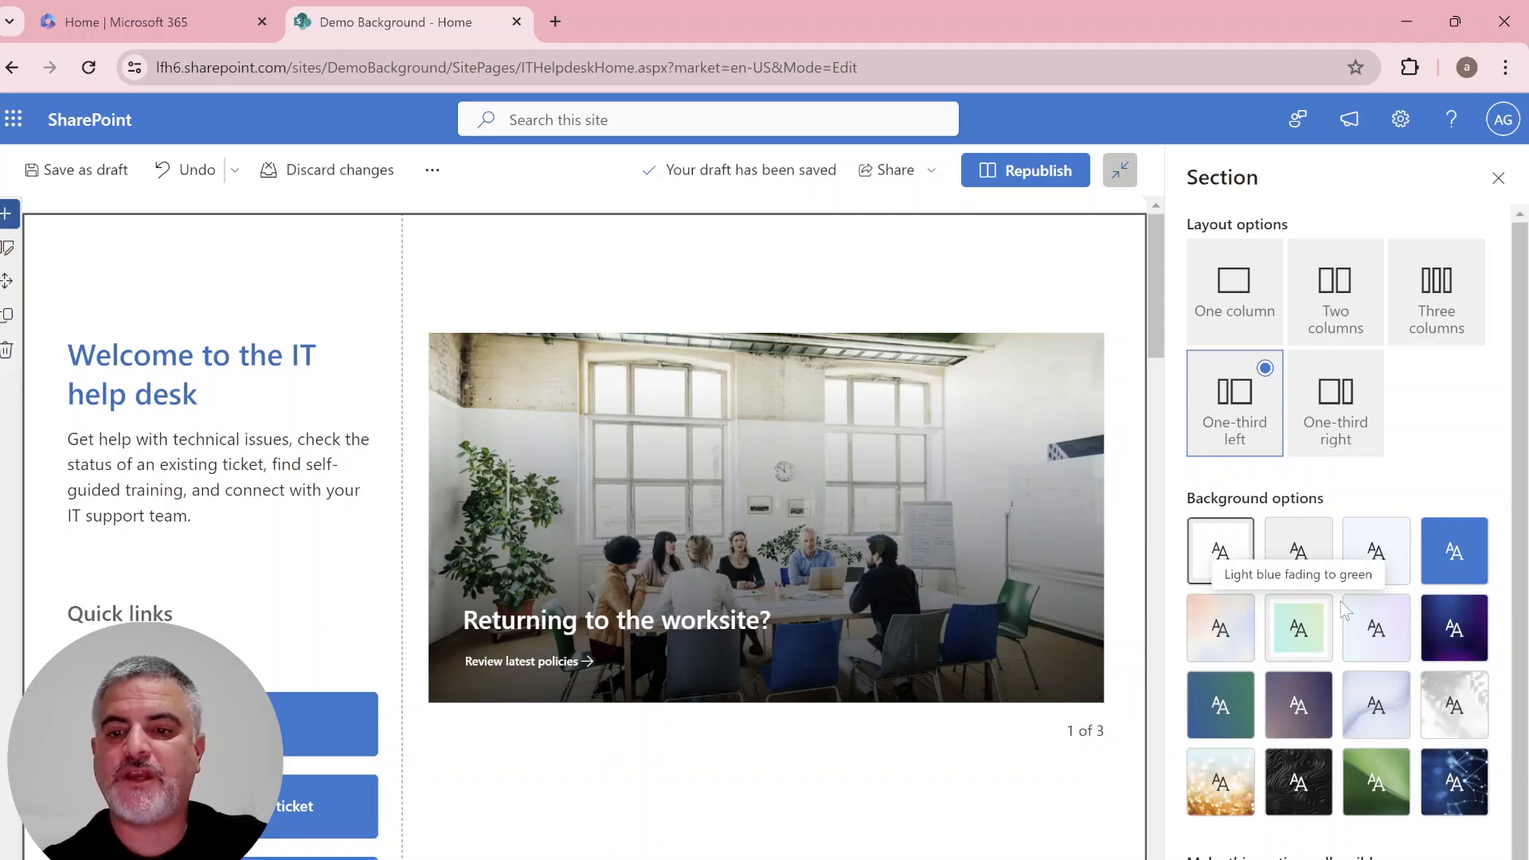
pyautogui.moveTo(1220, 628)
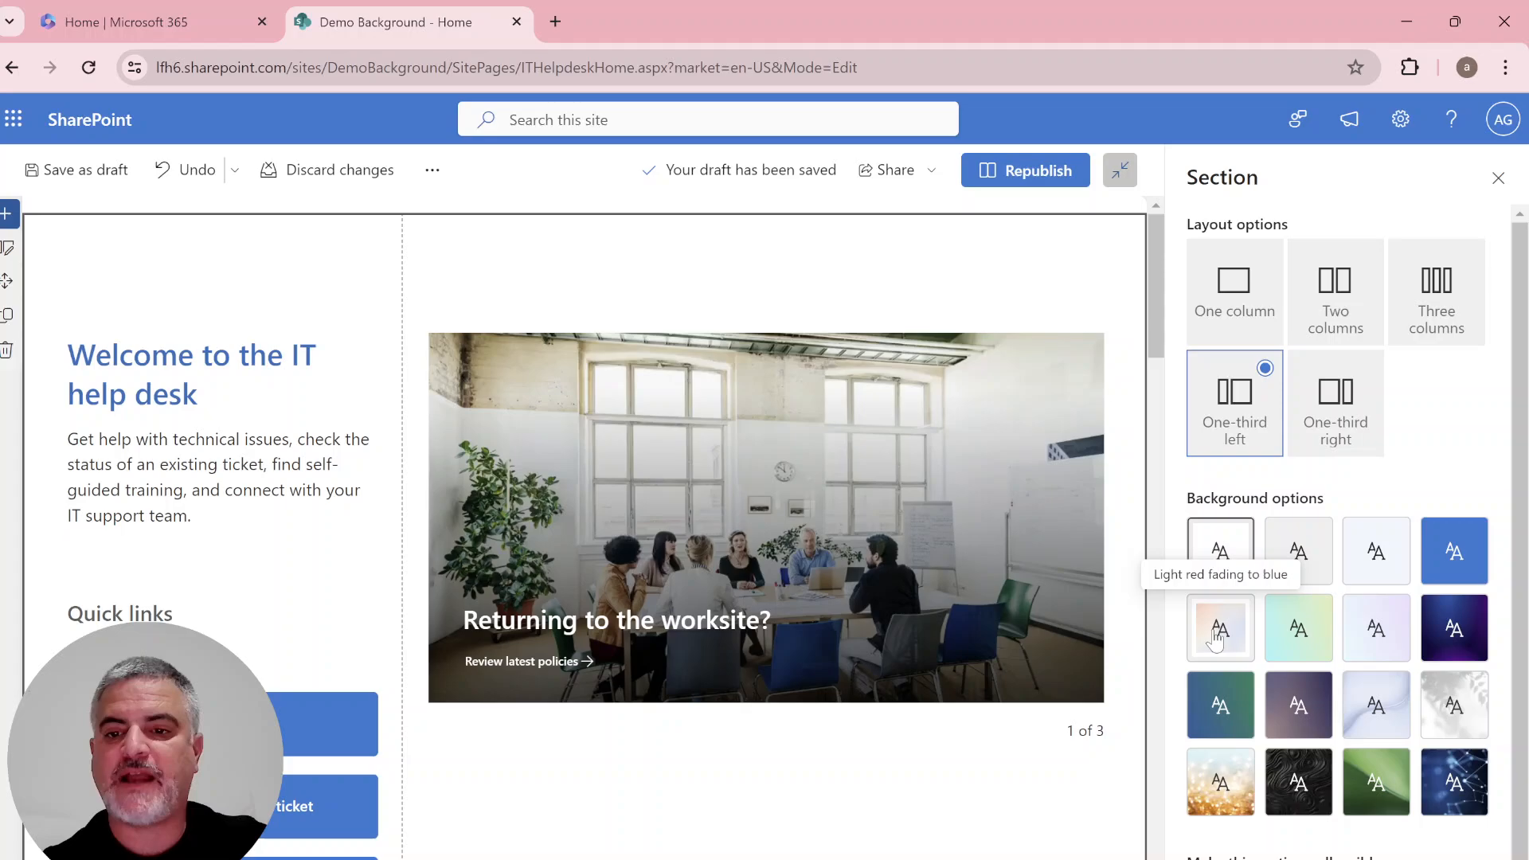
pyautogui.moveTo(1298, 628)
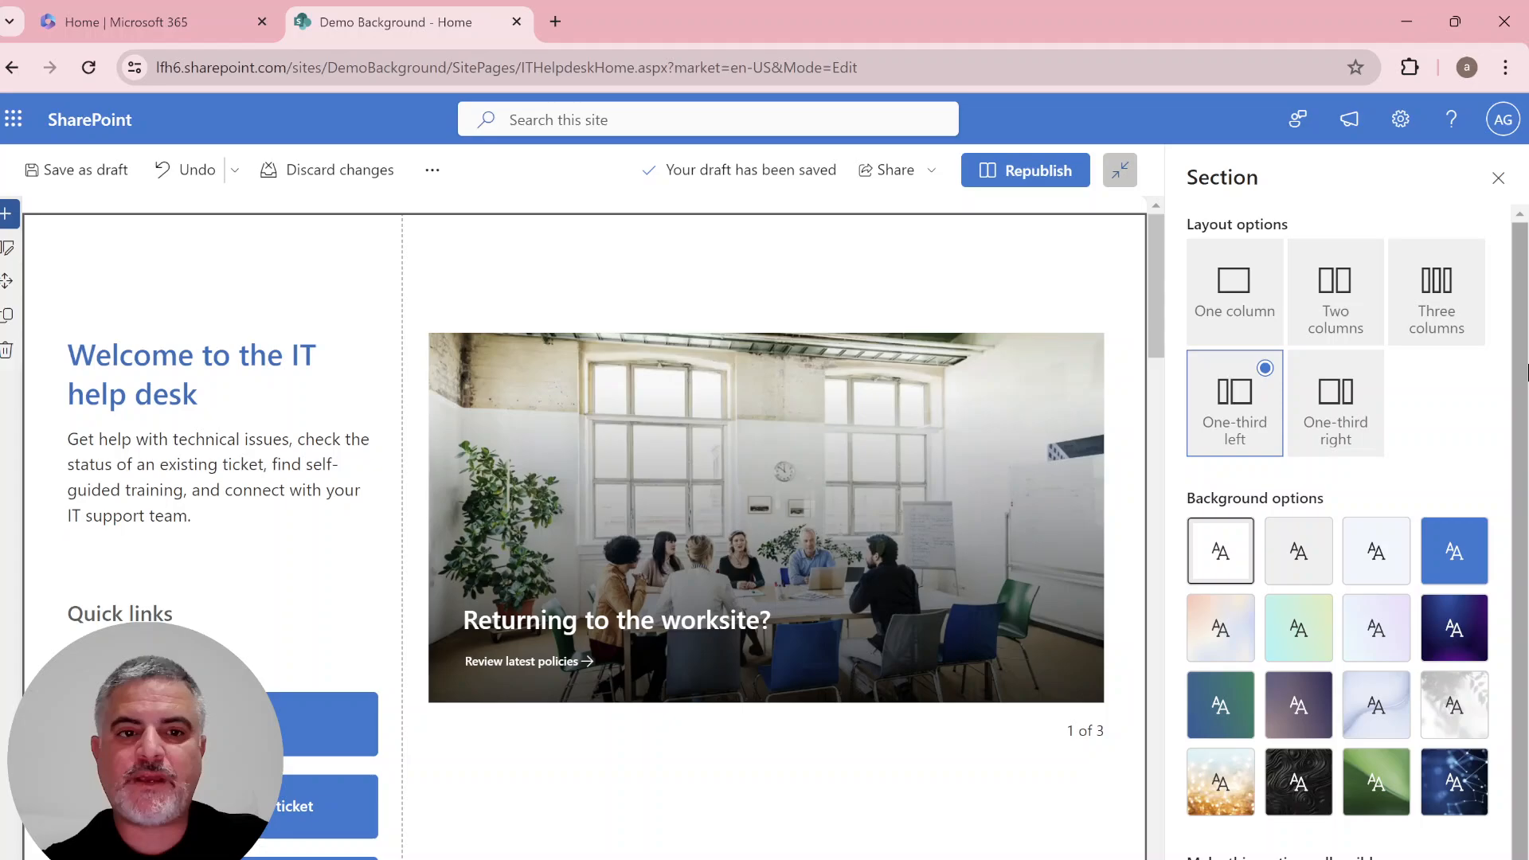
pyautogui.moveTo(768, 364)
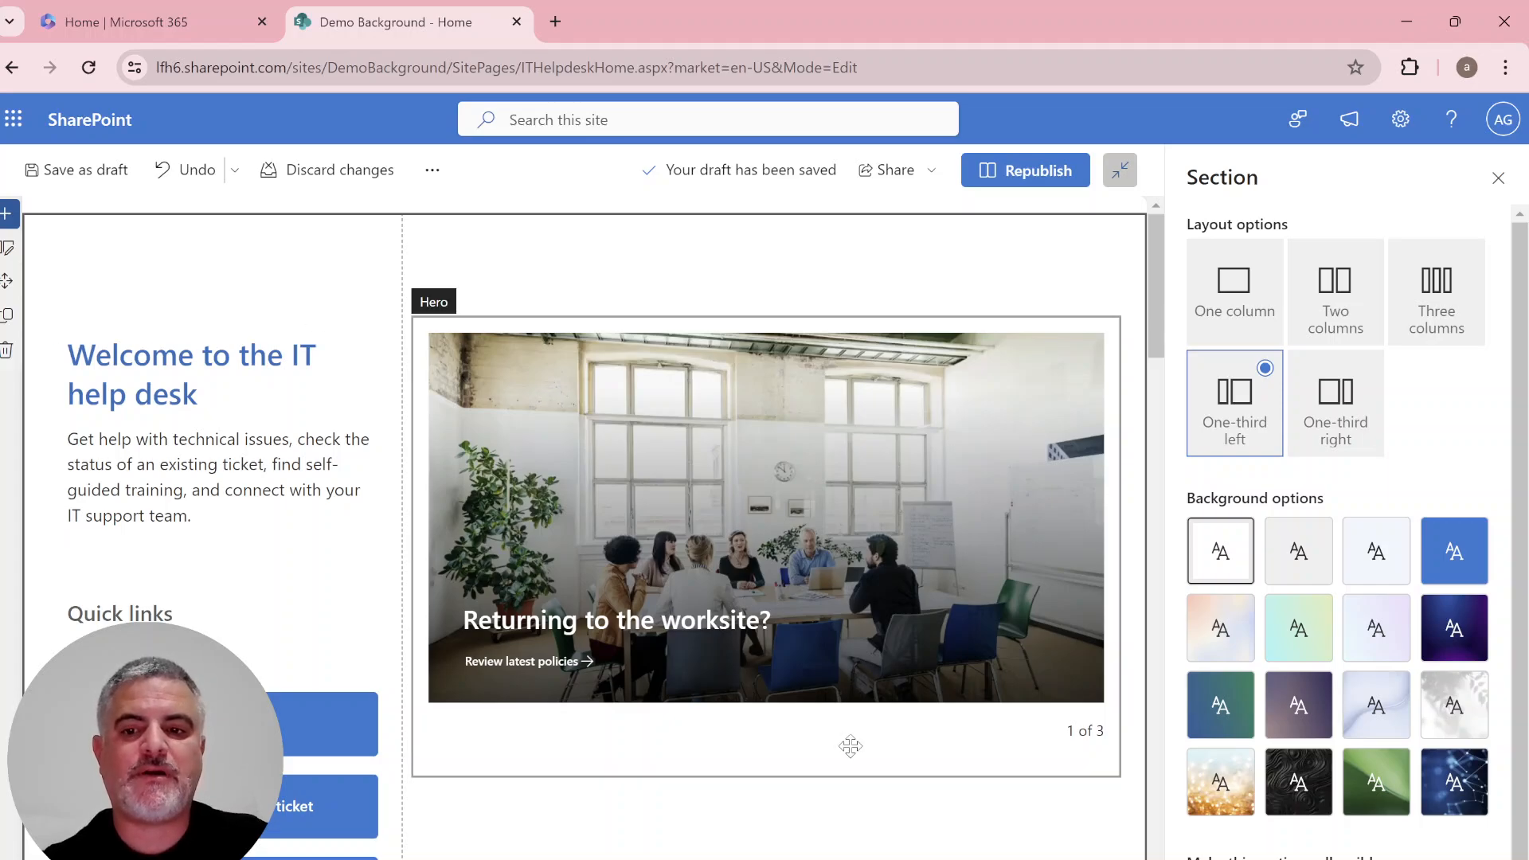
# Apply 'Light red fading to blue' to the welcome section and try black and white overlays.
pyautogui.click(1220, 626)
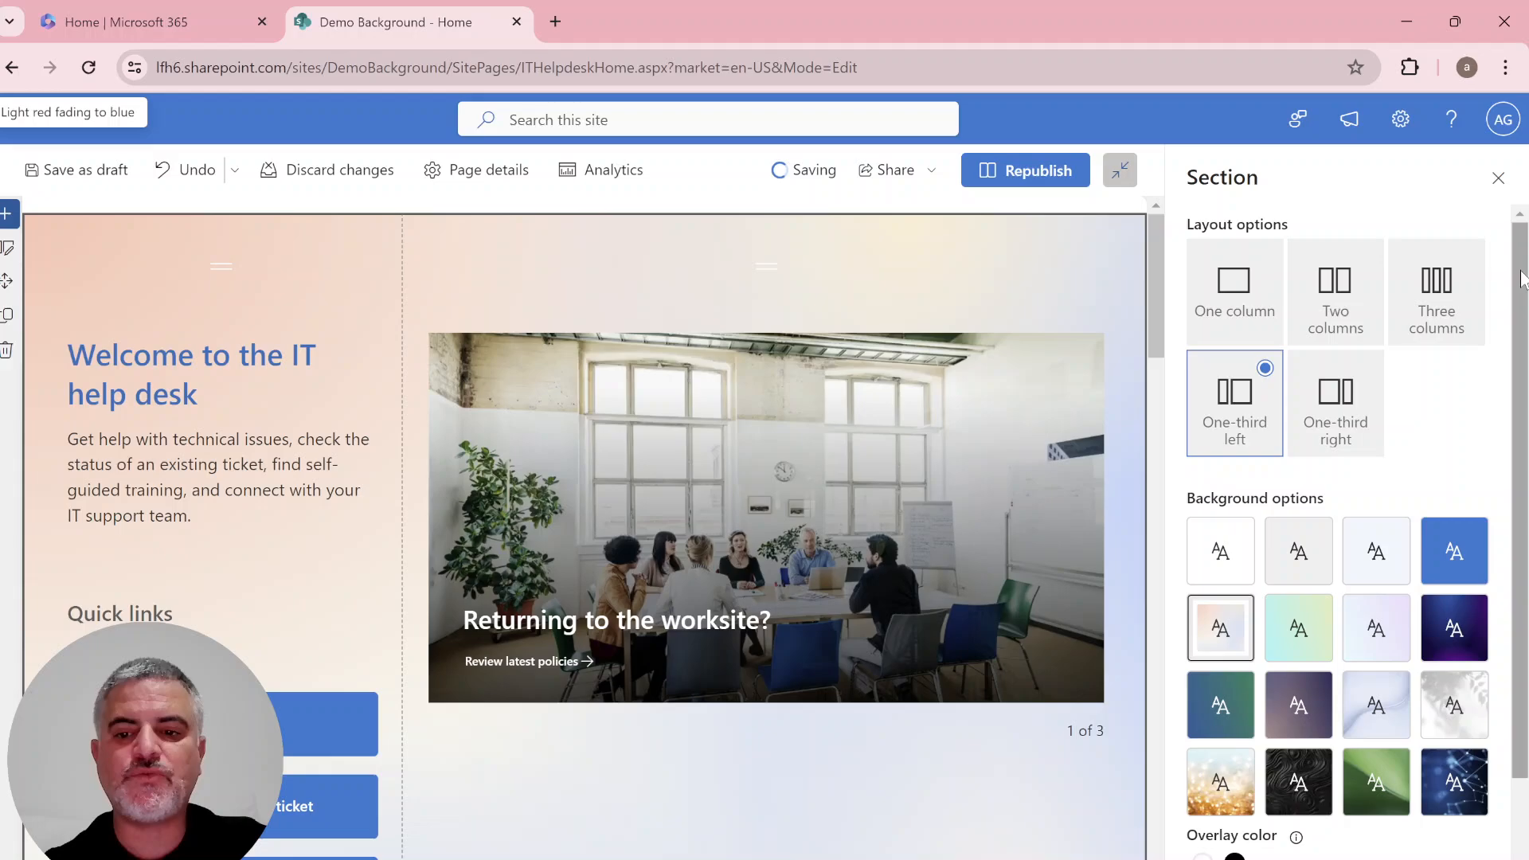
pyautogui.scroll(-3)
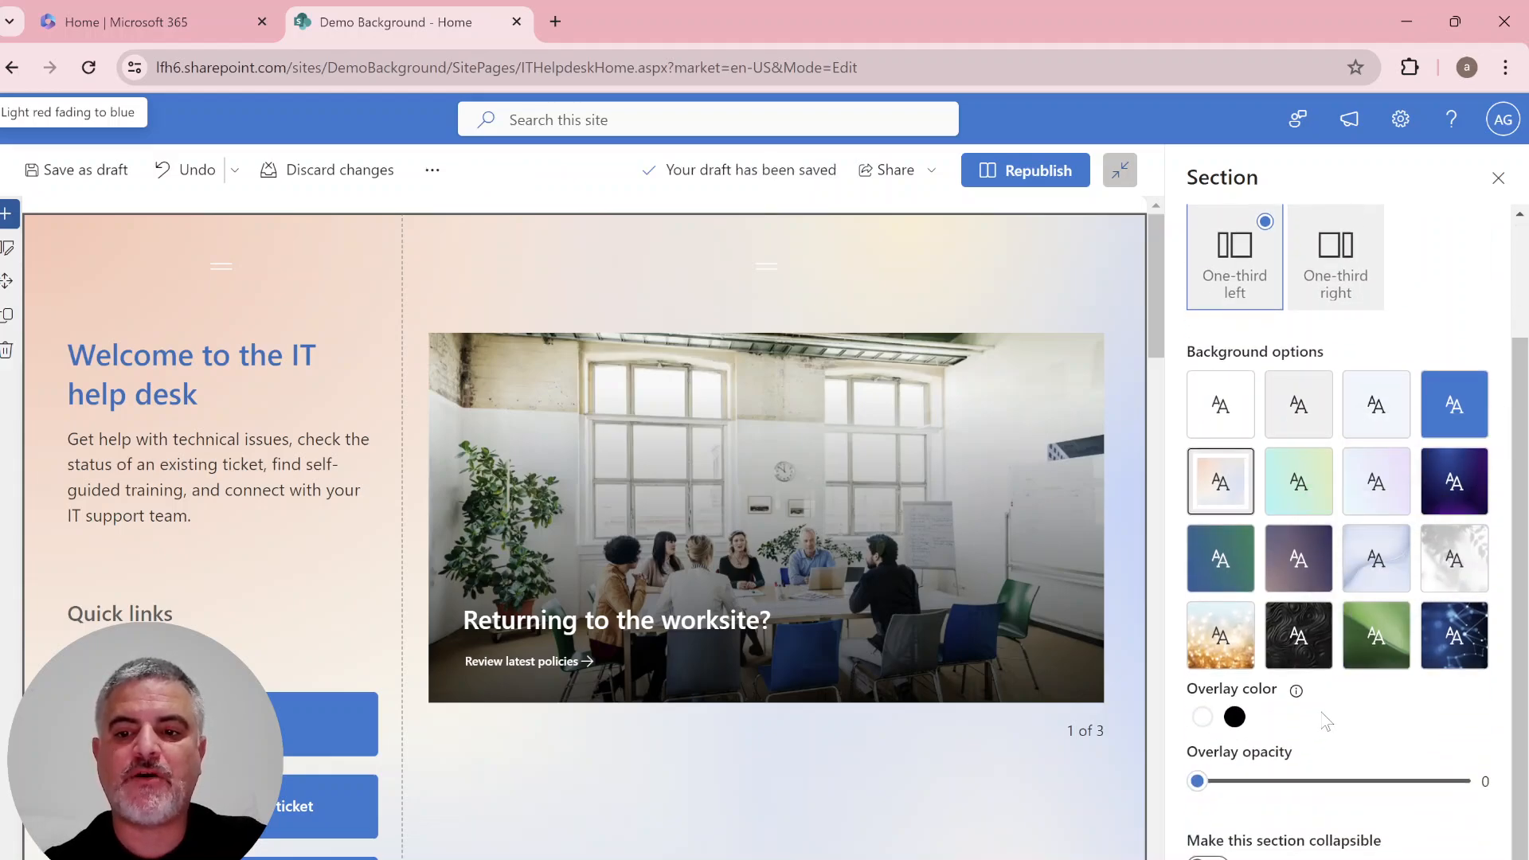
pyautogui.moveTo(831, 639)
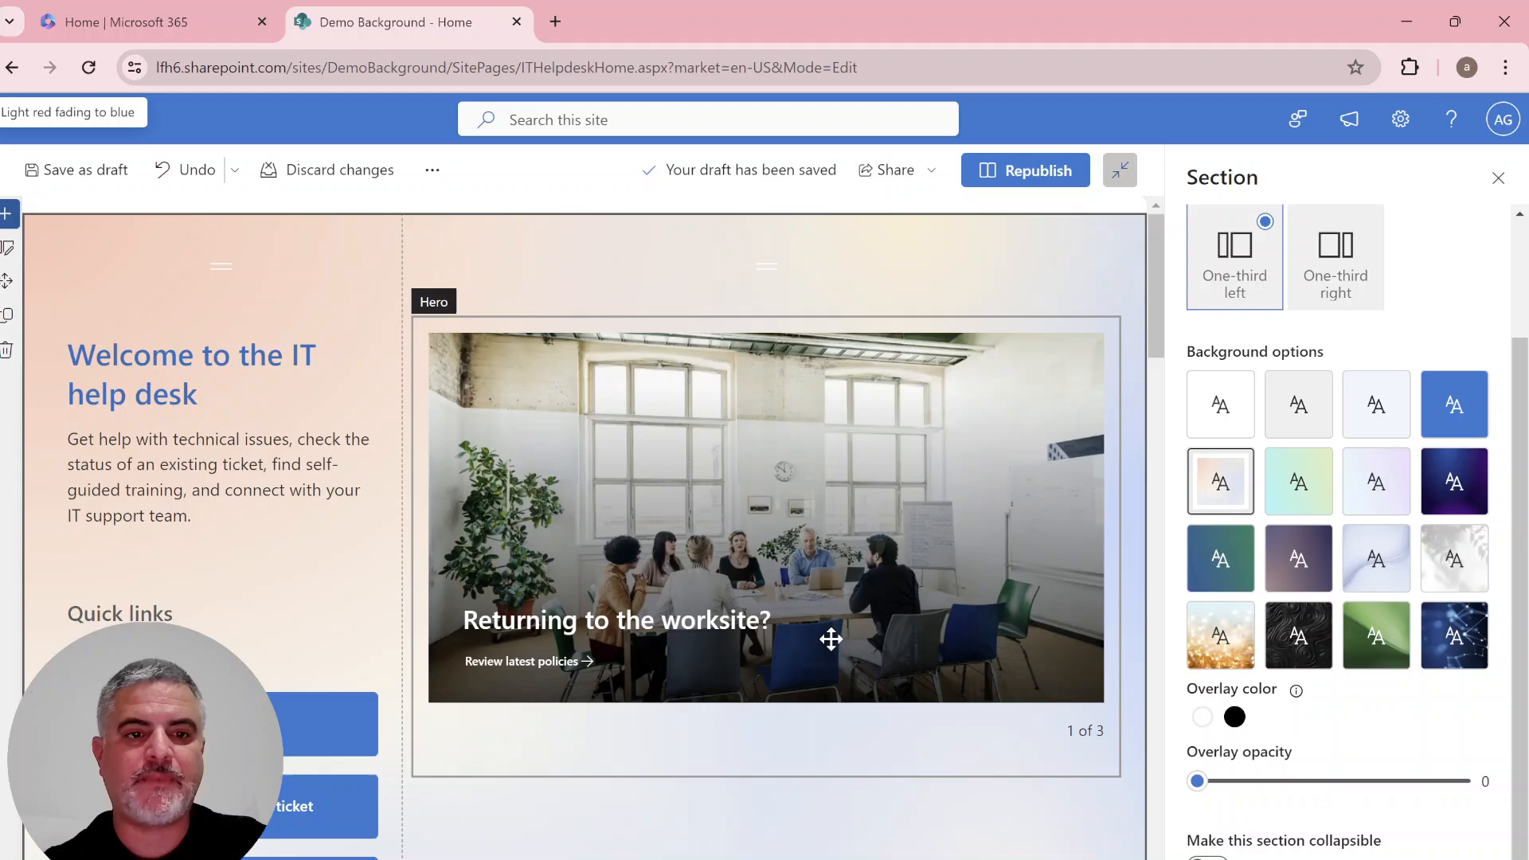
pyautogui.moveTo(1168, 678)
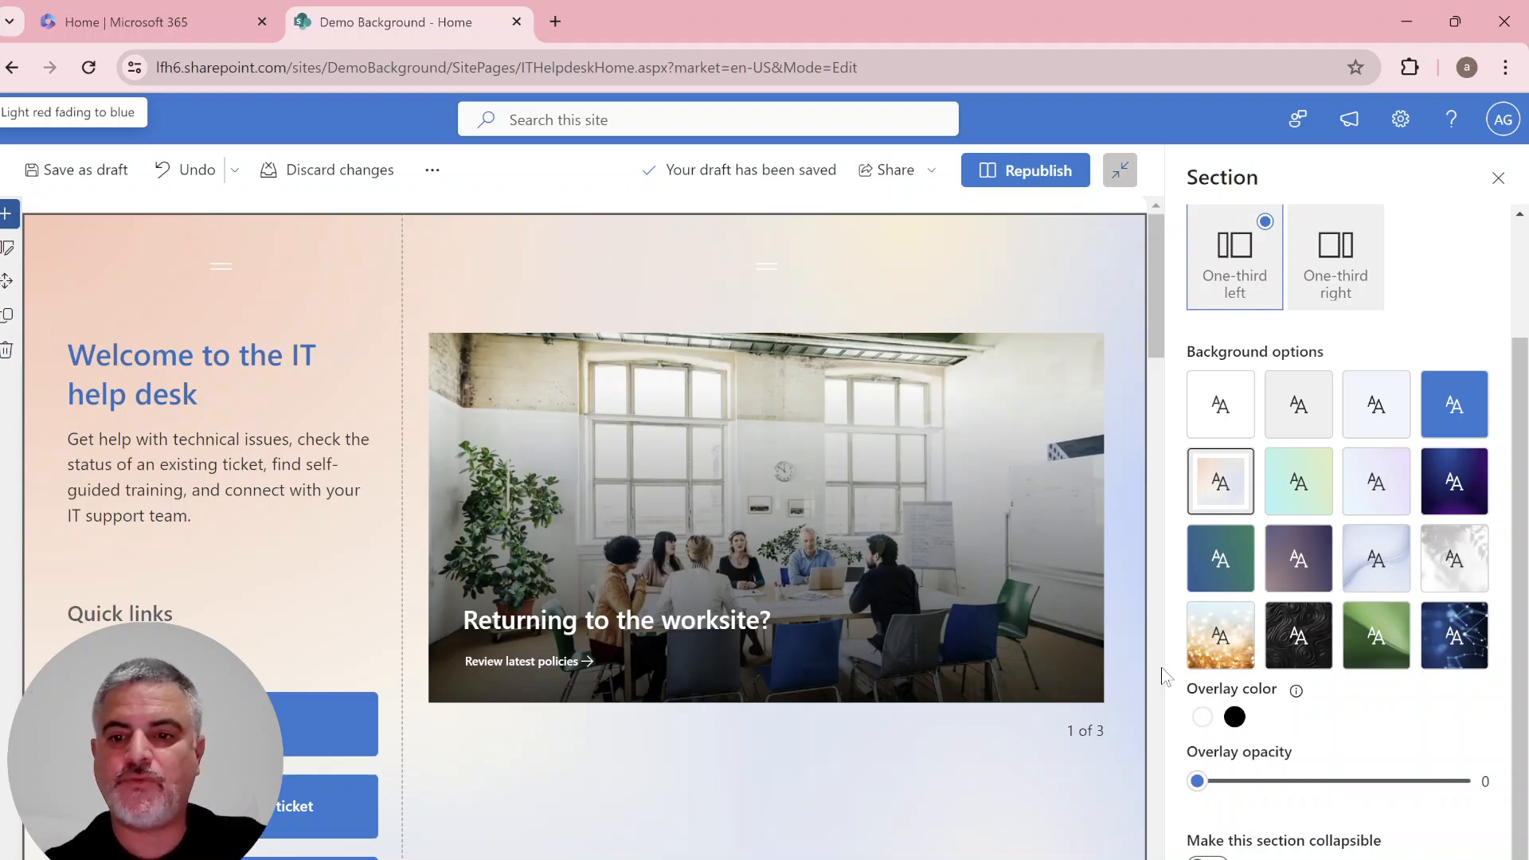
pyautogui.click(1235, 717)
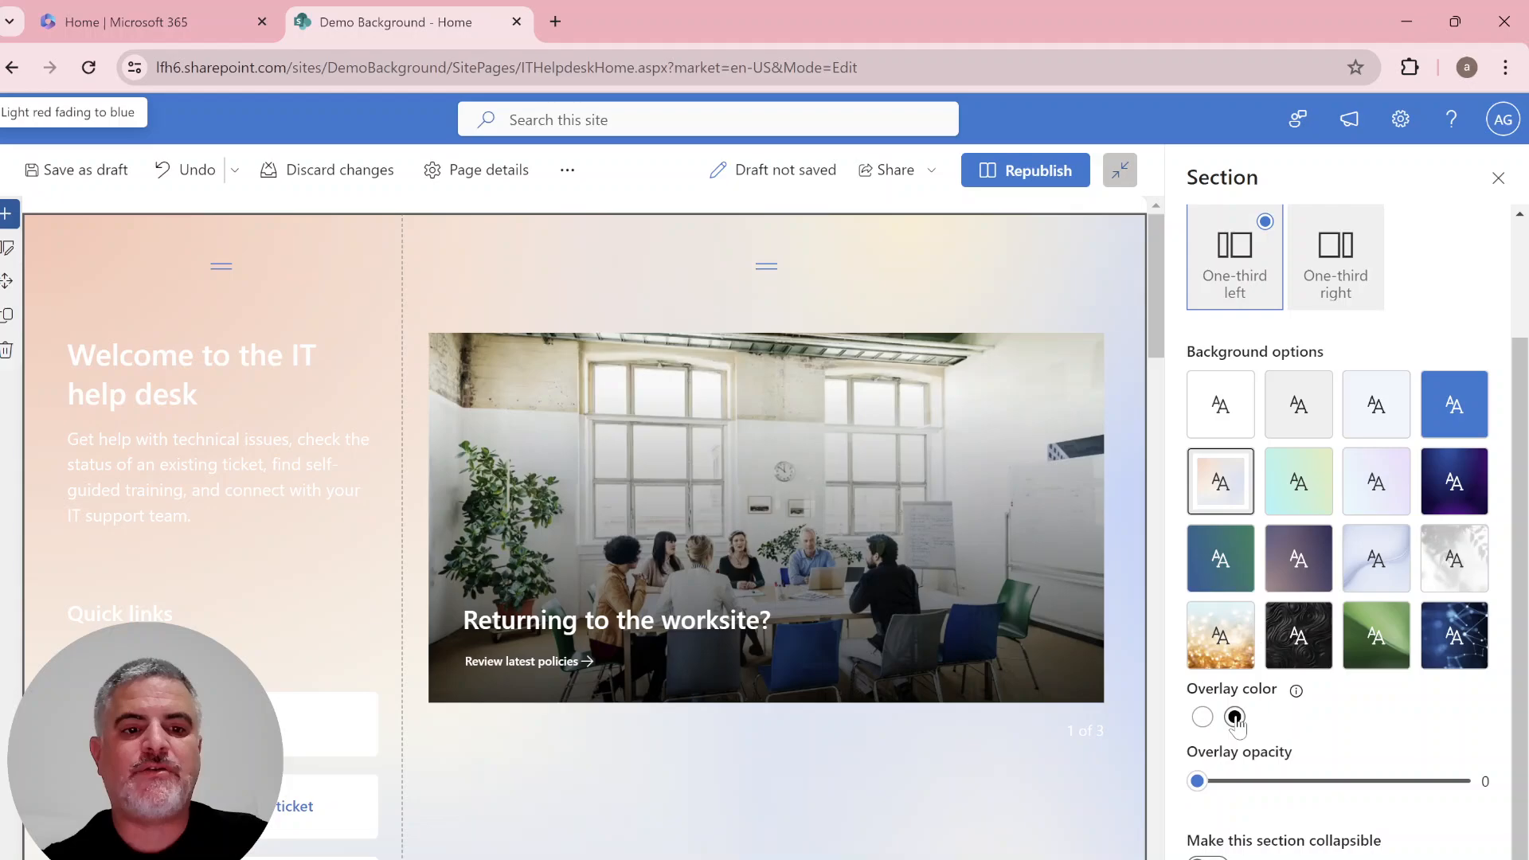
pyautogui.click(1234, 717)
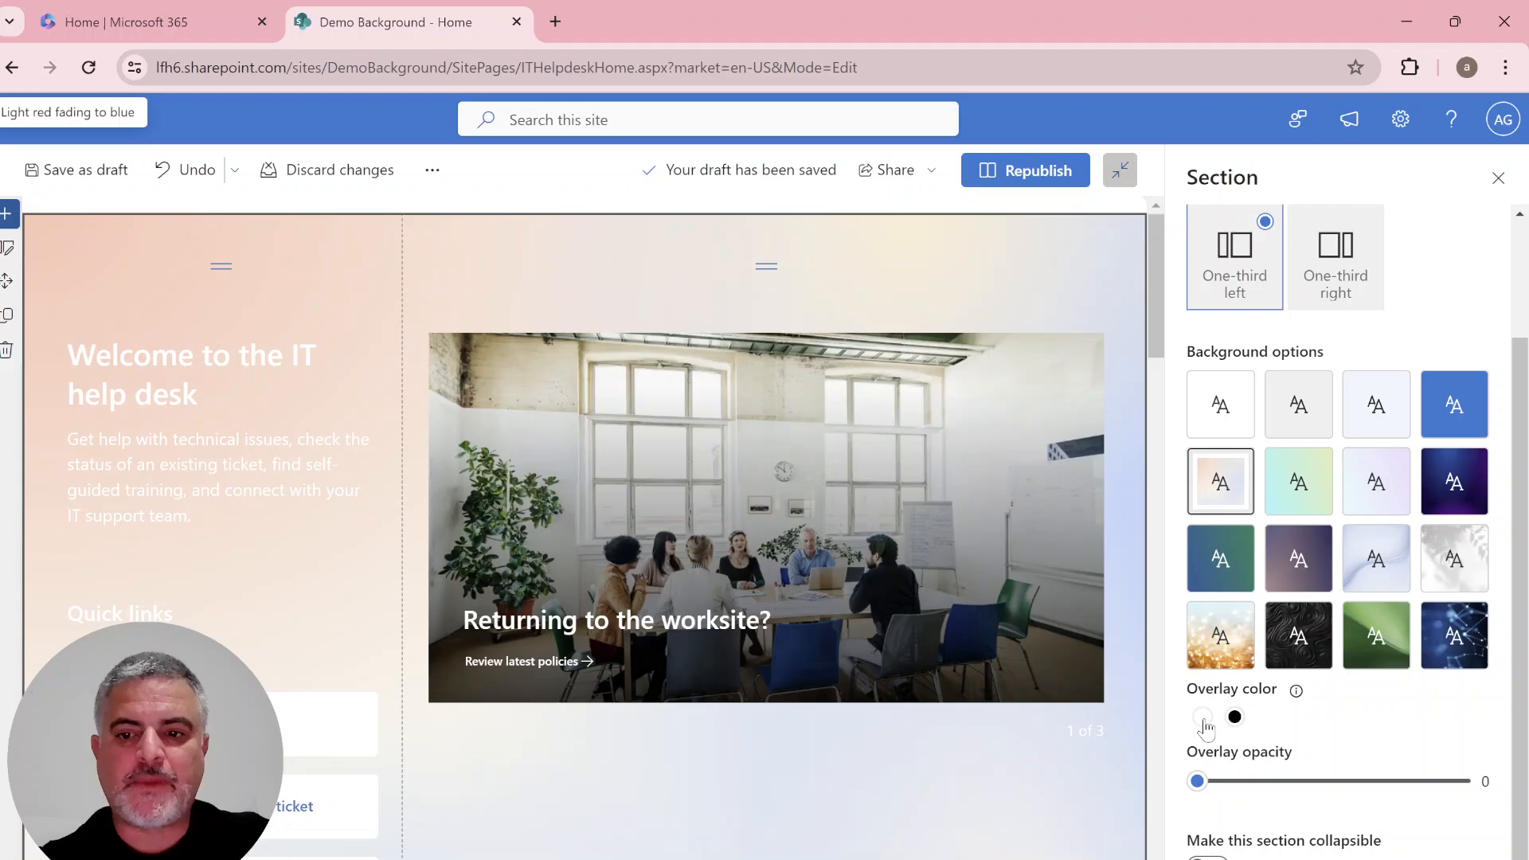
pyautogui.click(1203, 717)
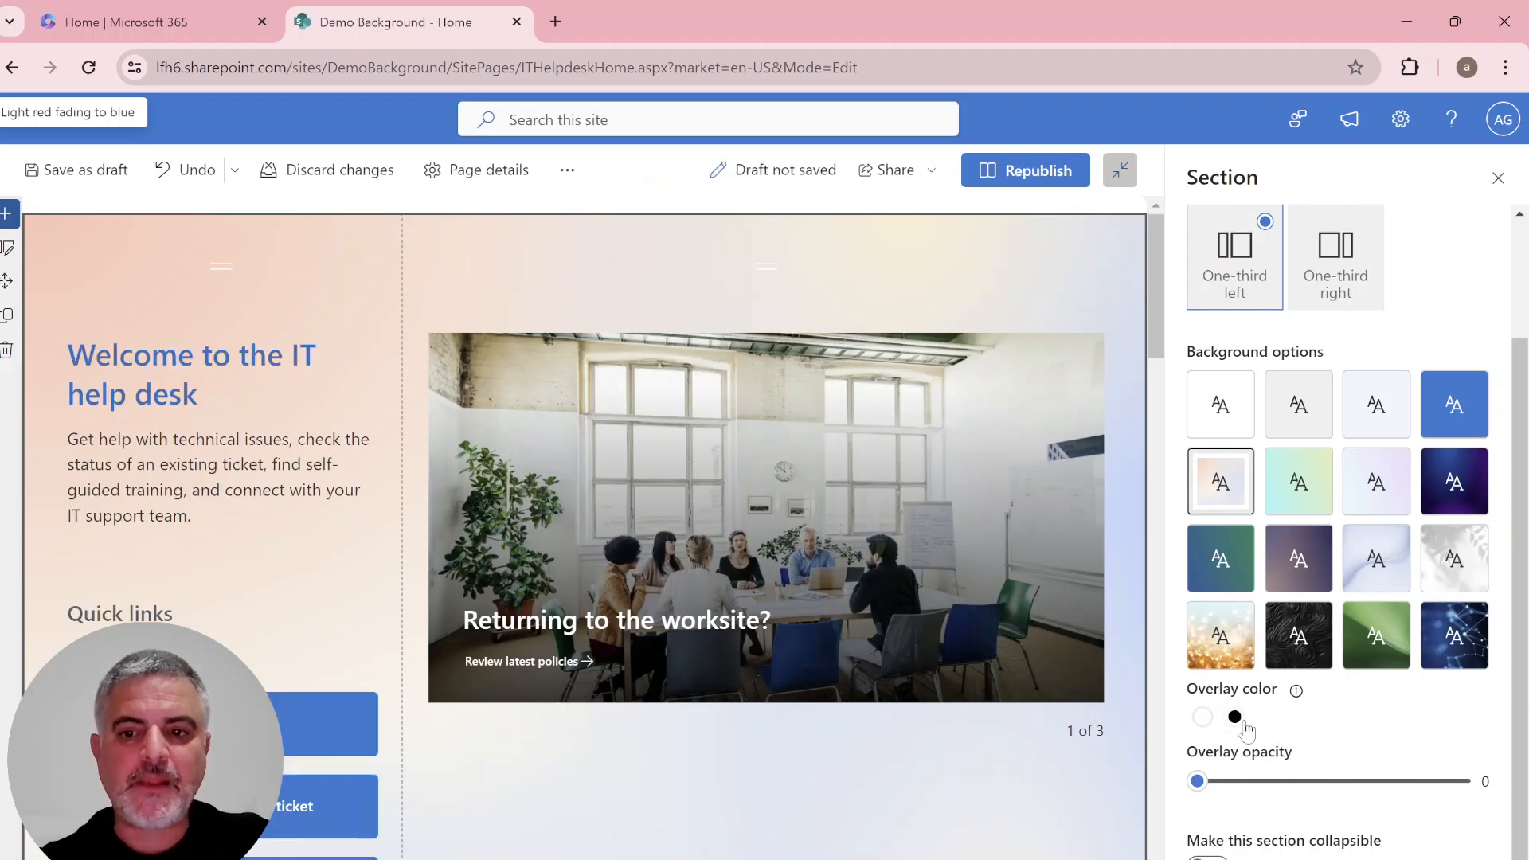
pyautogui.click(1234, 717)
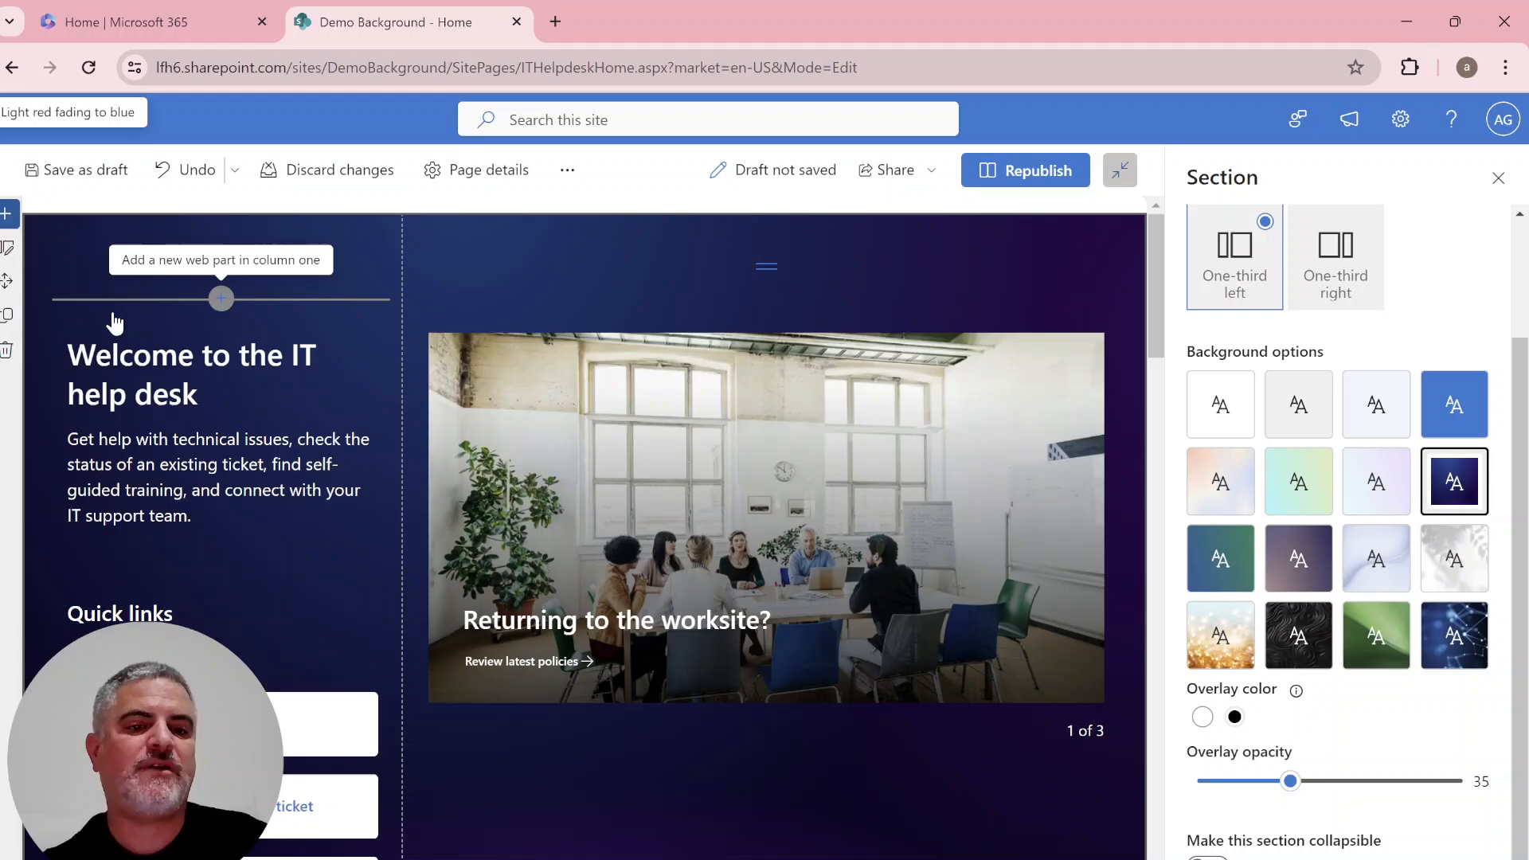
# Switch the welcome section's overlay from black to white, aiming for 66 opacity.
pyautogui.click(1234, 717)
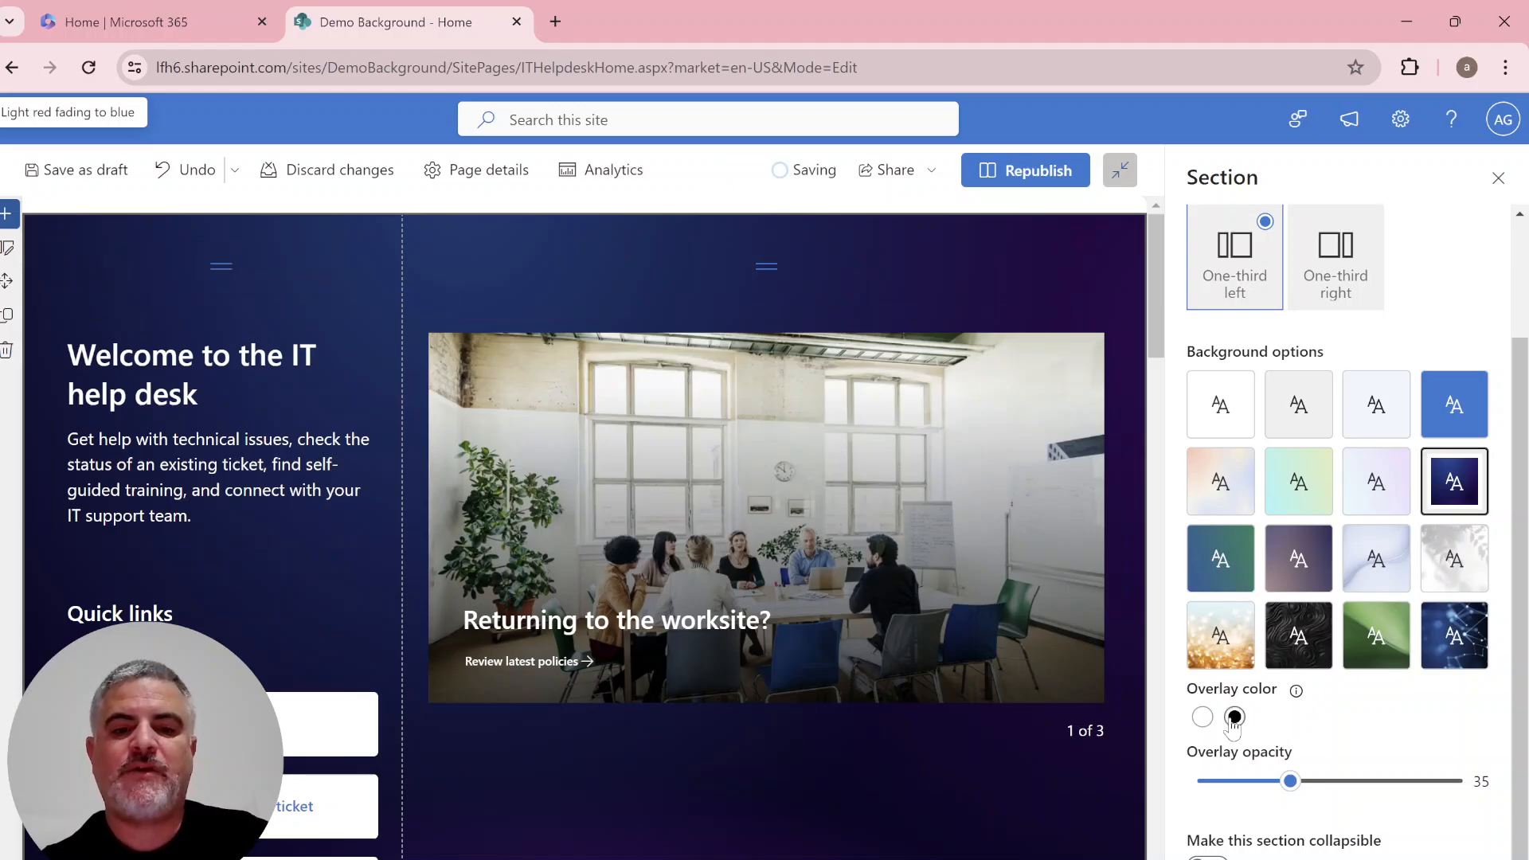
pyautogui.click(1201, 717)
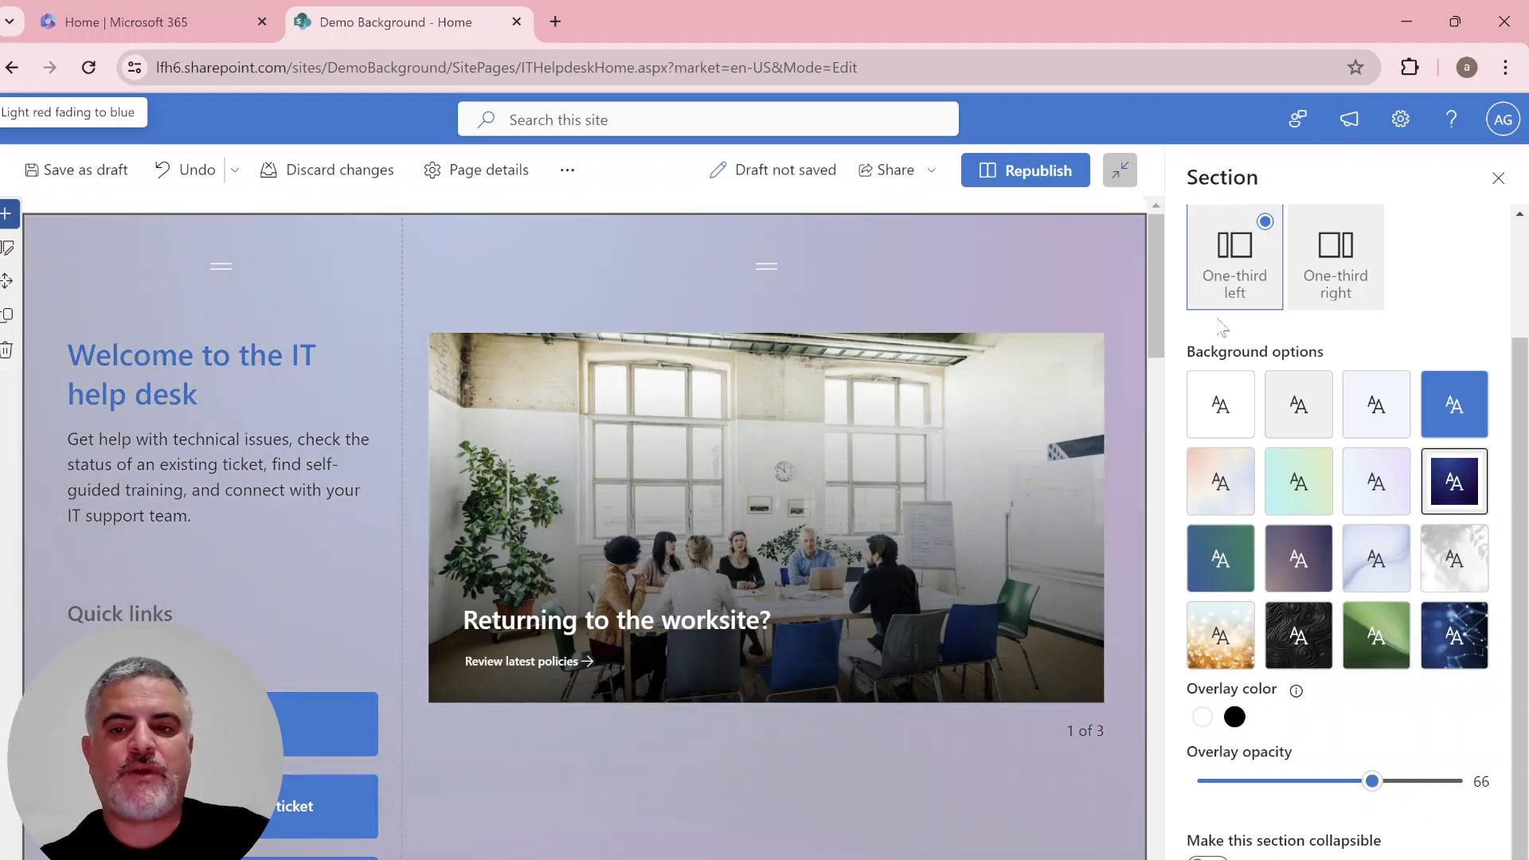
# Select the self-help and FAQ section, apply constellation lines on dark blue, and set a black overlay.
pyautogui.scroll(-3)
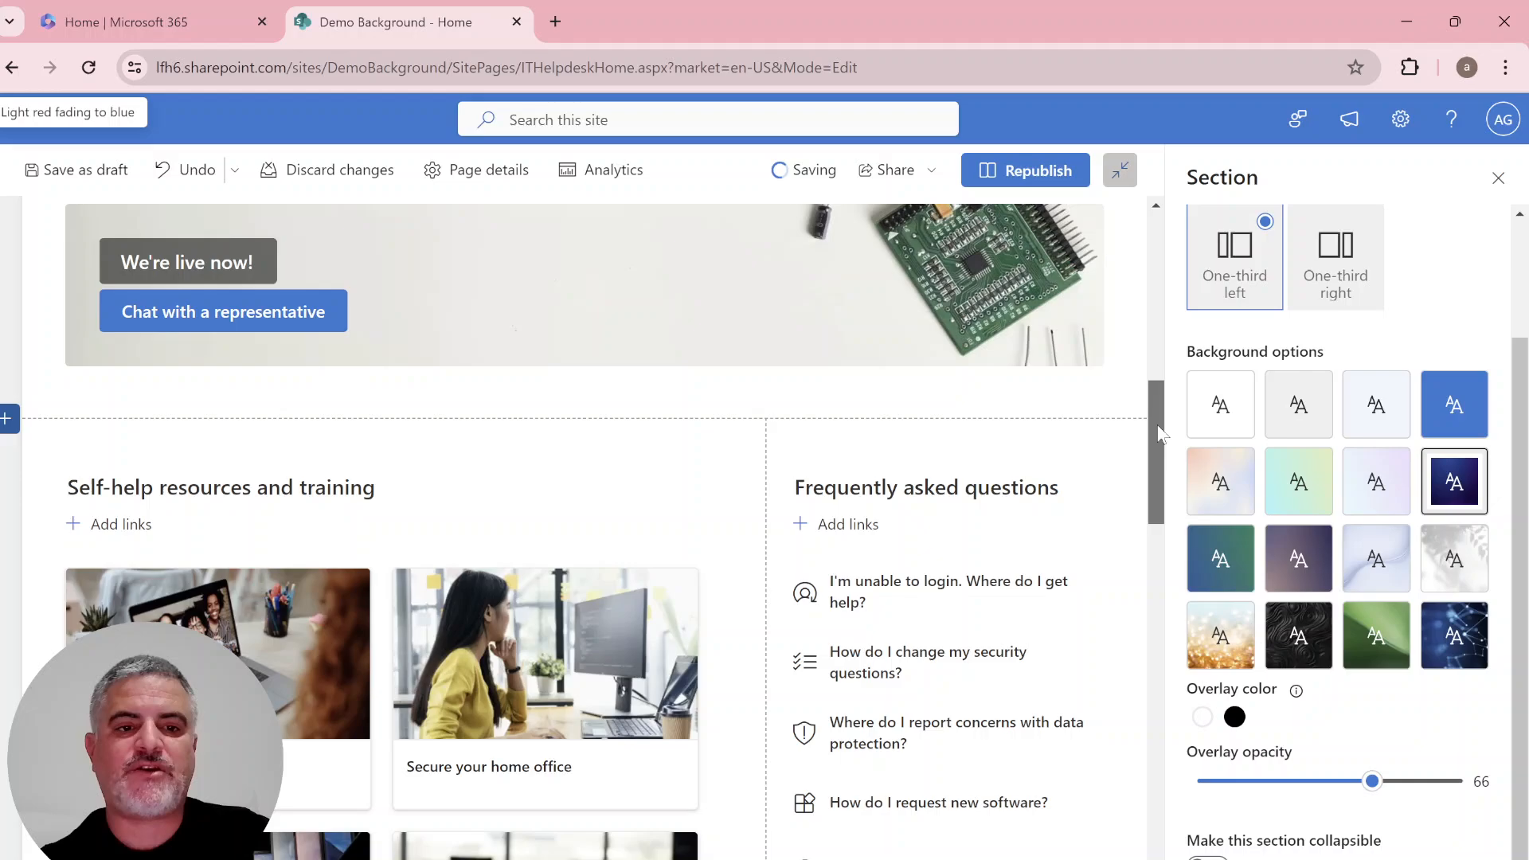
pyautogui.scroll(3)
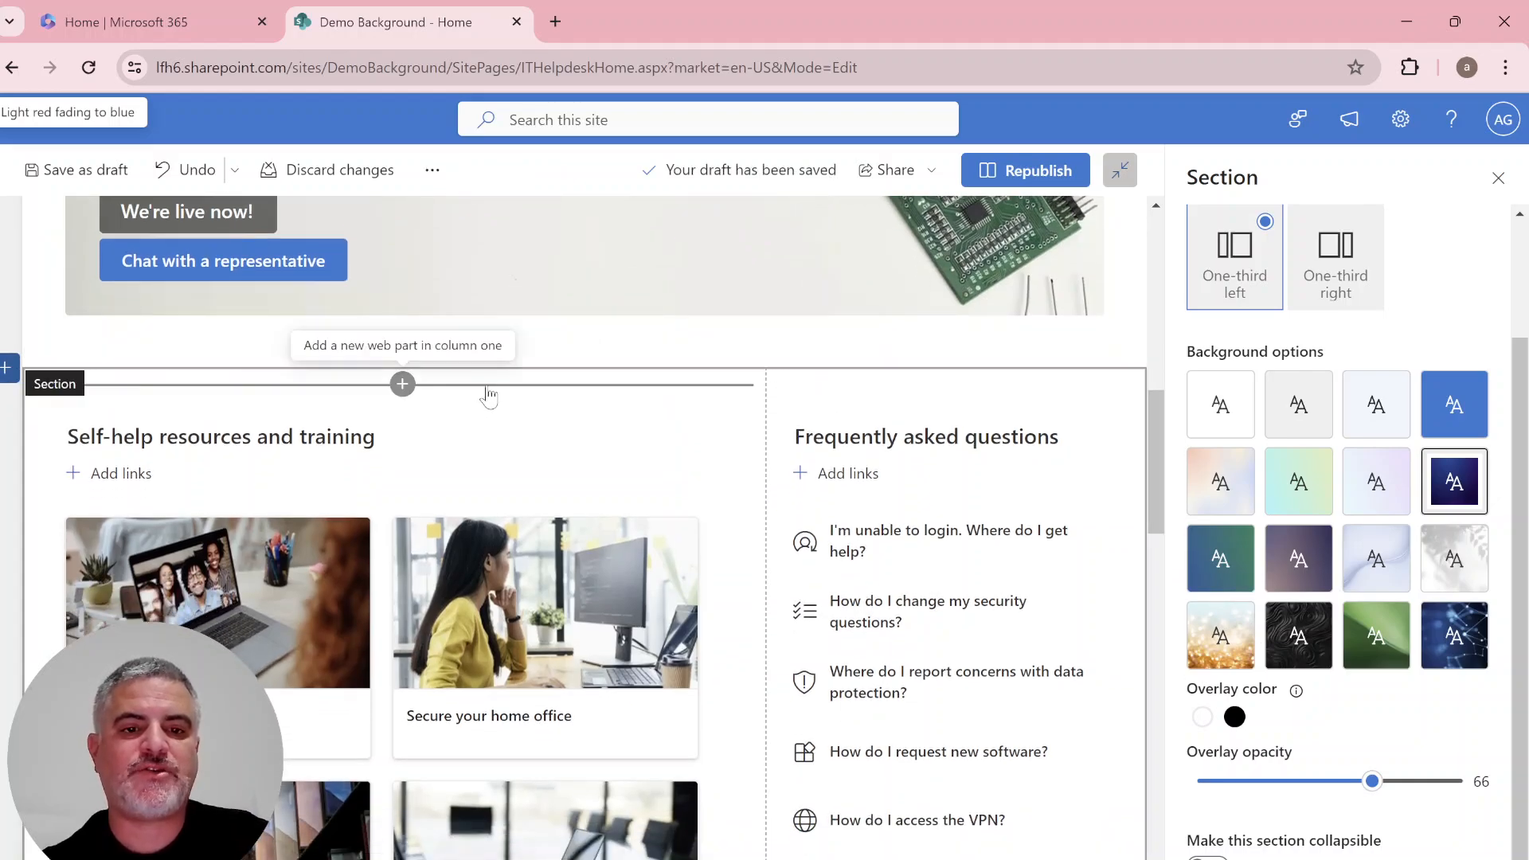
pyautogui.click(402, 384)
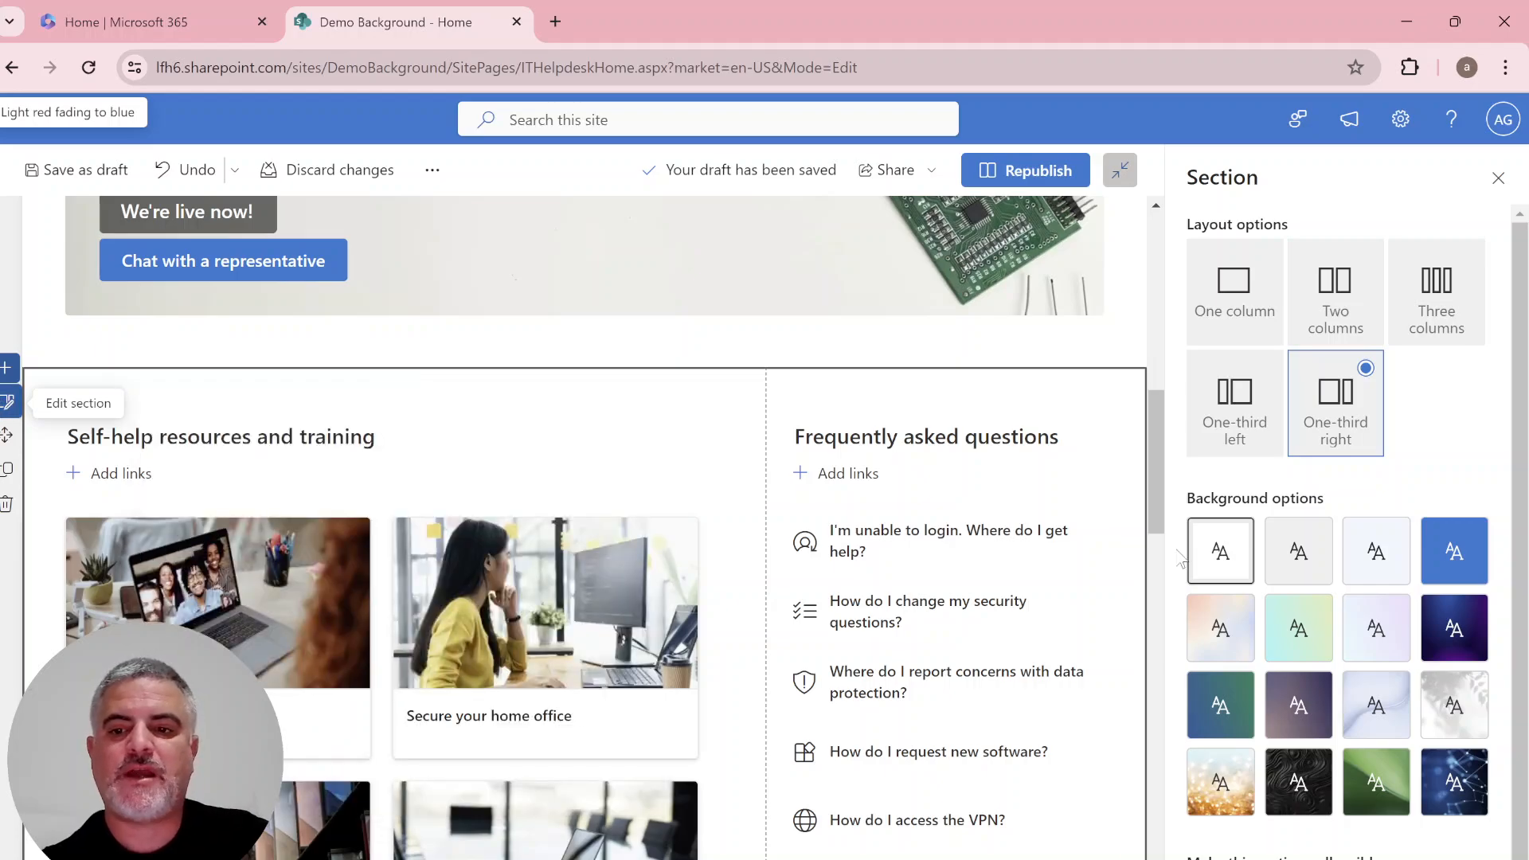
pyautogui.click(1455, 783)
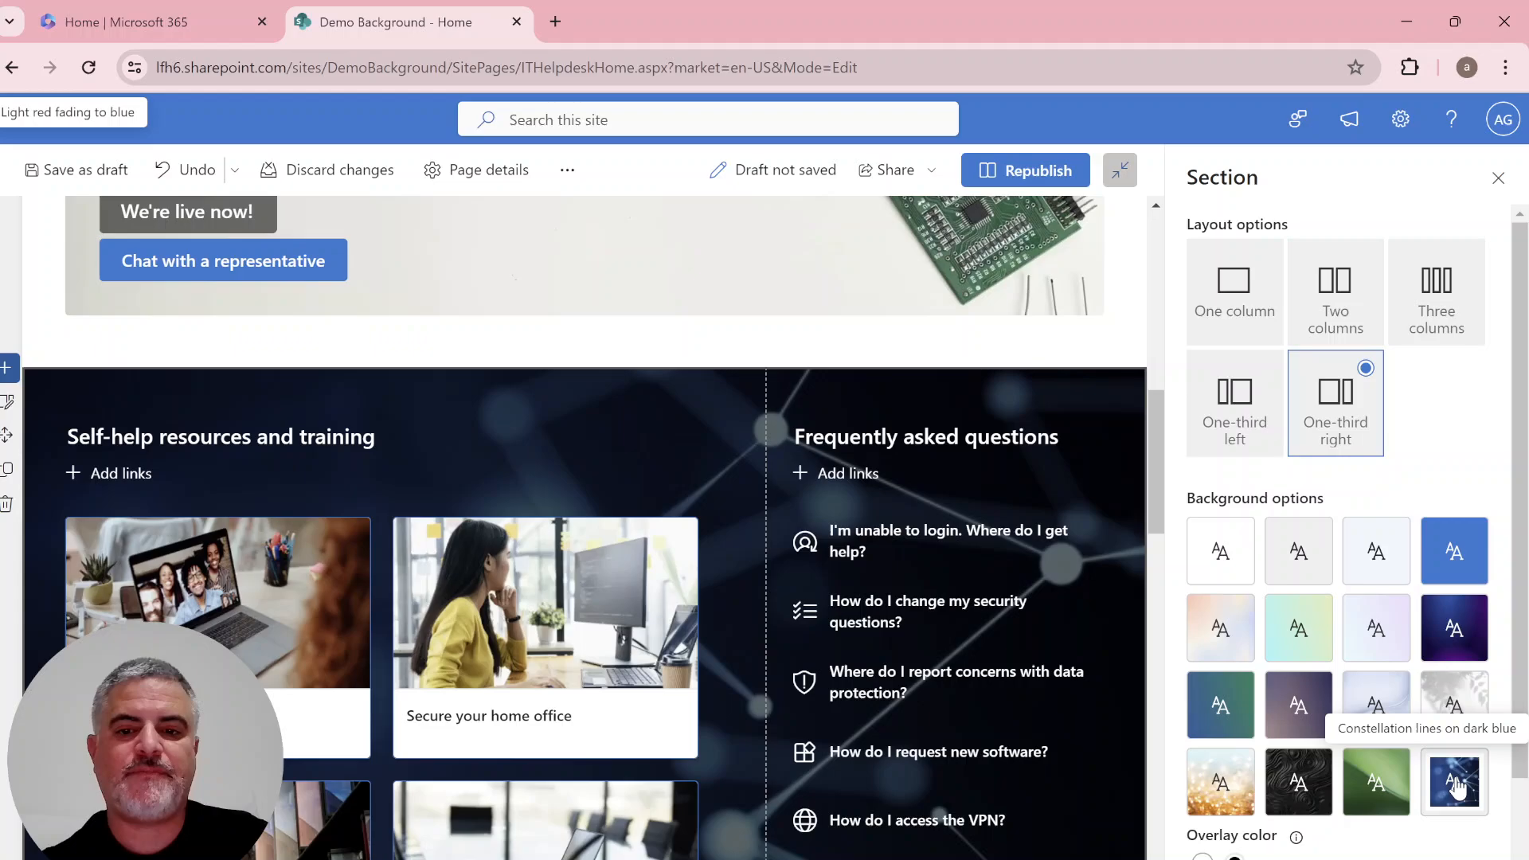
pyautogui.click(1453, 781)
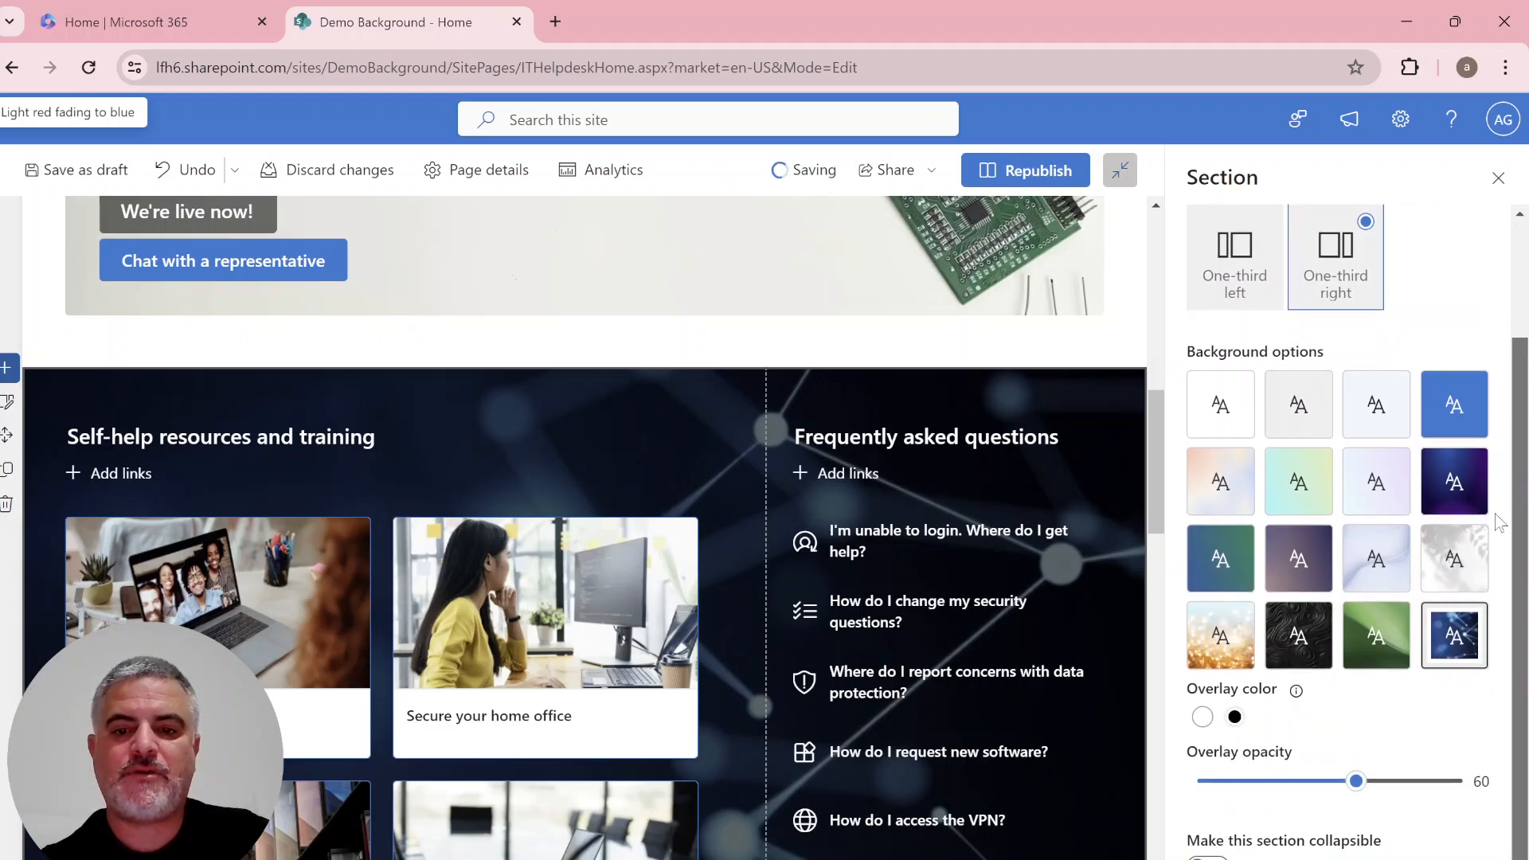
pyautogui.click(1203, 717)
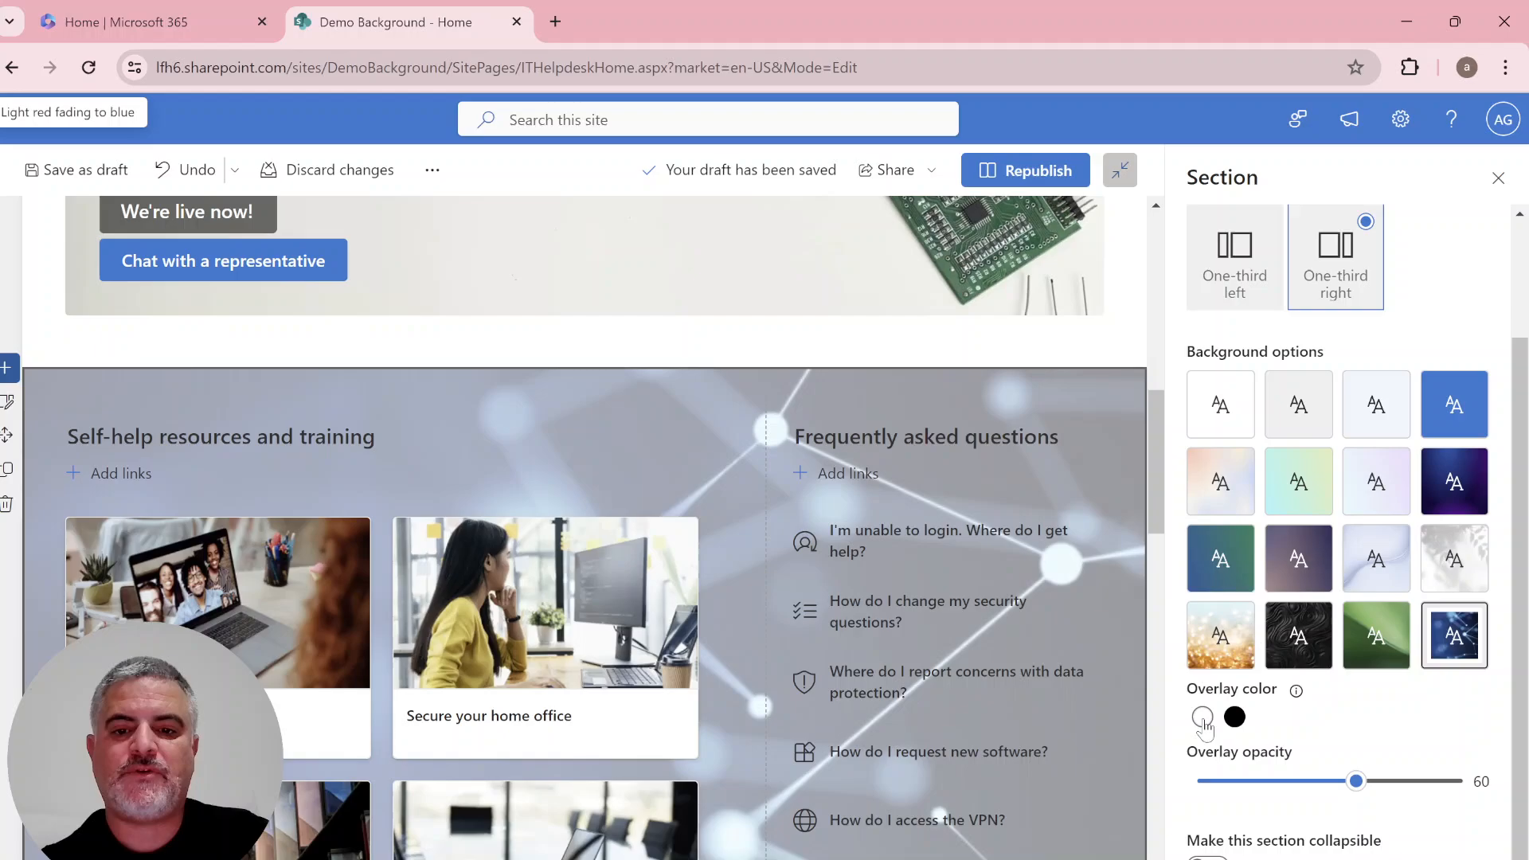
pyautogui.click(1233, 717)
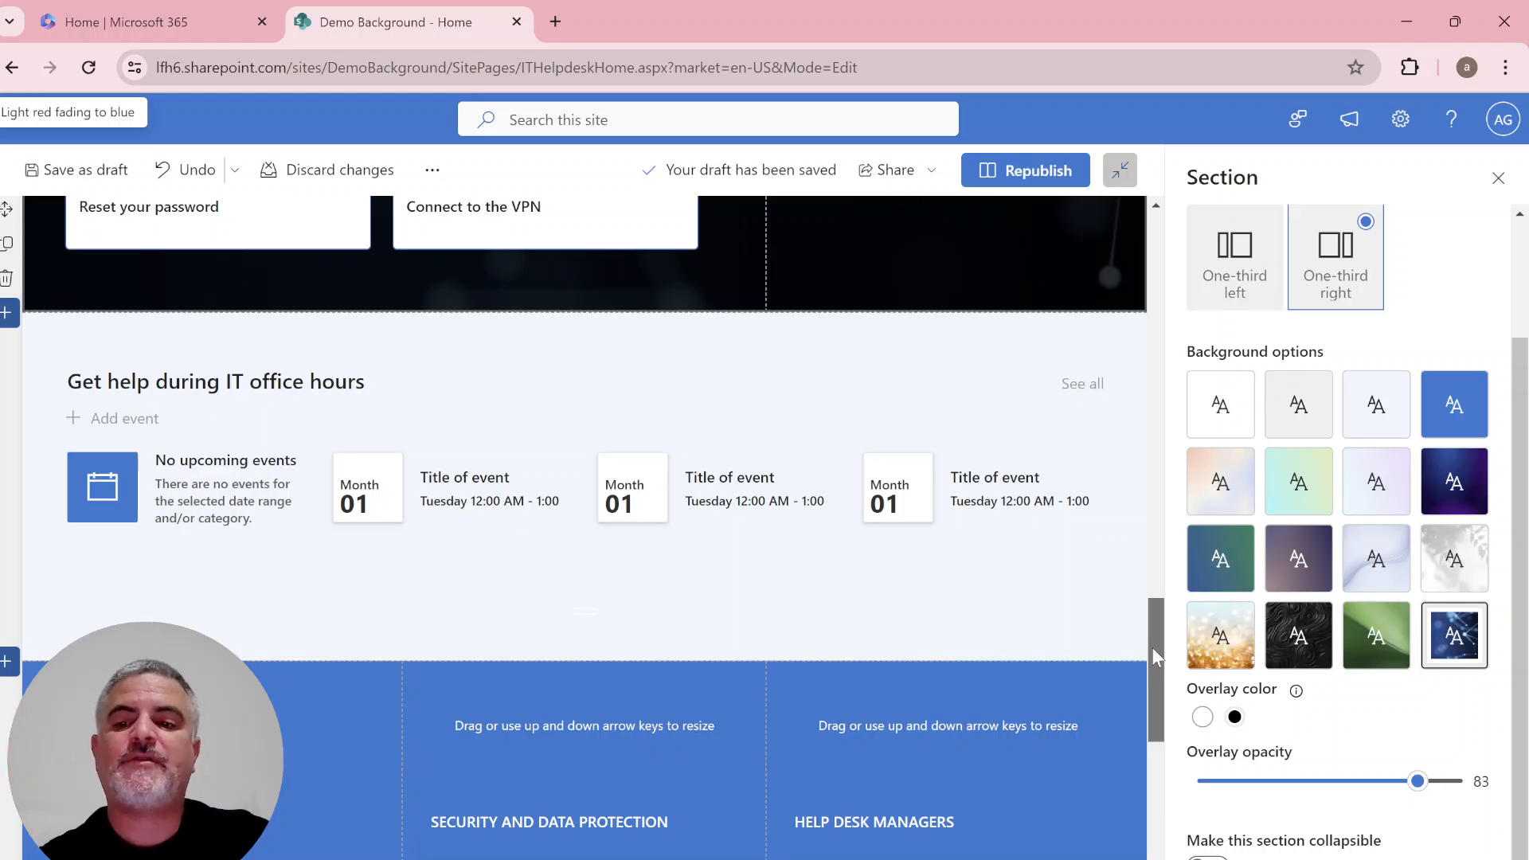
pyautogui.scroll(-3)
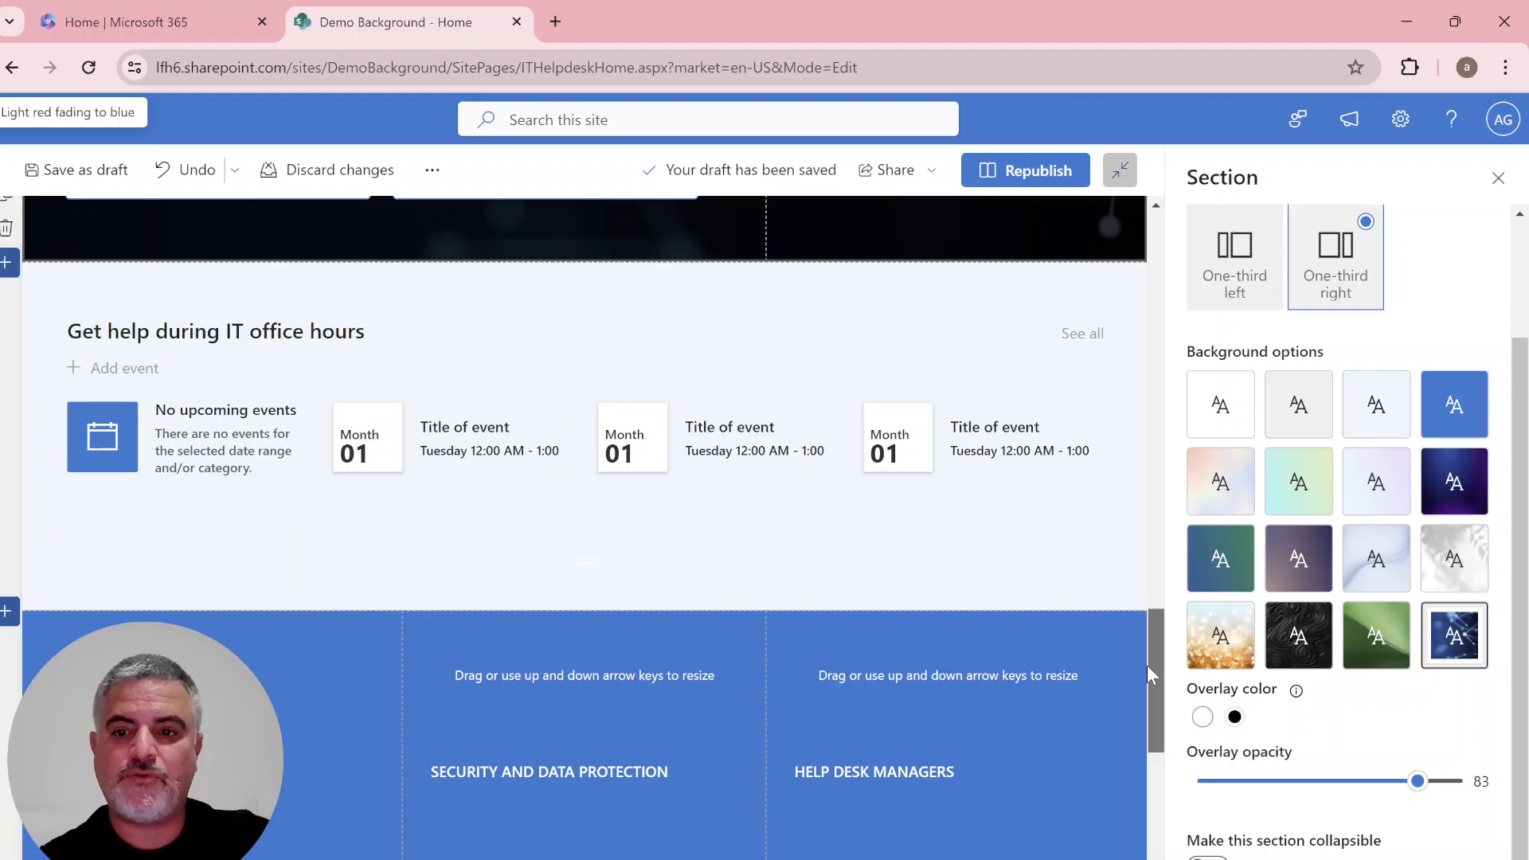
pyautogui.scroll(3)
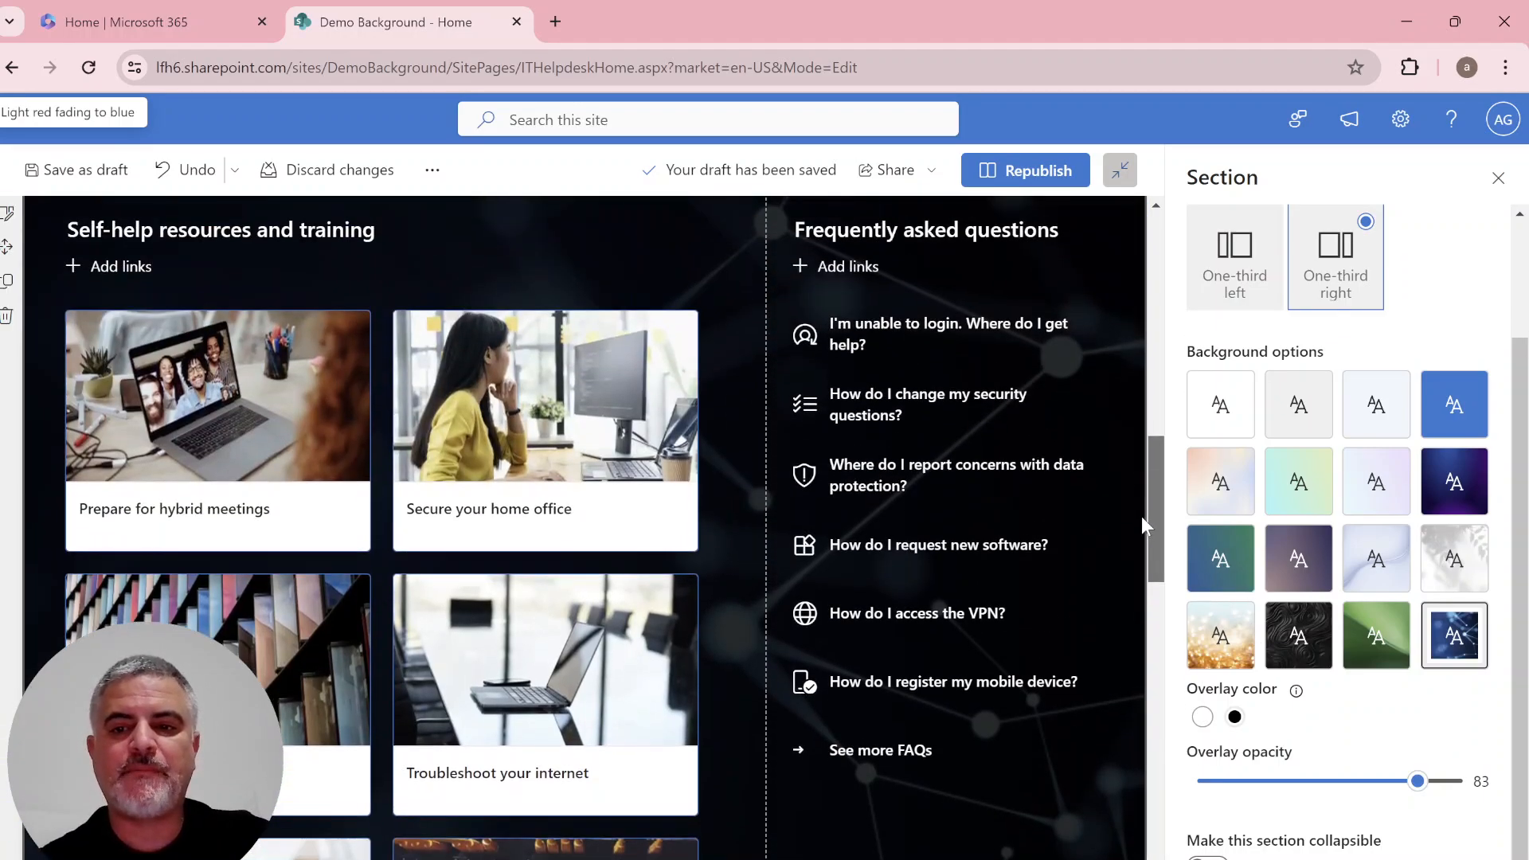
pyautogui.scroll(3)
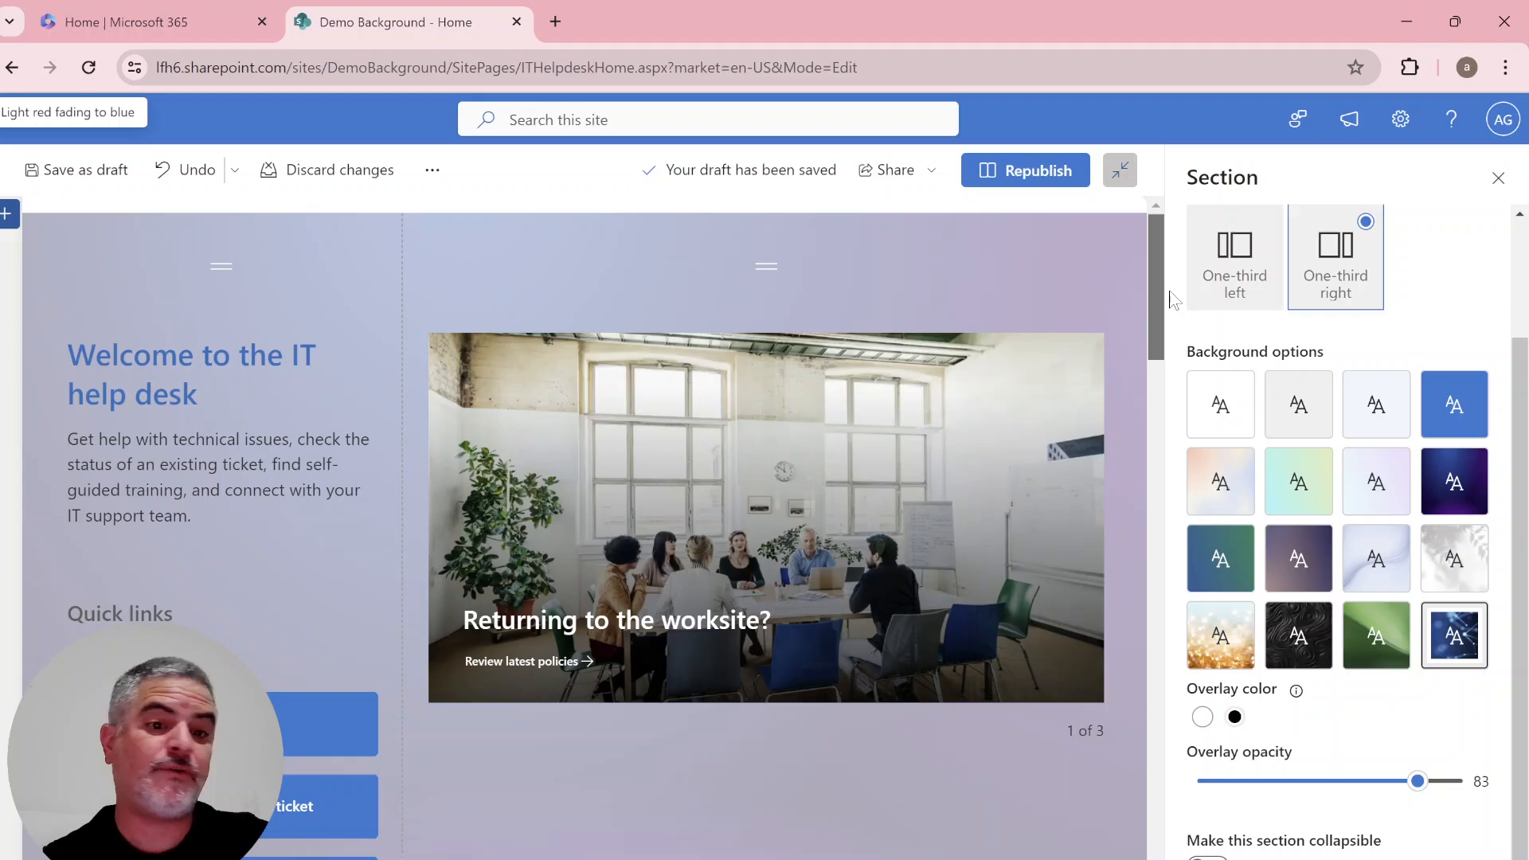
pyautogui.scroll(-3)
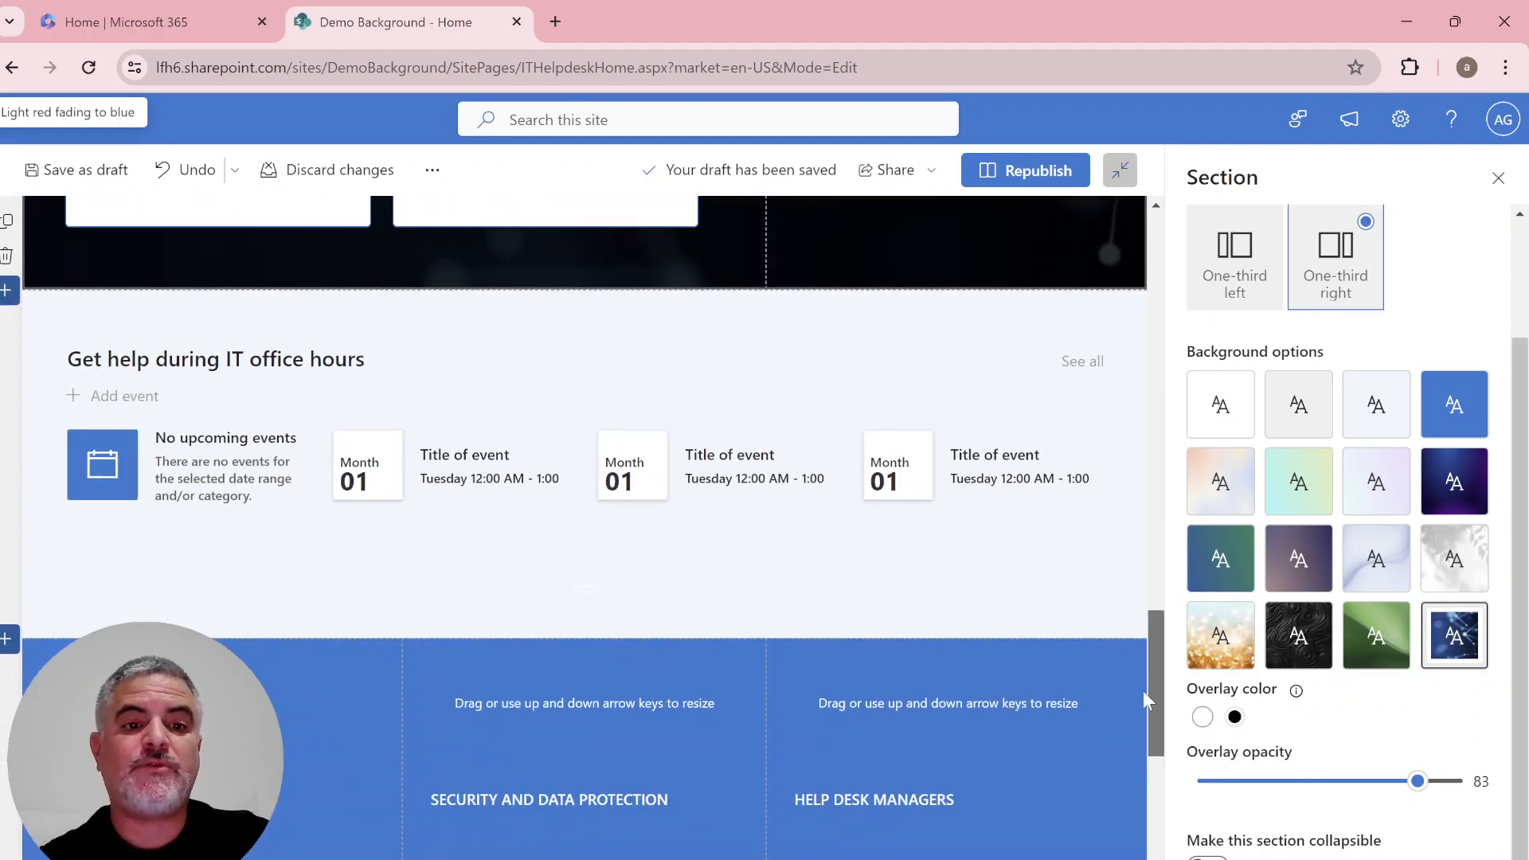
pyautogui.moveTo(850, 731)
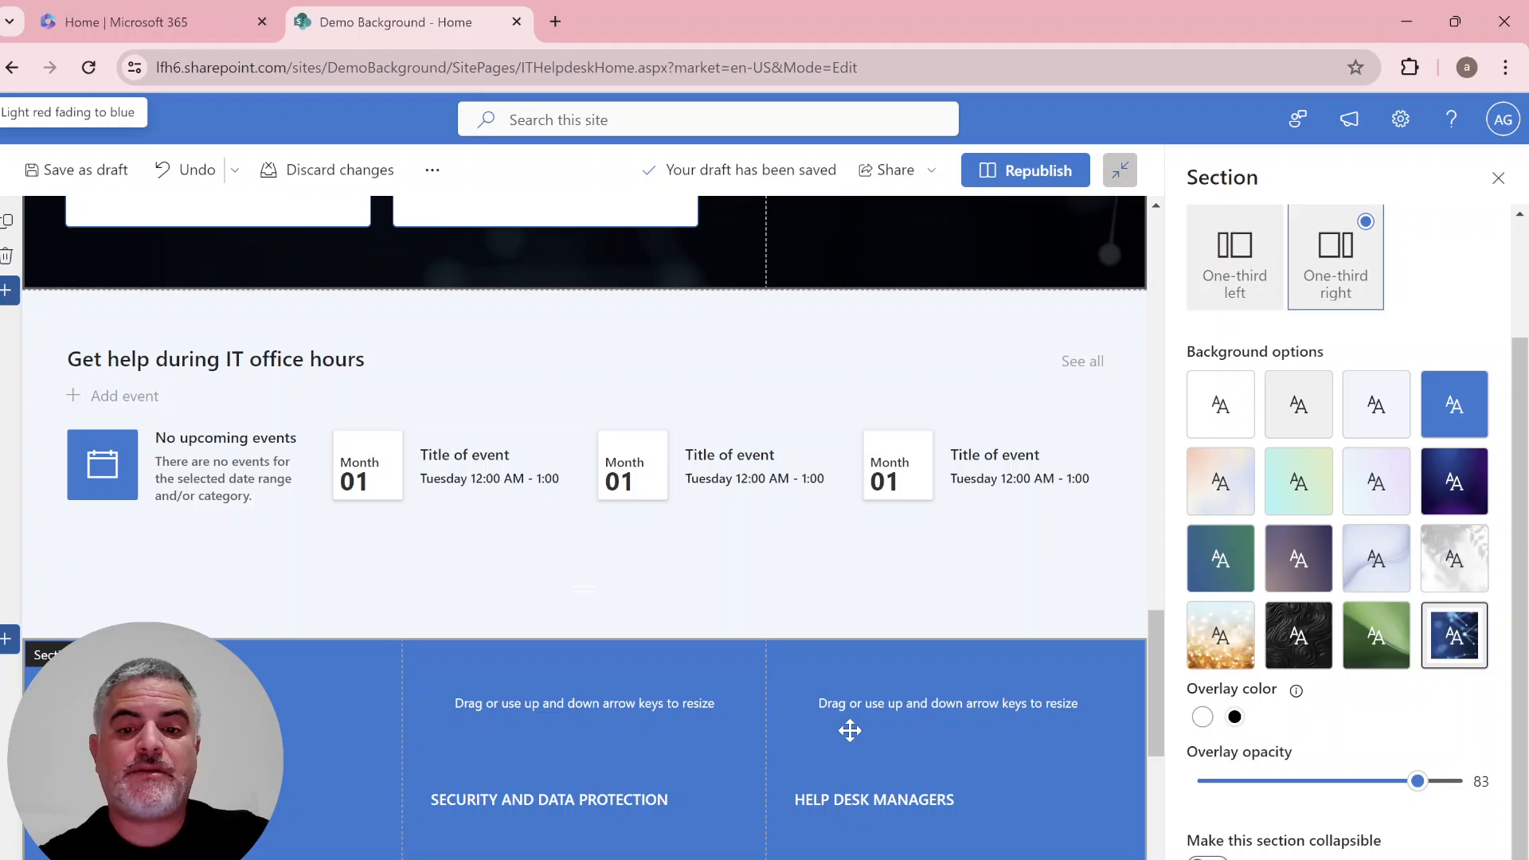
pyautogui.moveTo(461, 675)
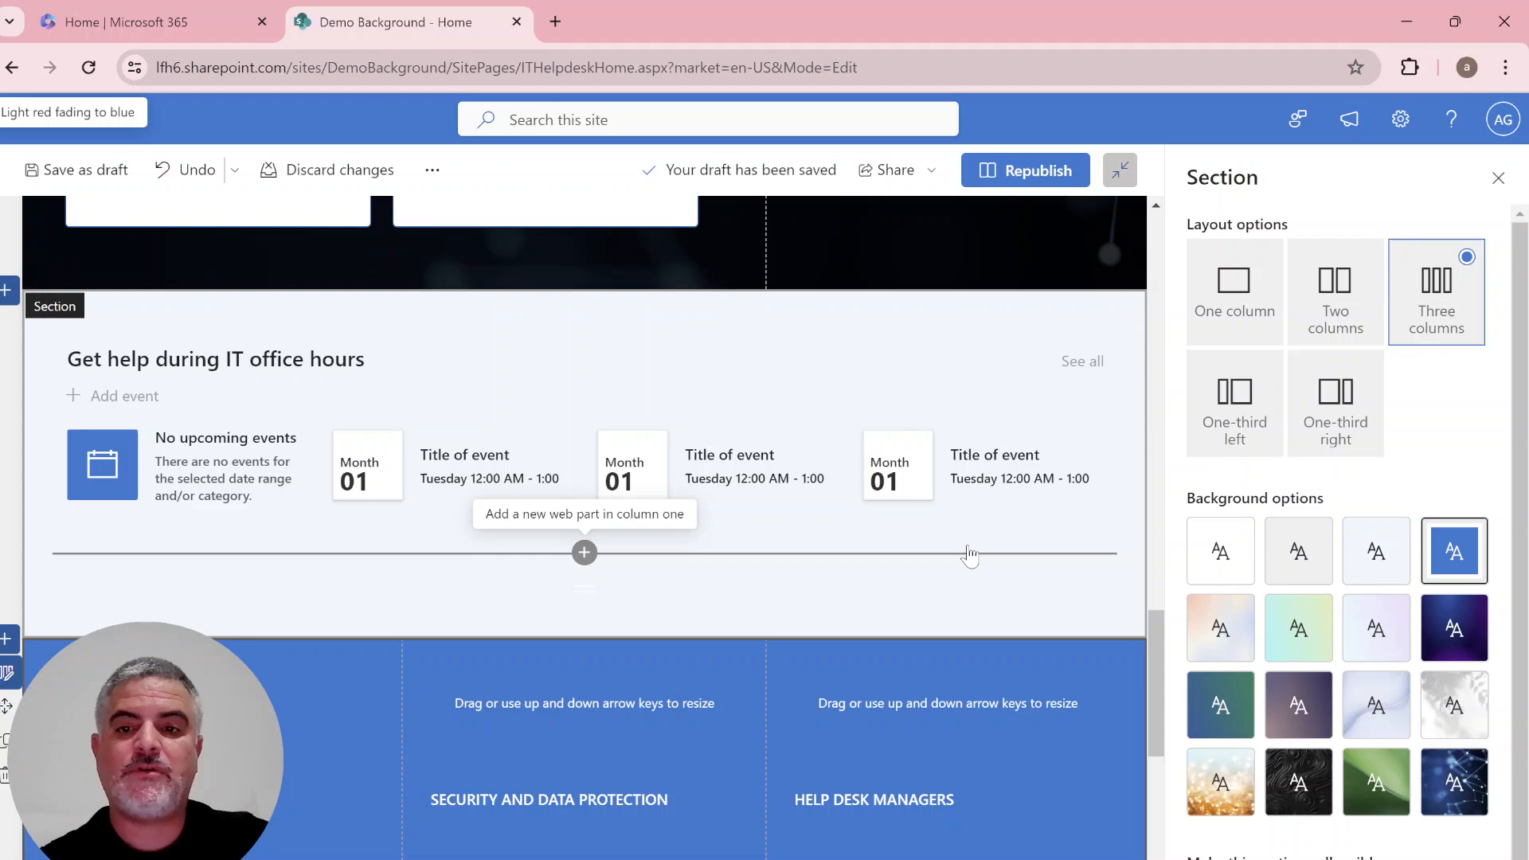
pyautogui.moveTo(1377, 704)
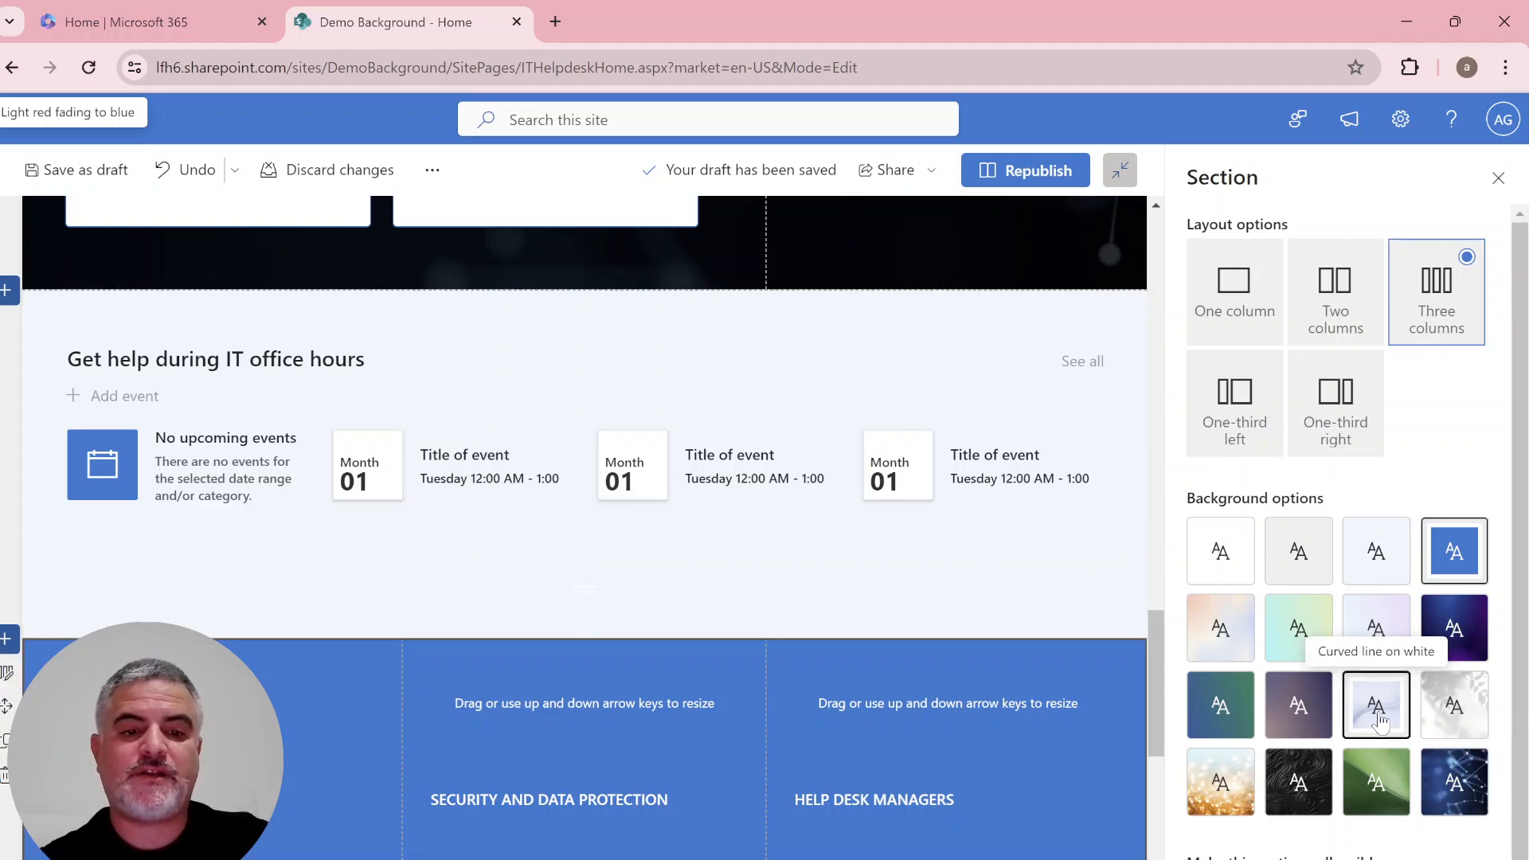
# Apply 'Curved line on white' to the security section and lower overlay opacity to 28.
pyautogui.click(1376, 704)
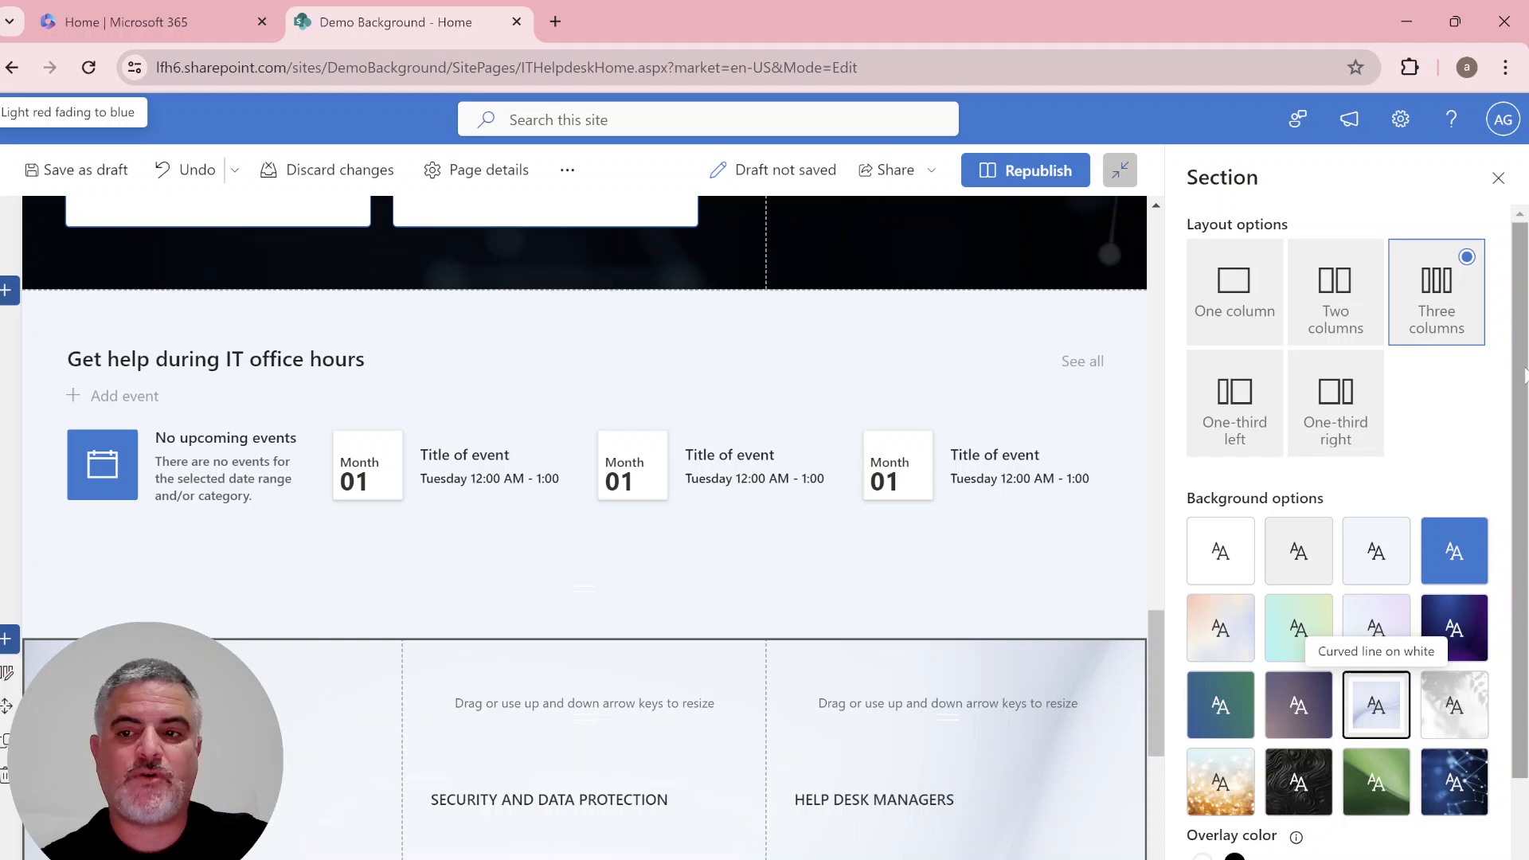
pyautogui.scroll(-3)
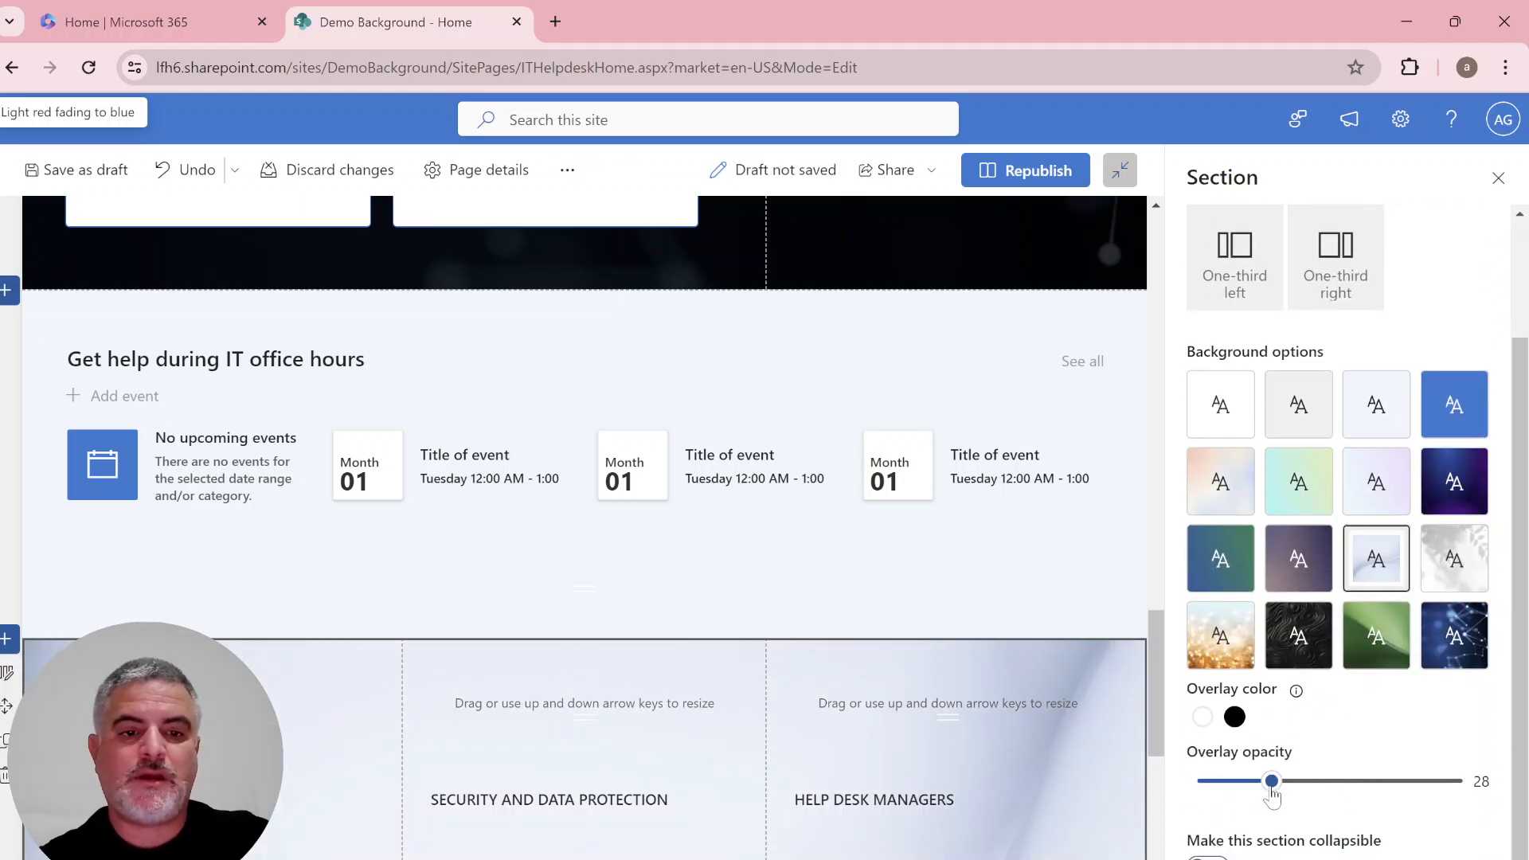
pyautogui.click(7, 639)
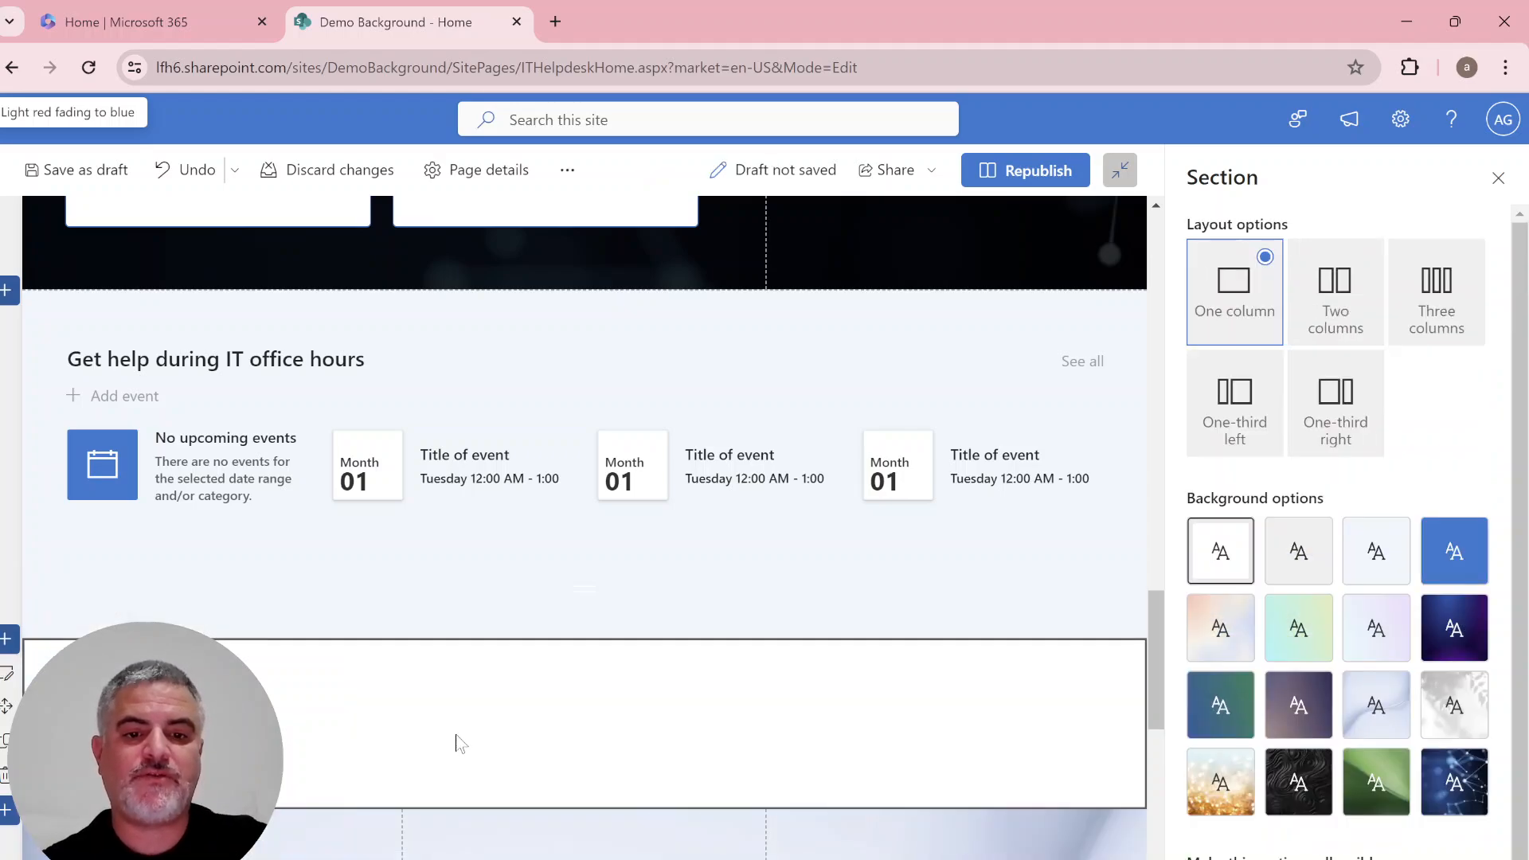
pyautogui.moveTo(1454, 782)
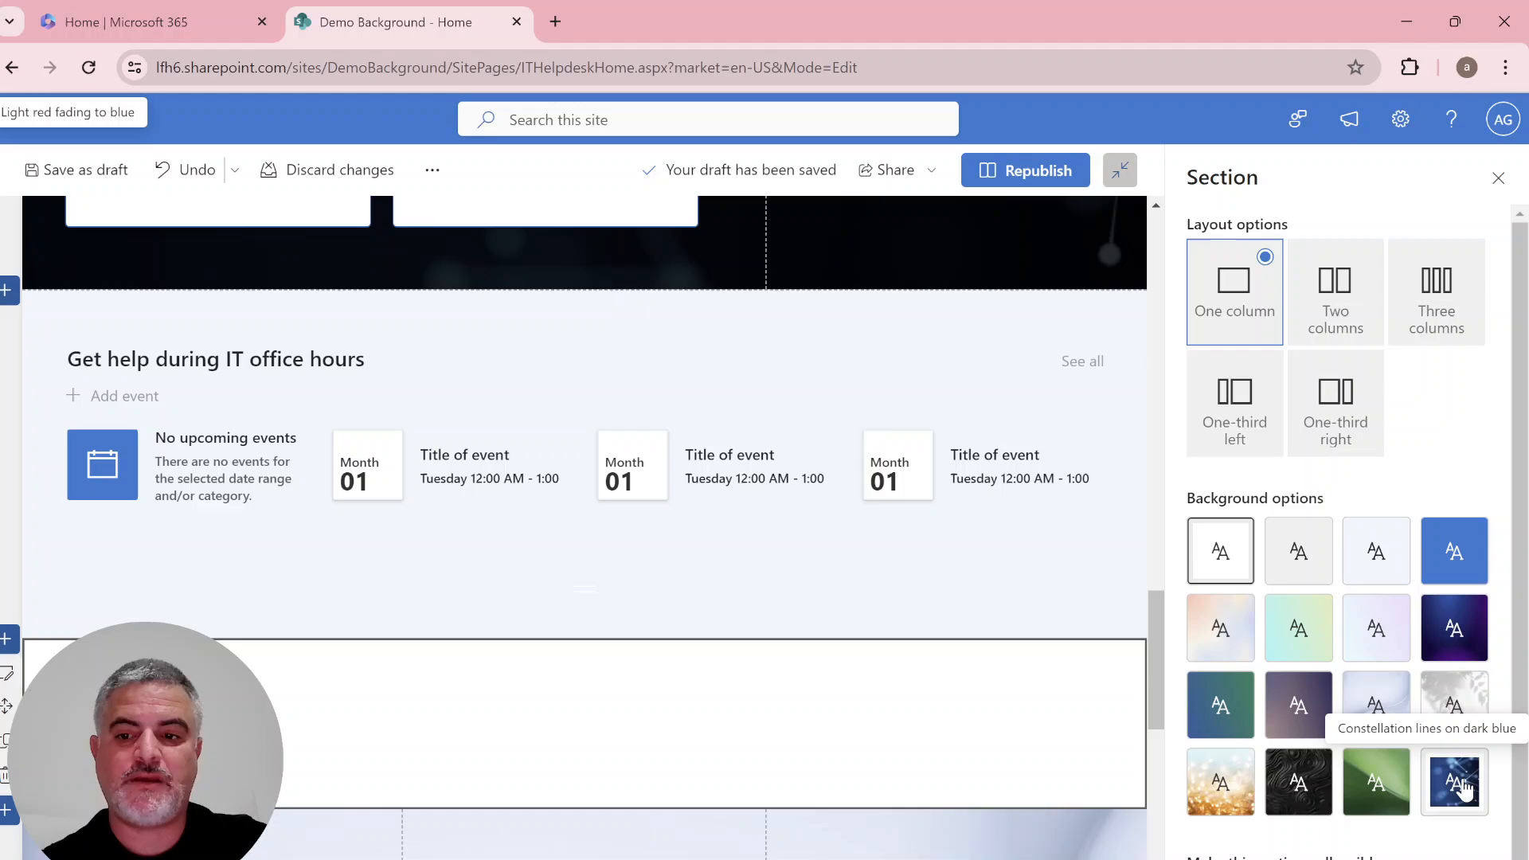
pyautogui.moveTo(1299, 782)
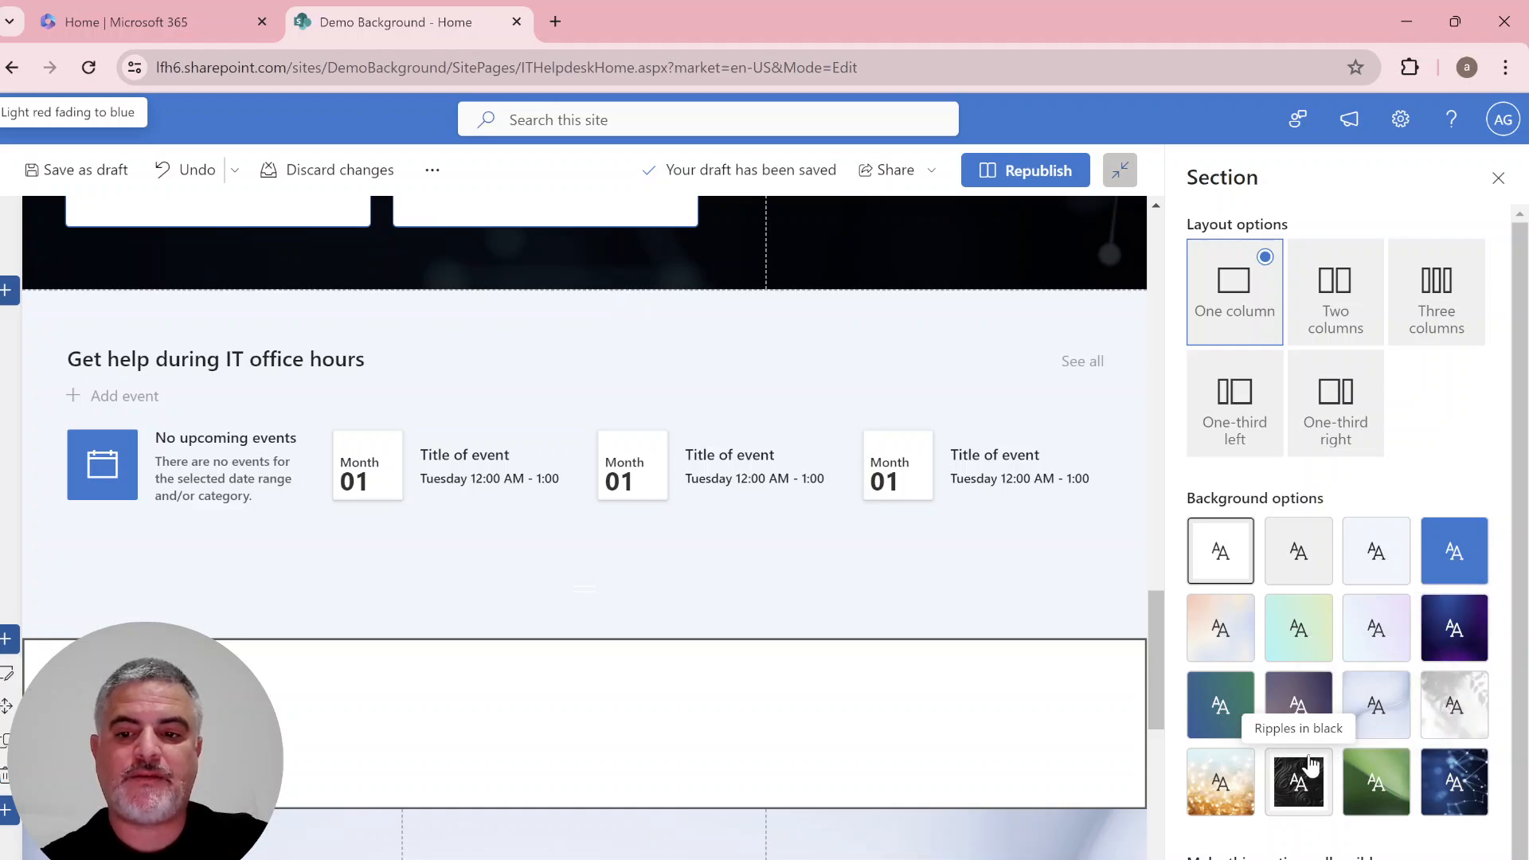
# Give the new one-column section a 'Dark blue fading to green' background and open the web part picker.
pyautogui.click(1221, 705)
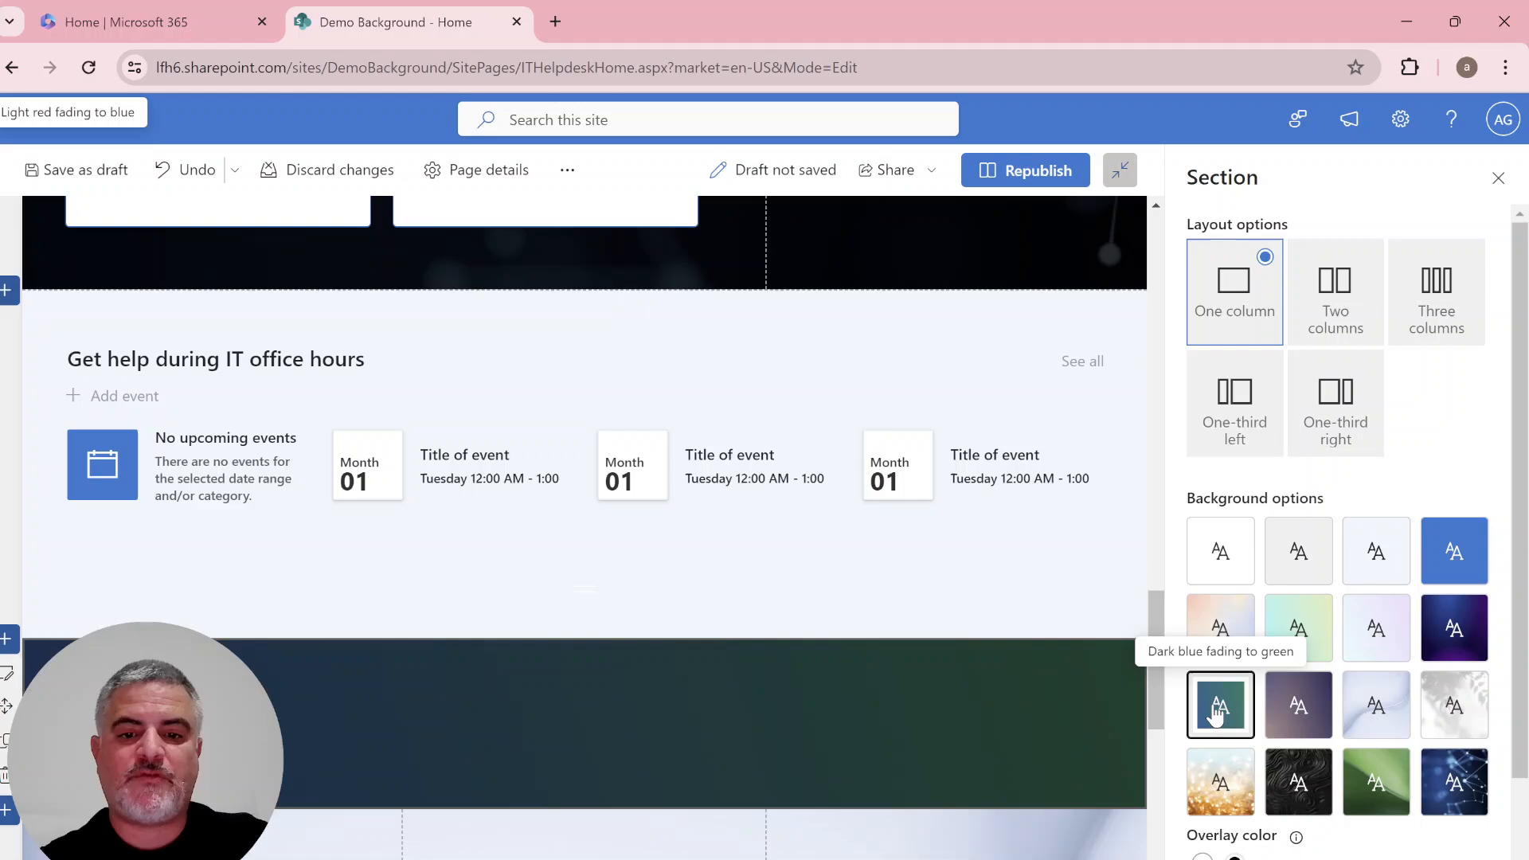
pyautogui.click(583, 654)
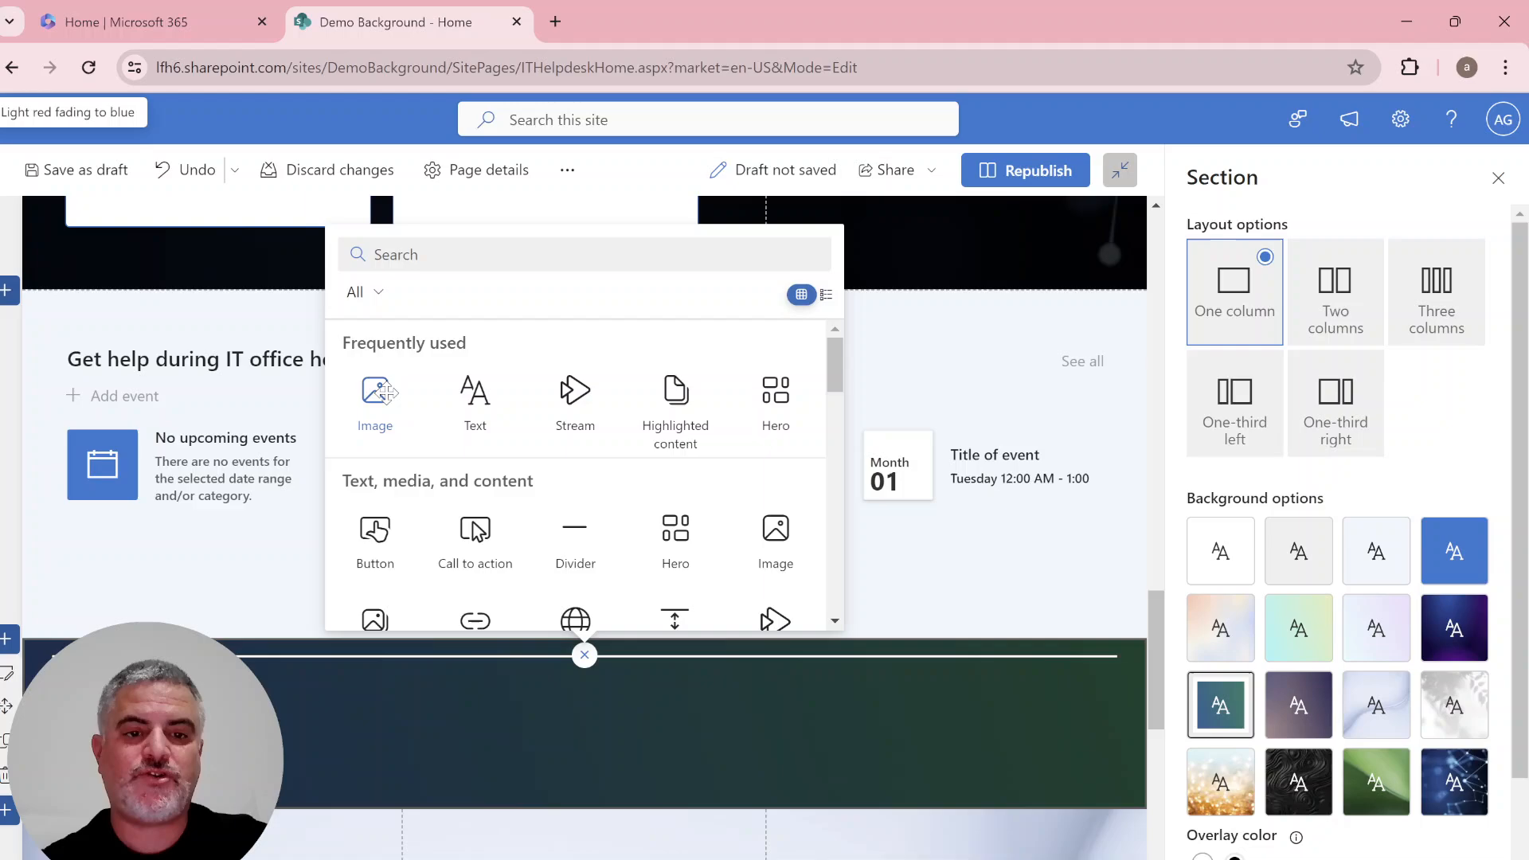
# Add an Image web part holding the bamboo toothbrushes stock photo.
pyautogui.click(374, 400)
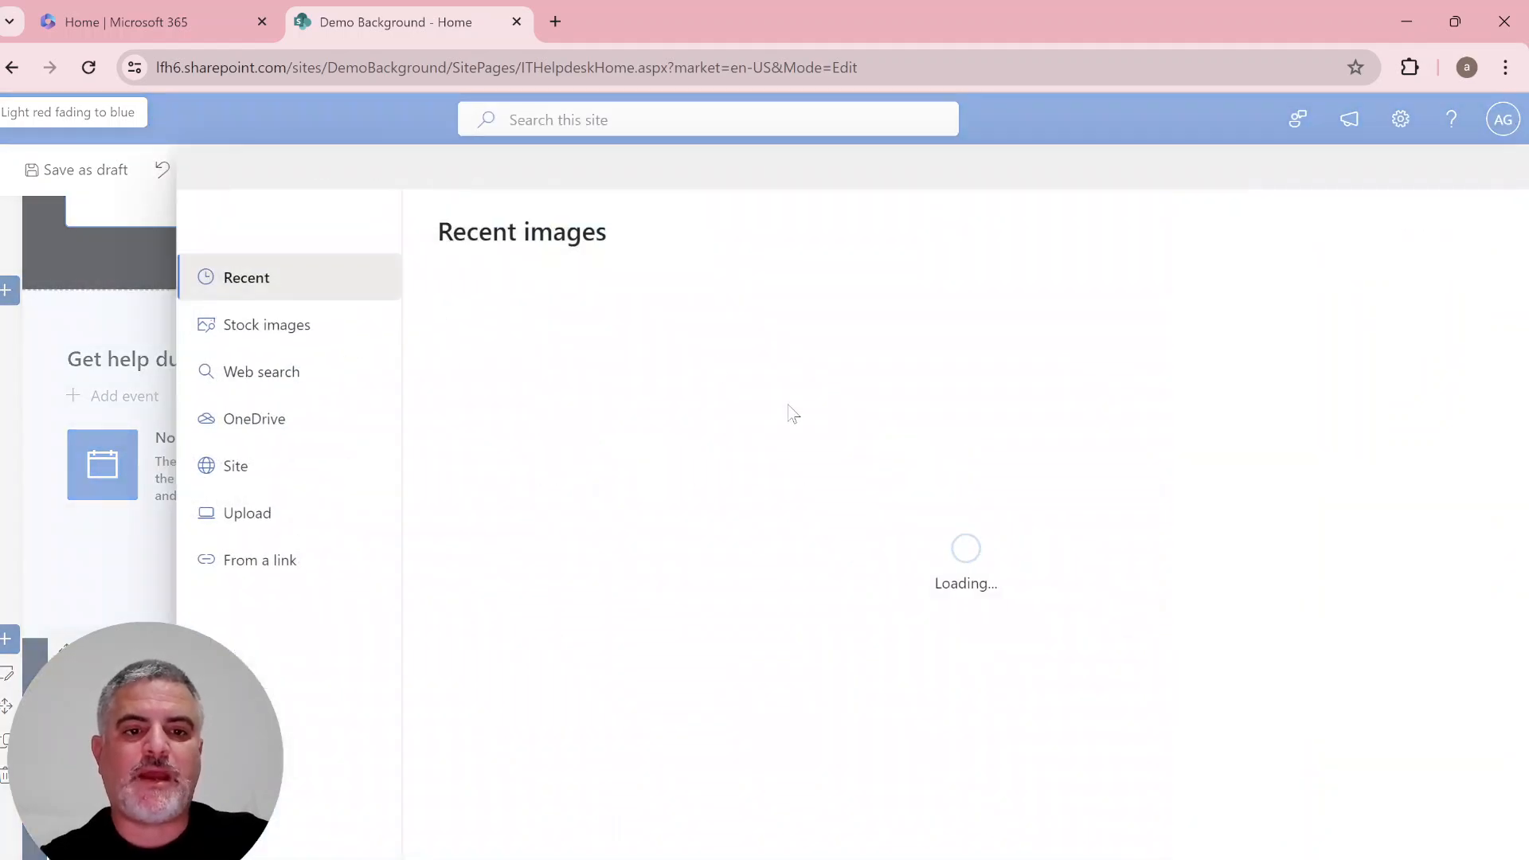
pyautogui.click(268, 325)
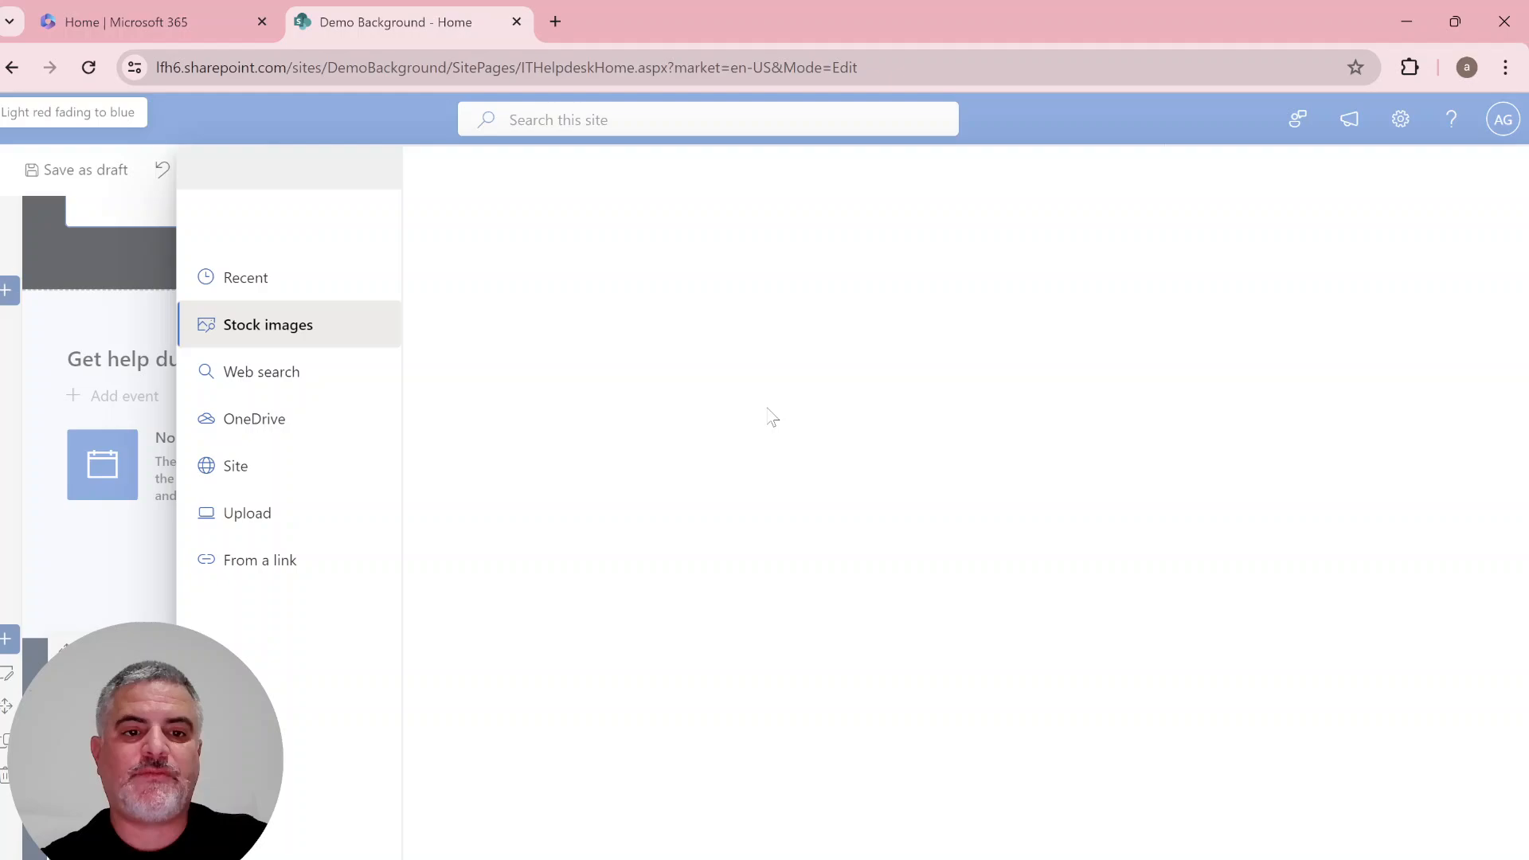
pyautogui.click(267, 325)
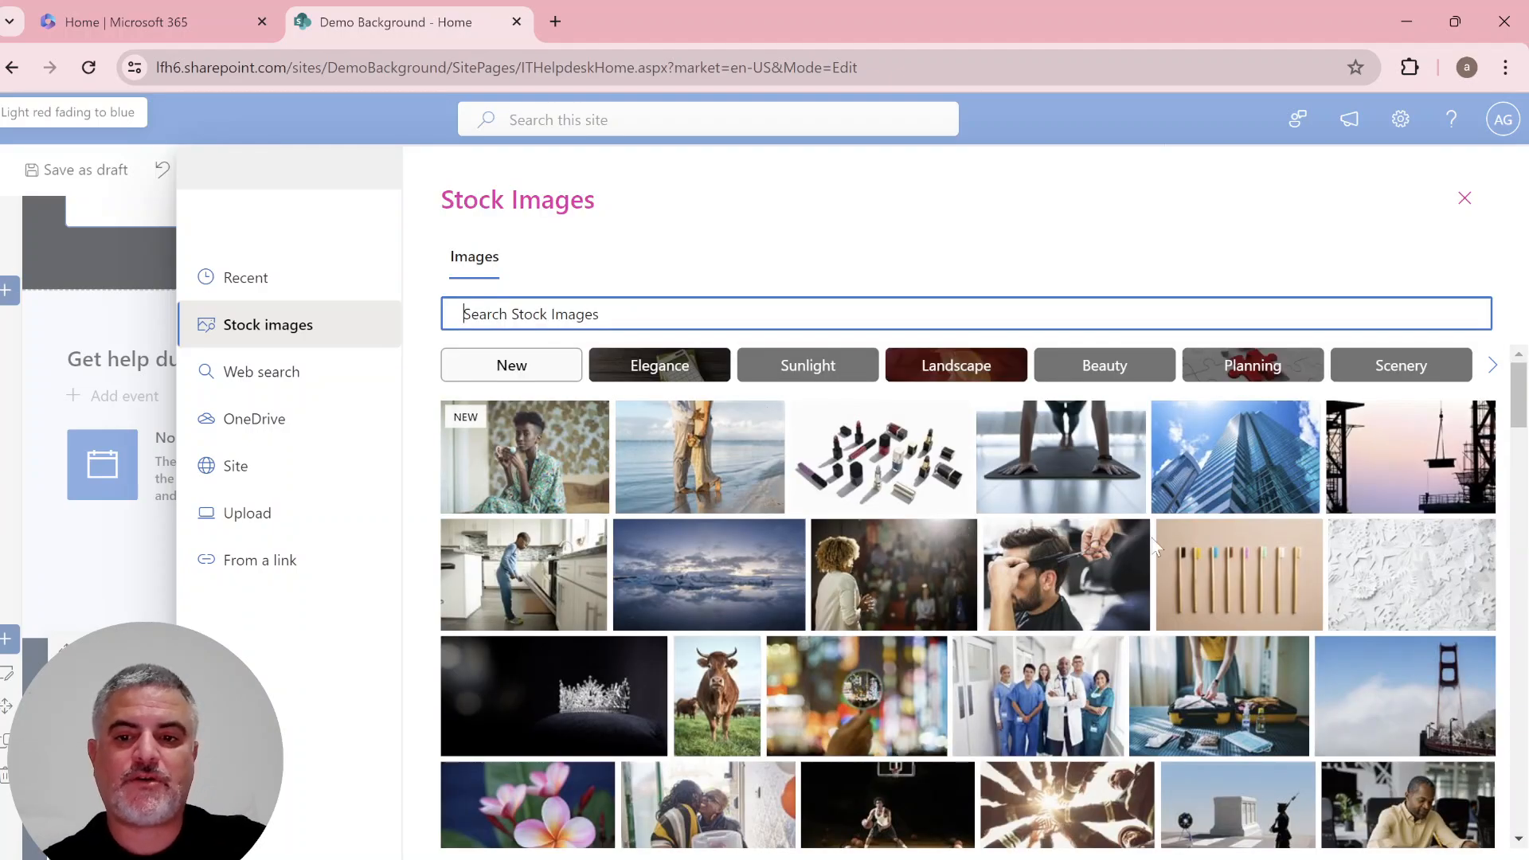
pyautogui.moveTo(1242, 565)
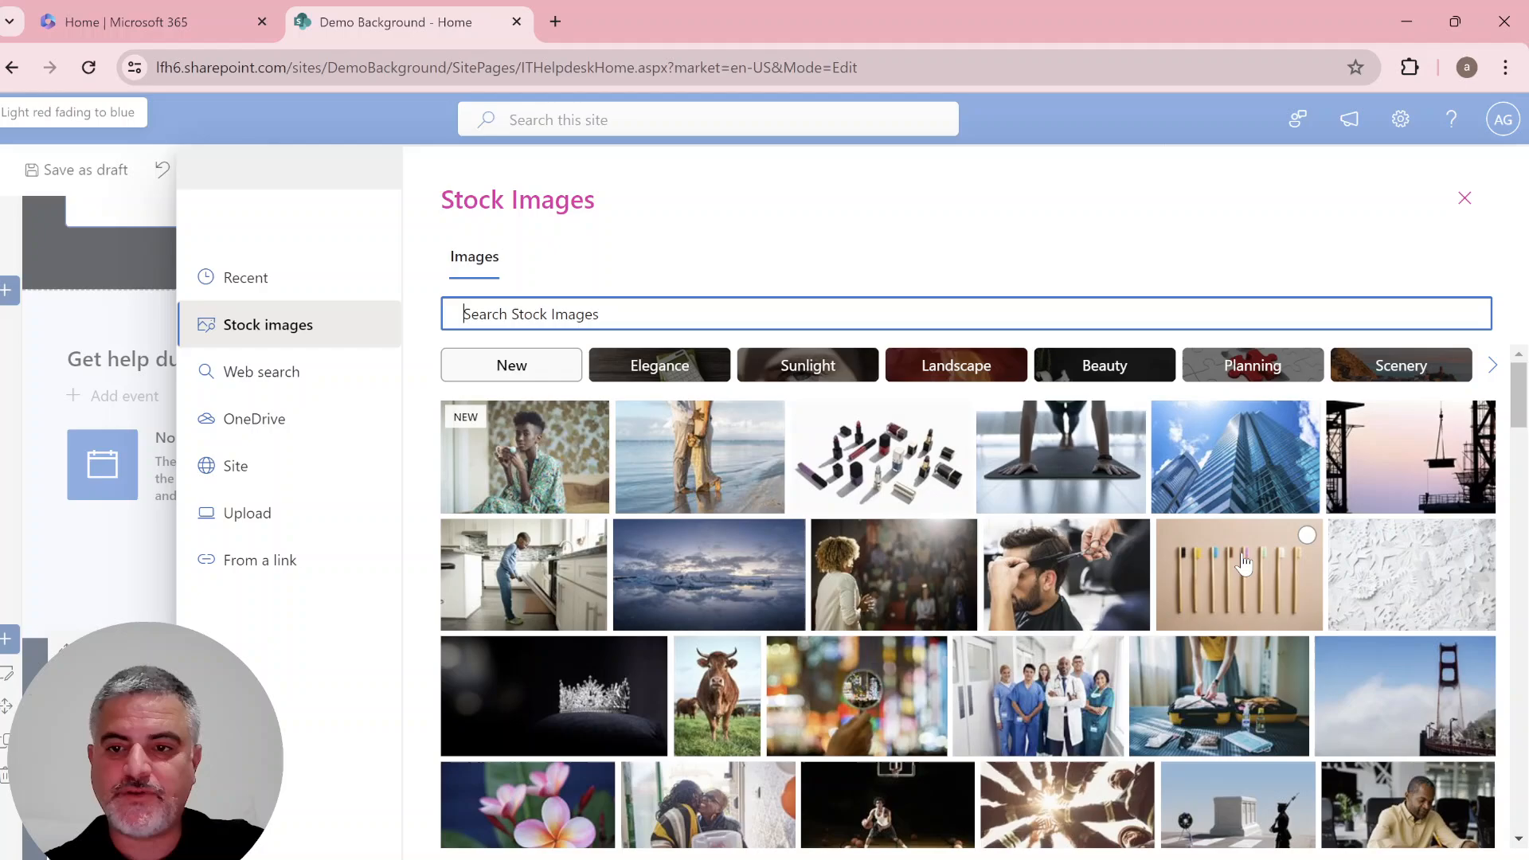
pyautogui.click(1239, 573)
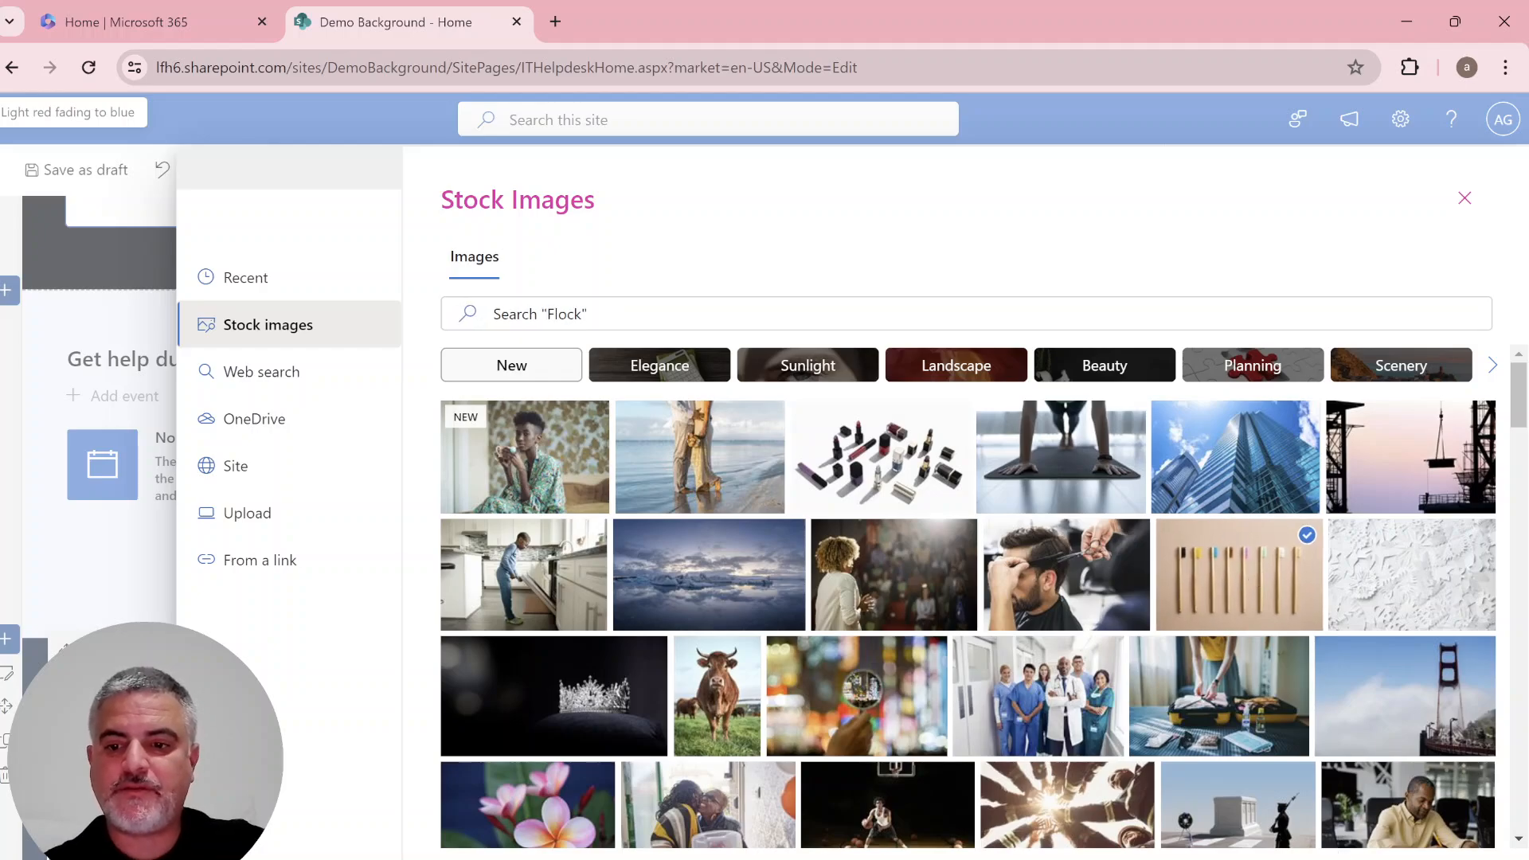
pyautogui.click(1464, 198)
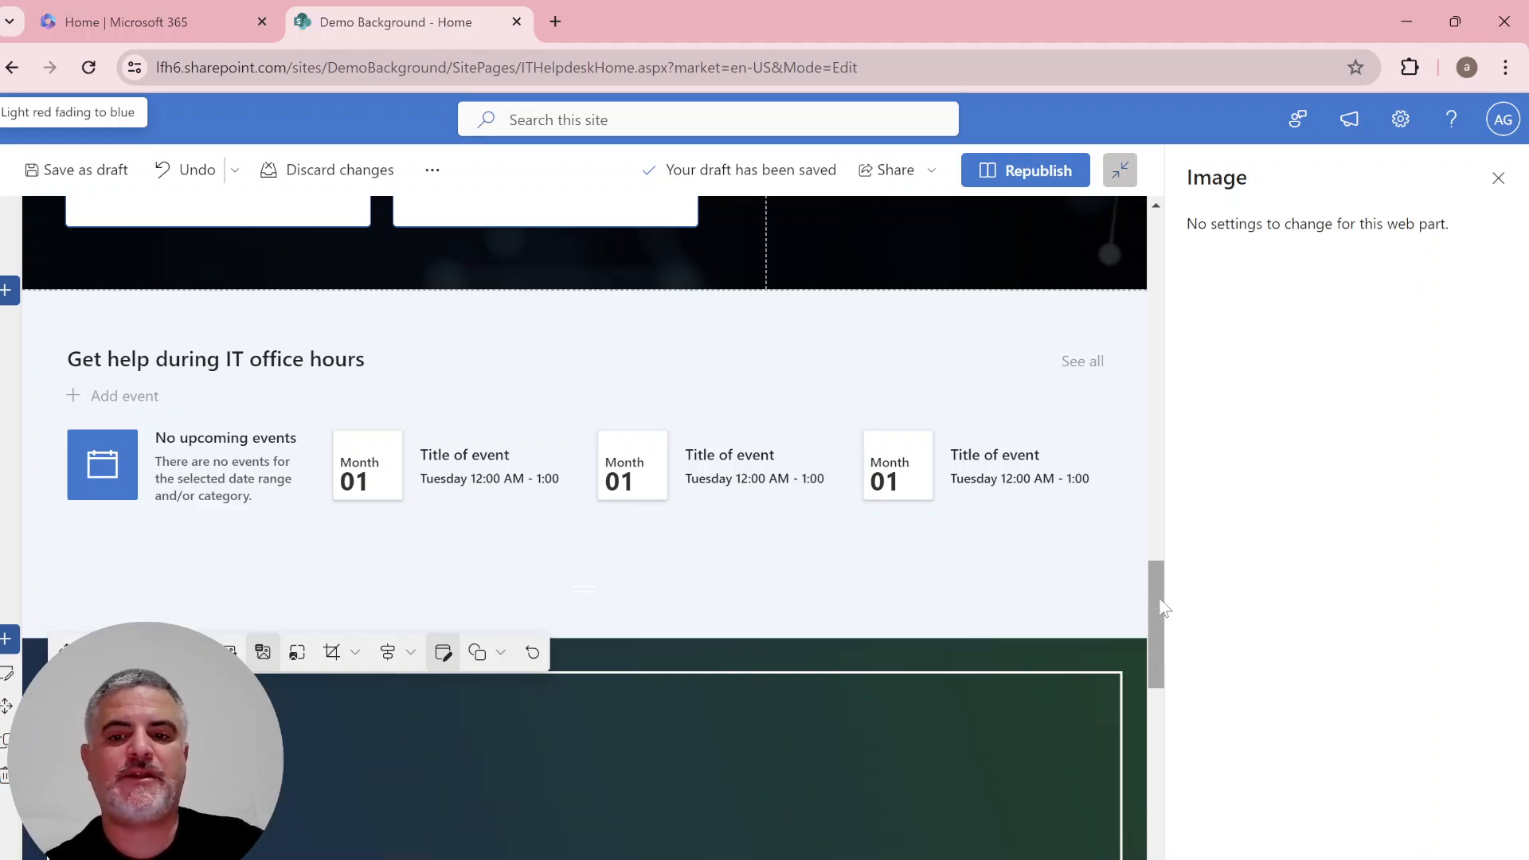
# Close the Image settings pane and scroll to view the loaded toothbrush photo.
pyautogui.scroll(-3)
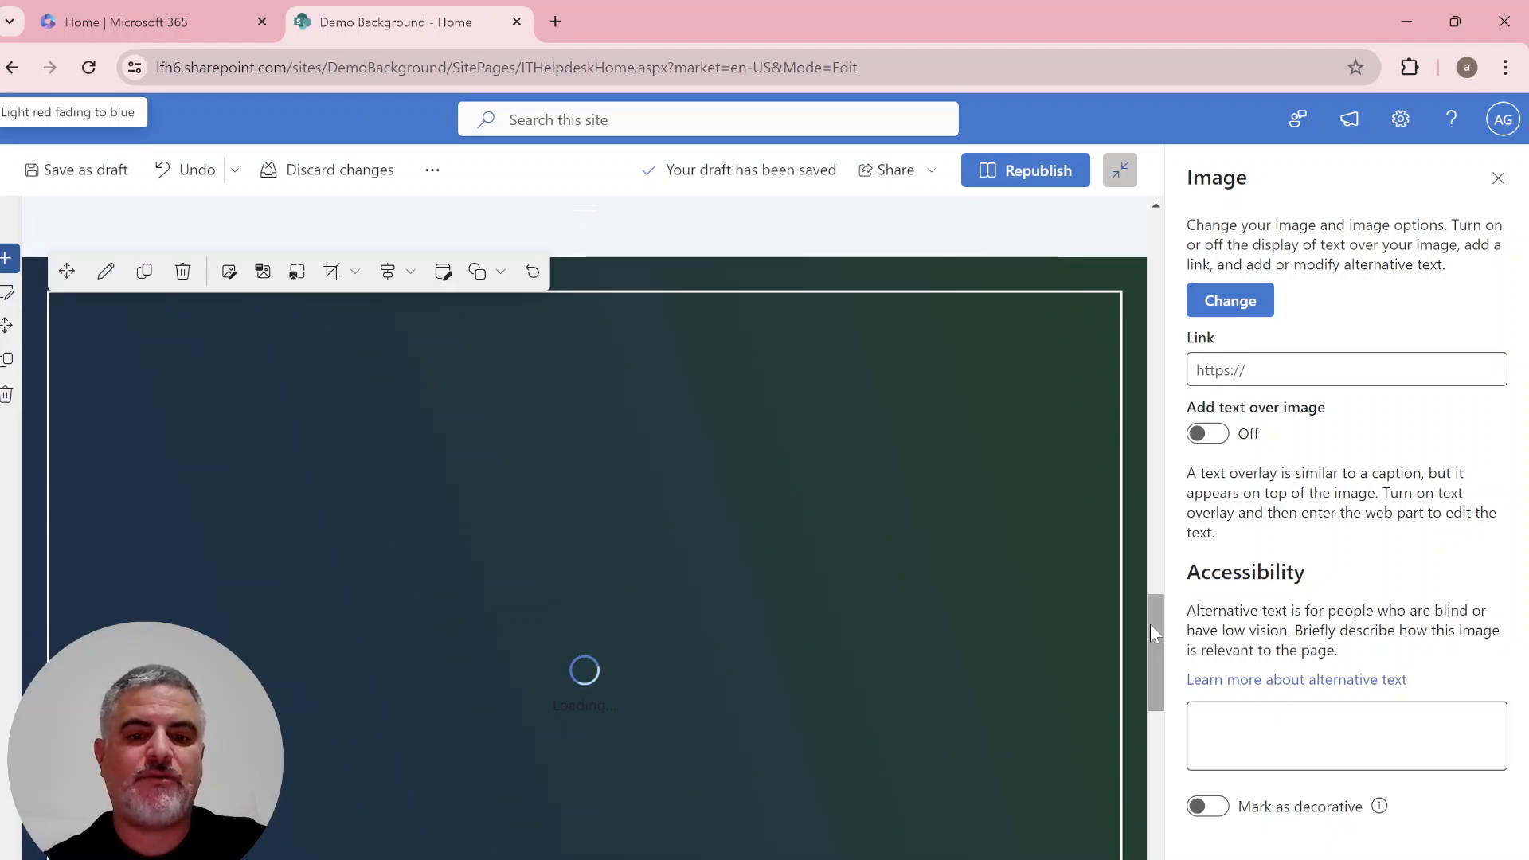
pyautogui.moveTo(106, 271)
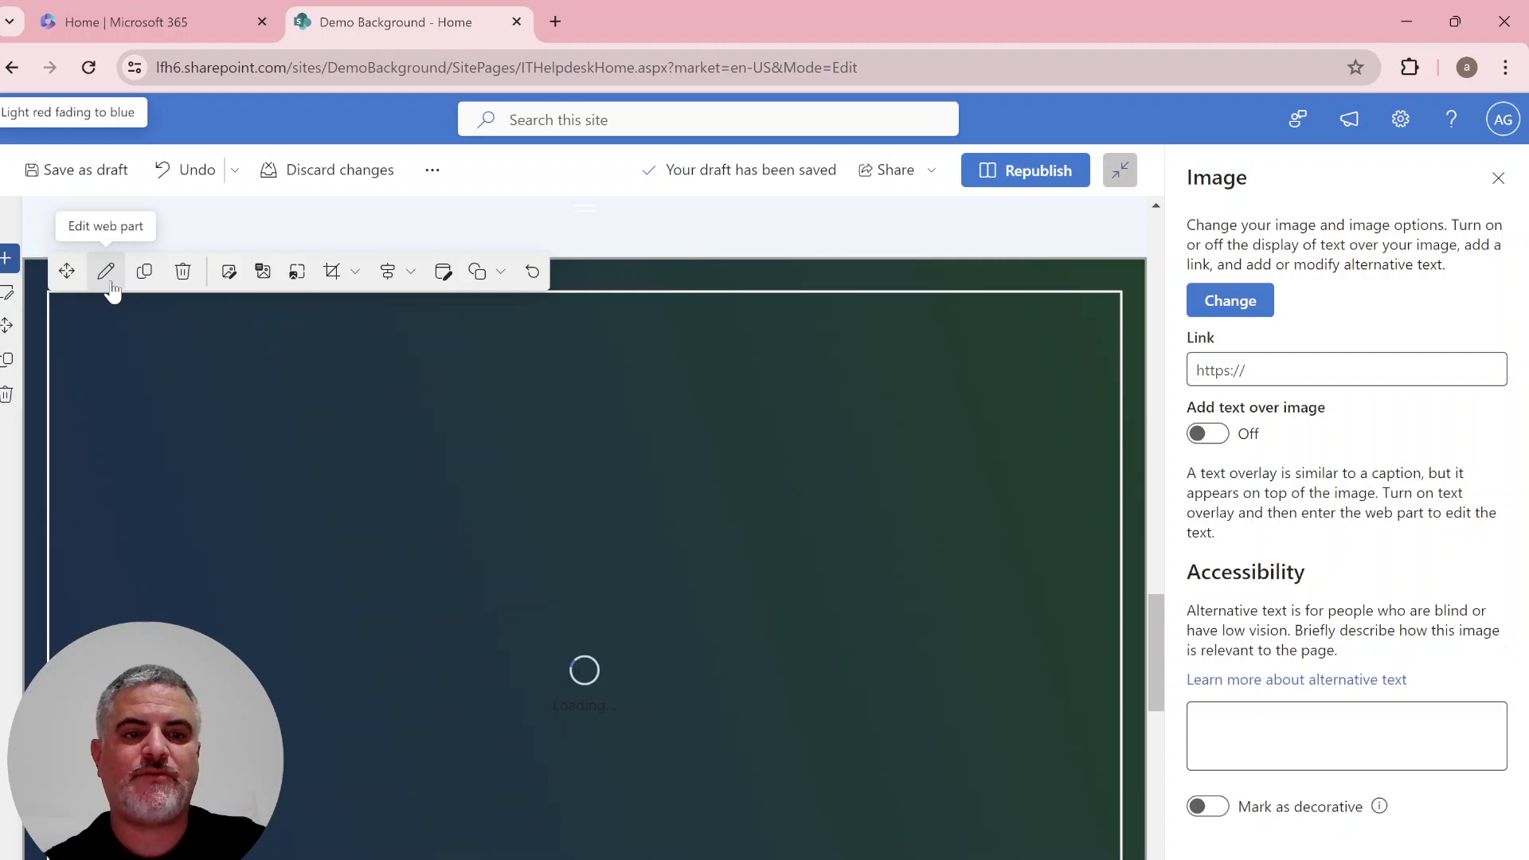
pyautogui.moveTo(804, 570)
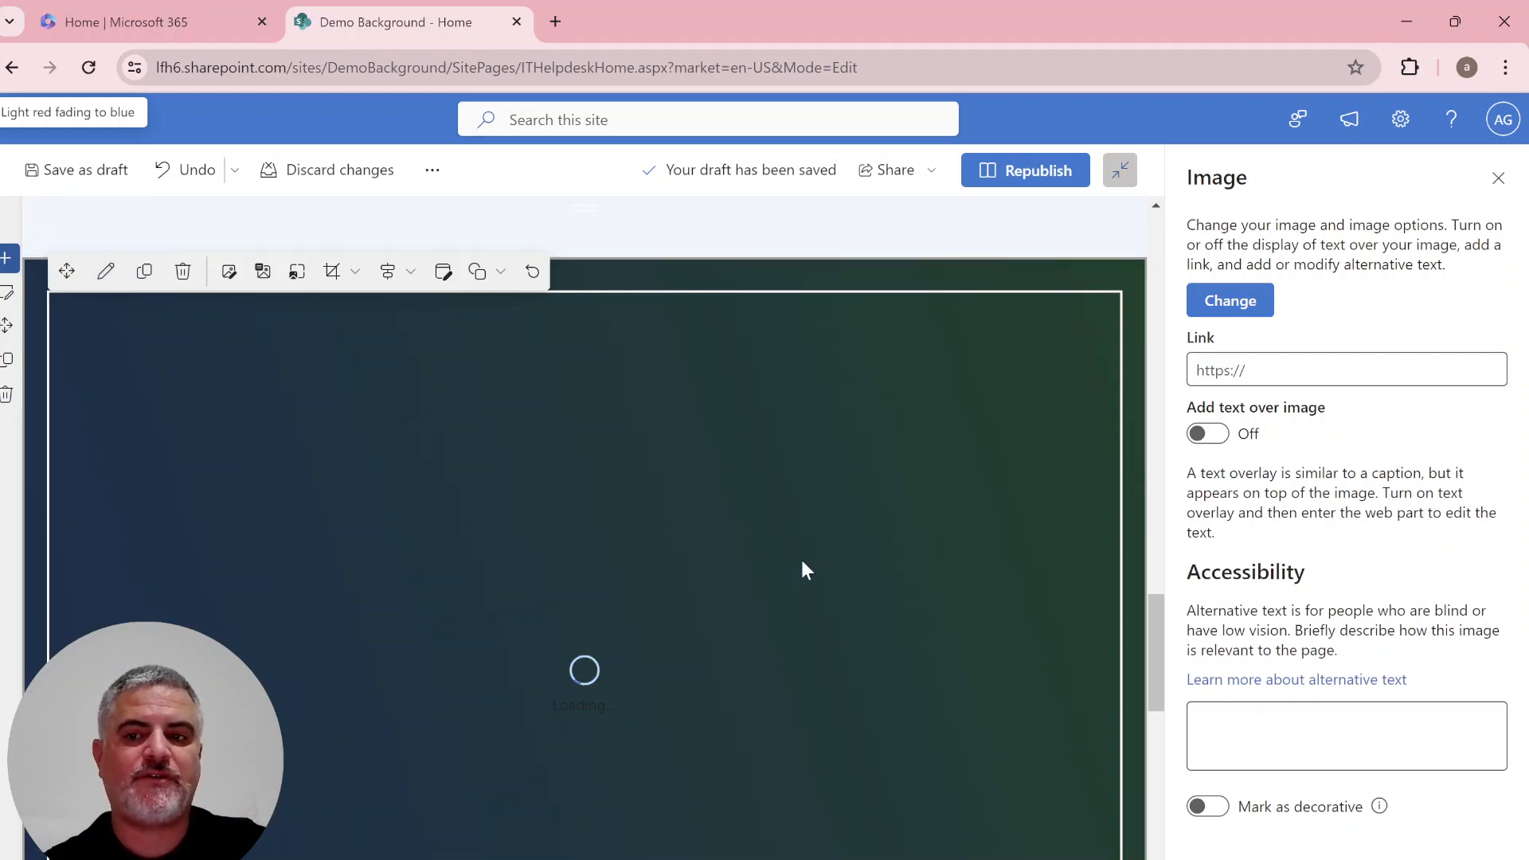
pyautogui.click(1499, 177)
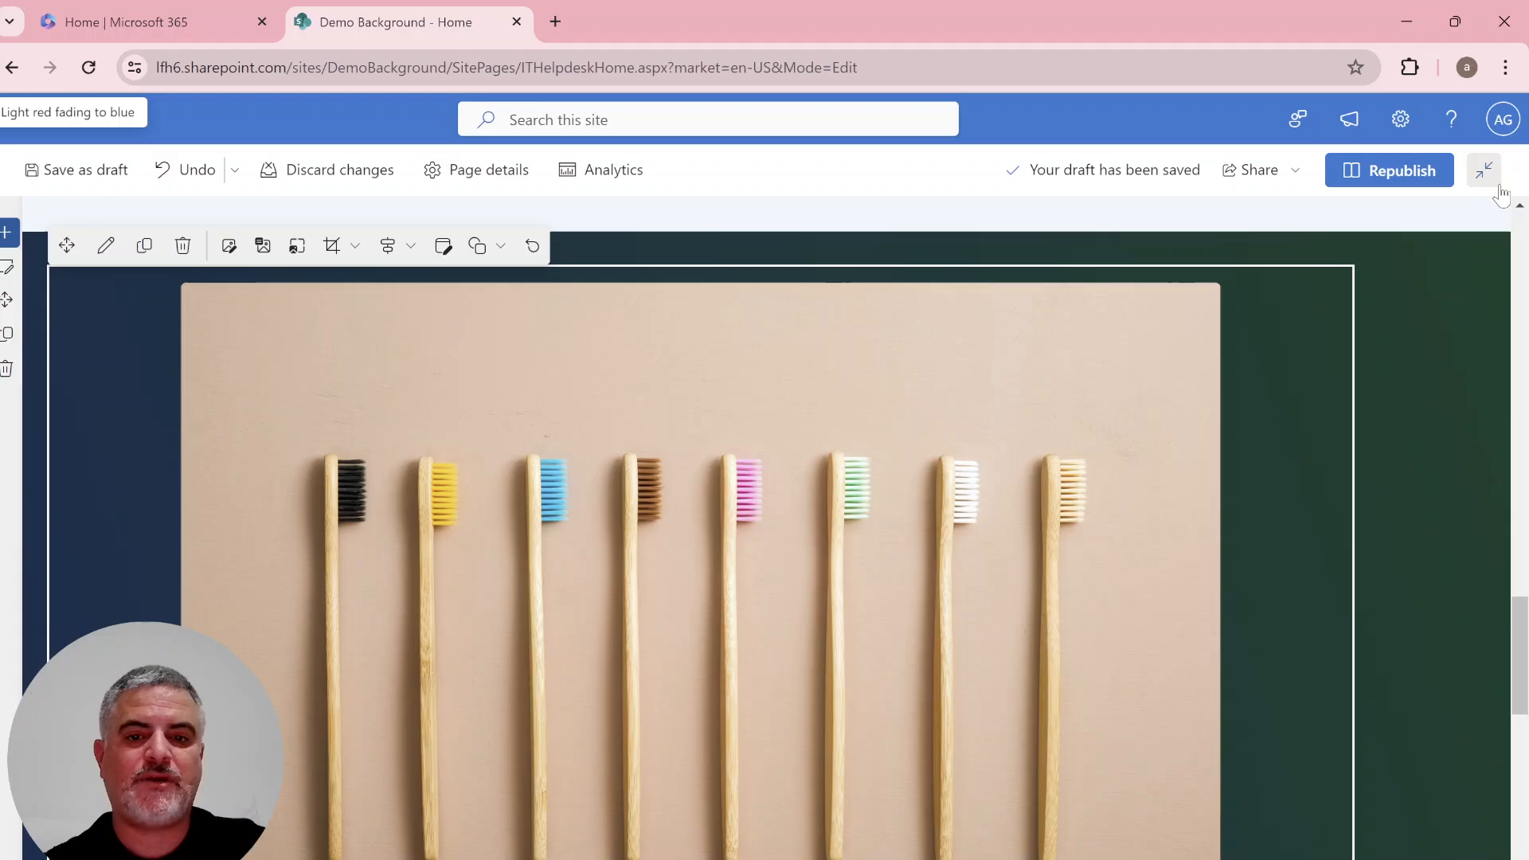
pyautogui.scroll(-3)
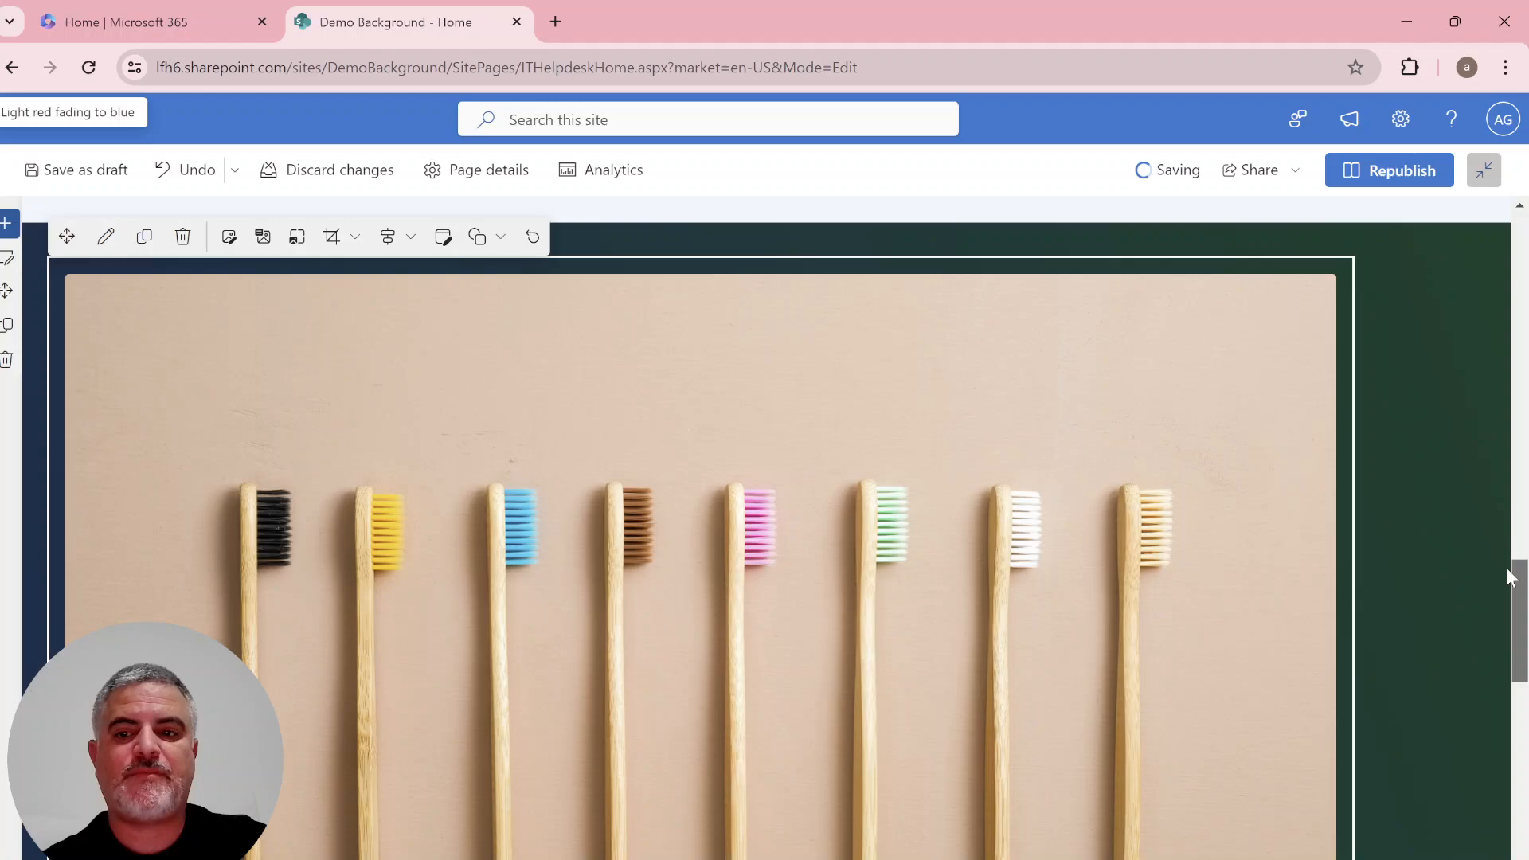
pyautogui.scroll(-3)
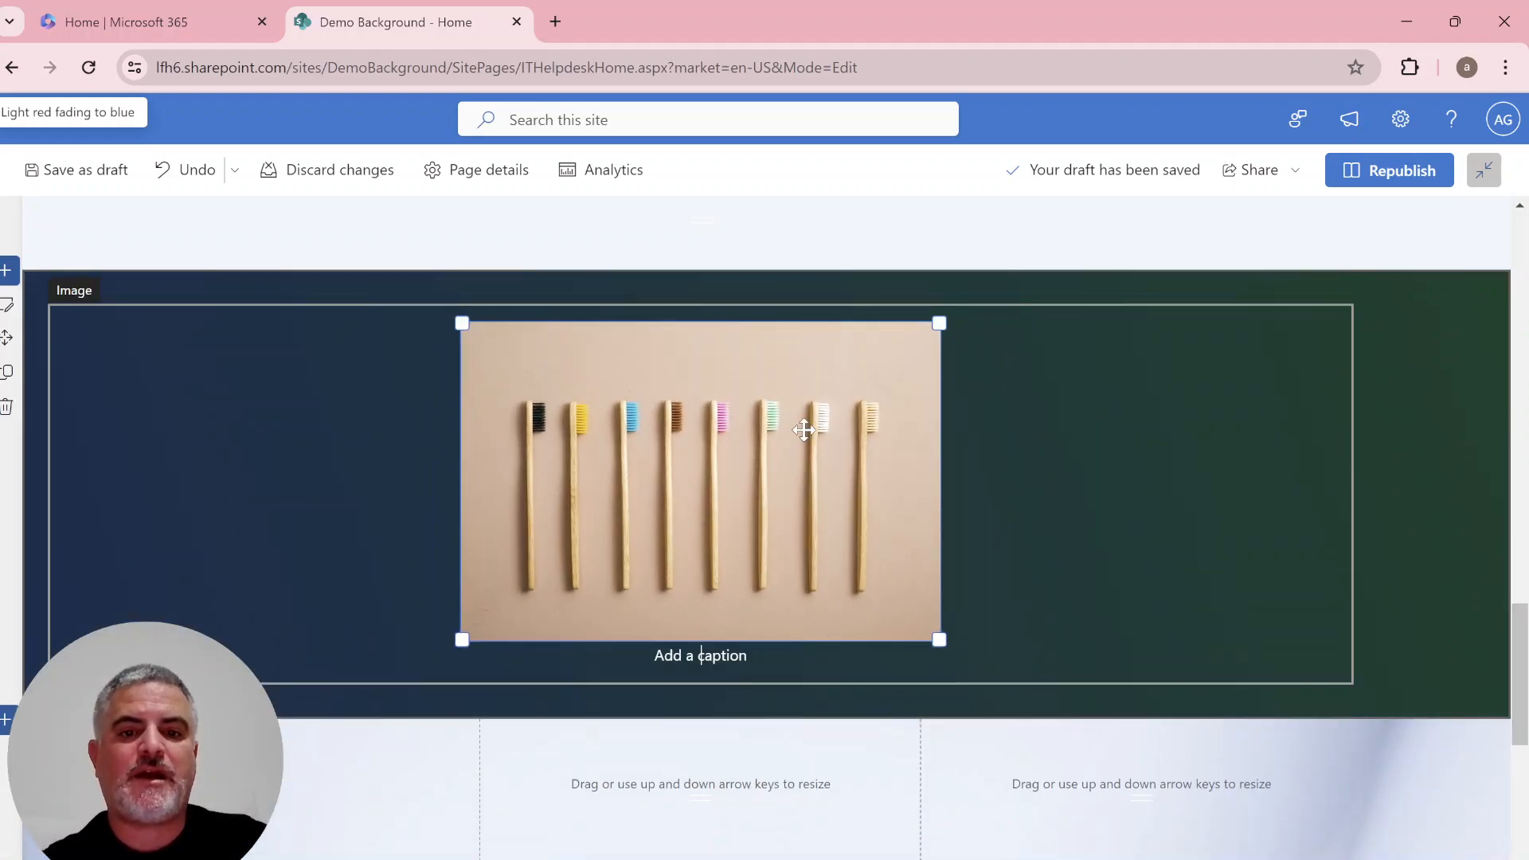
# Try circle, triangle, square and hexagon crops on the toothbrush image, then choose pebble.
pyautogui.click(500, 284)
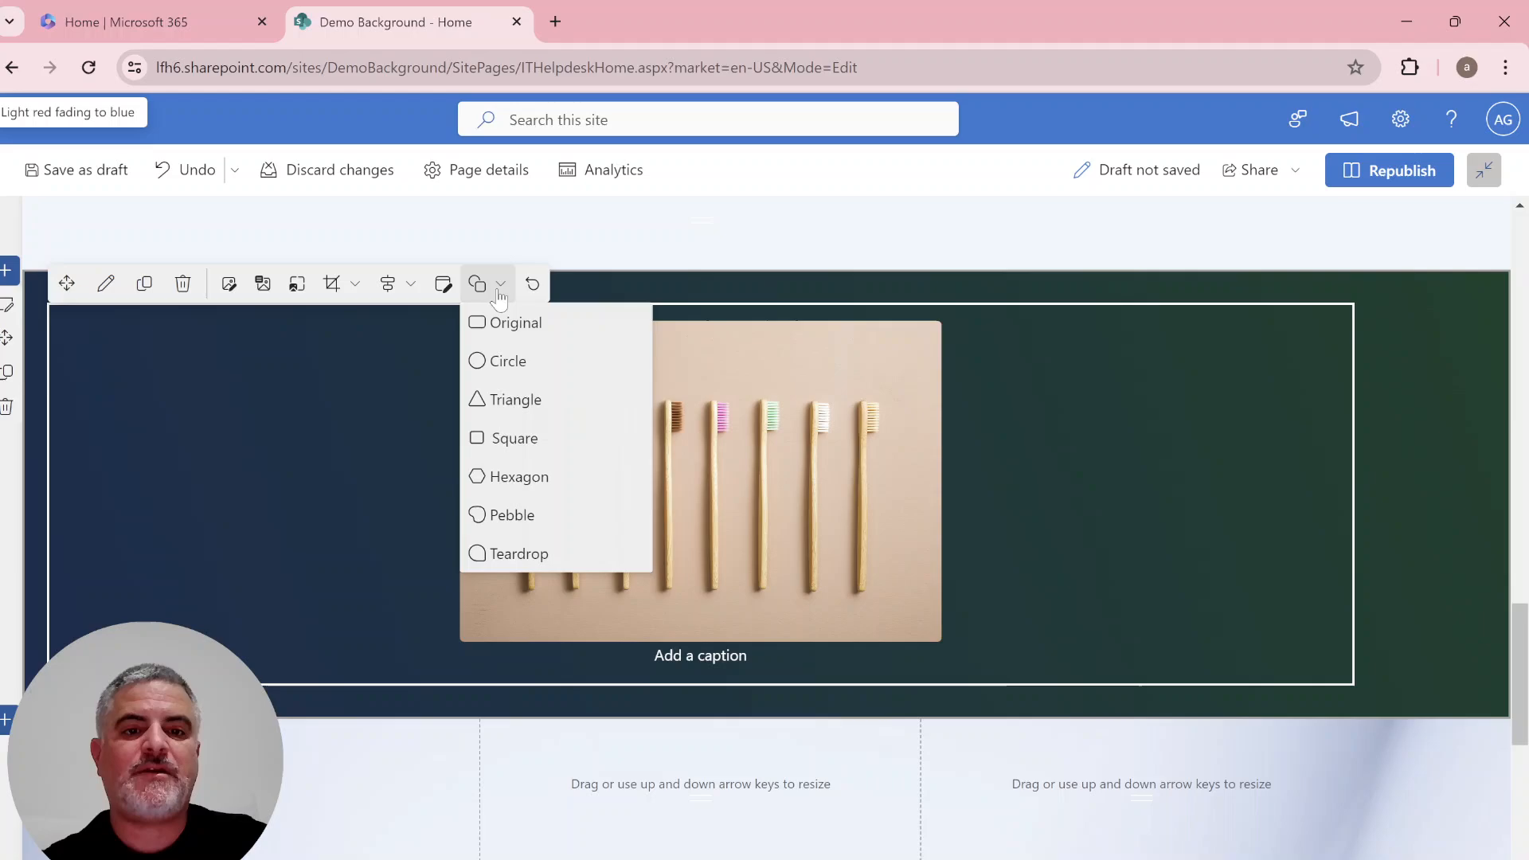
pyautogui.click(508, 360)
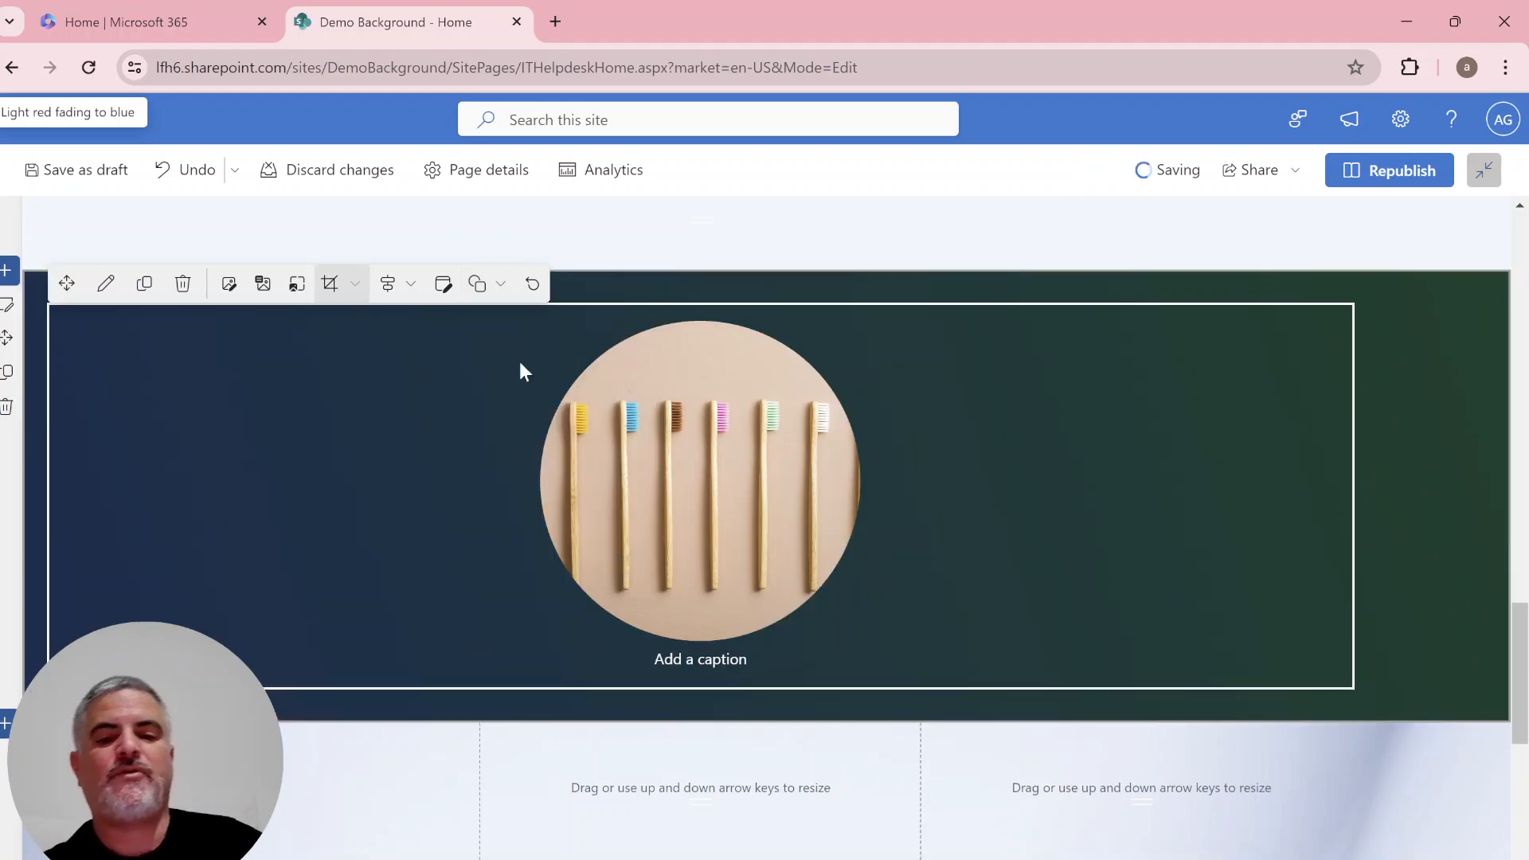
pyautogui.moveTo(478, 284)
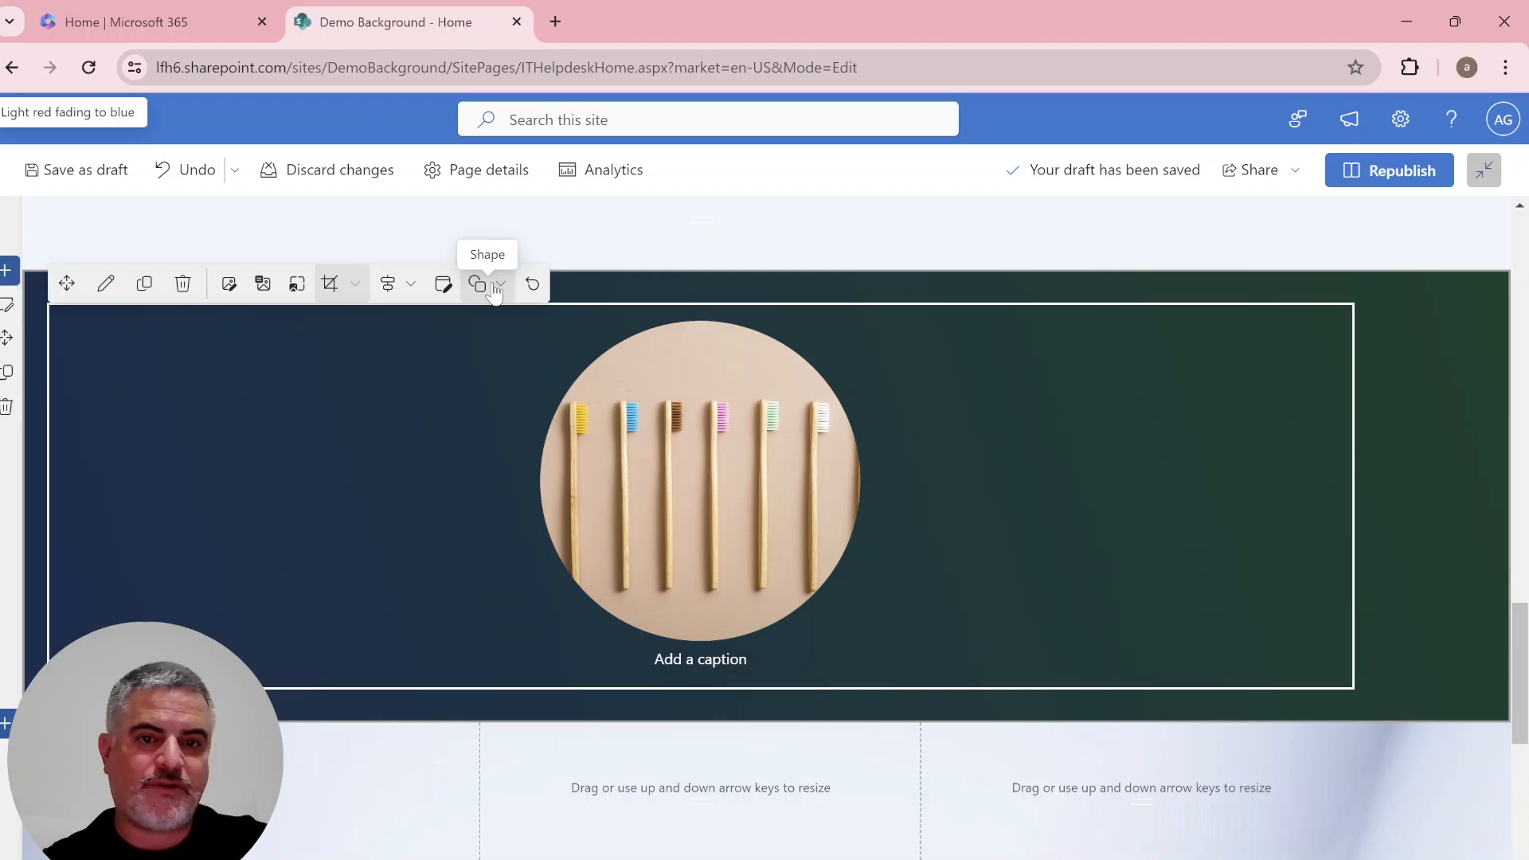
pyautogui.click(478, 283)
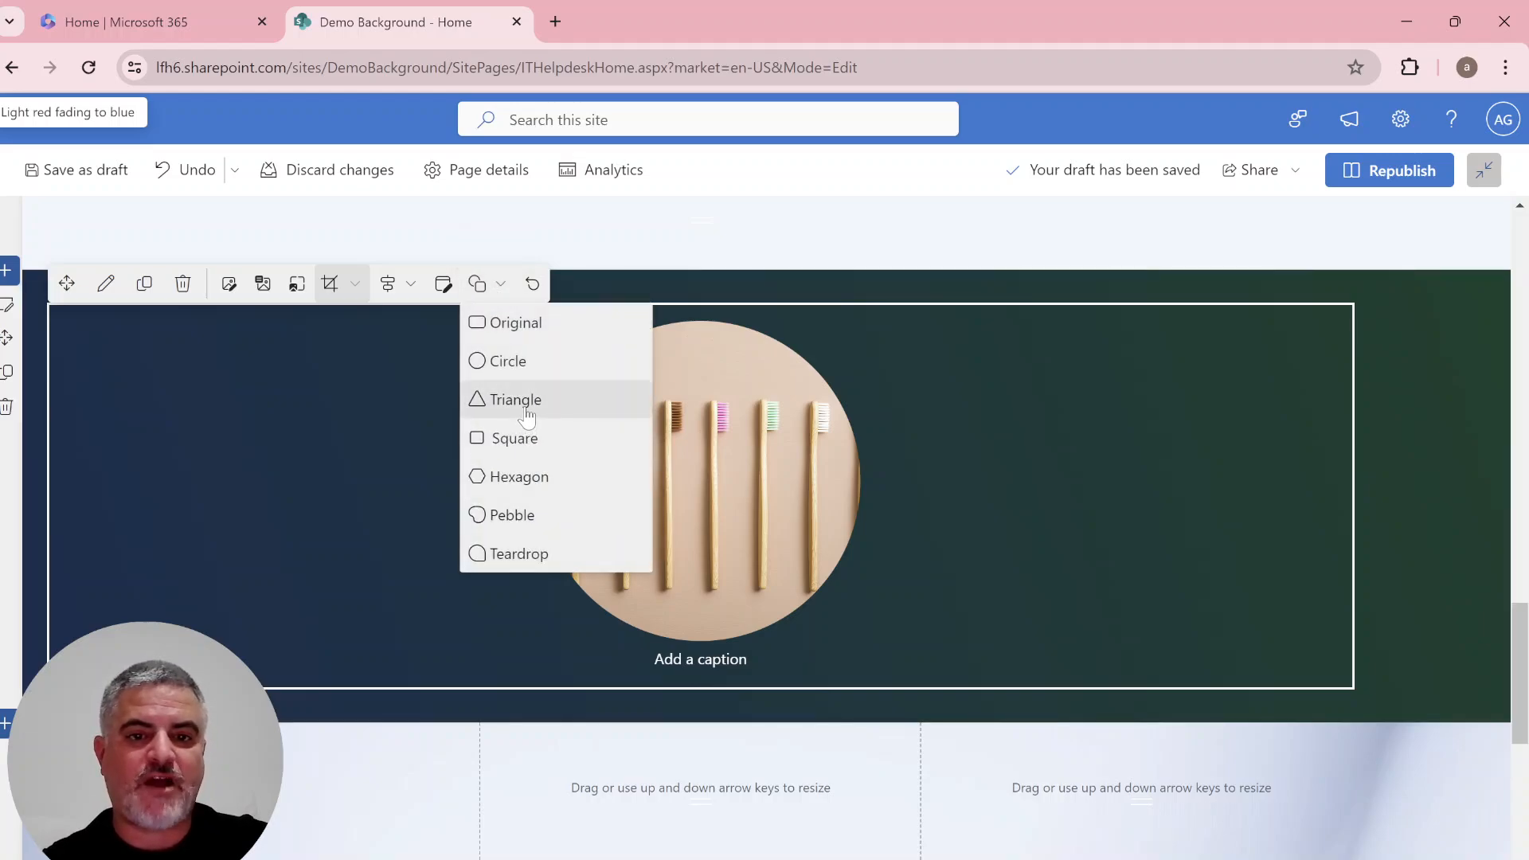
pyautogui.click(514, 399)
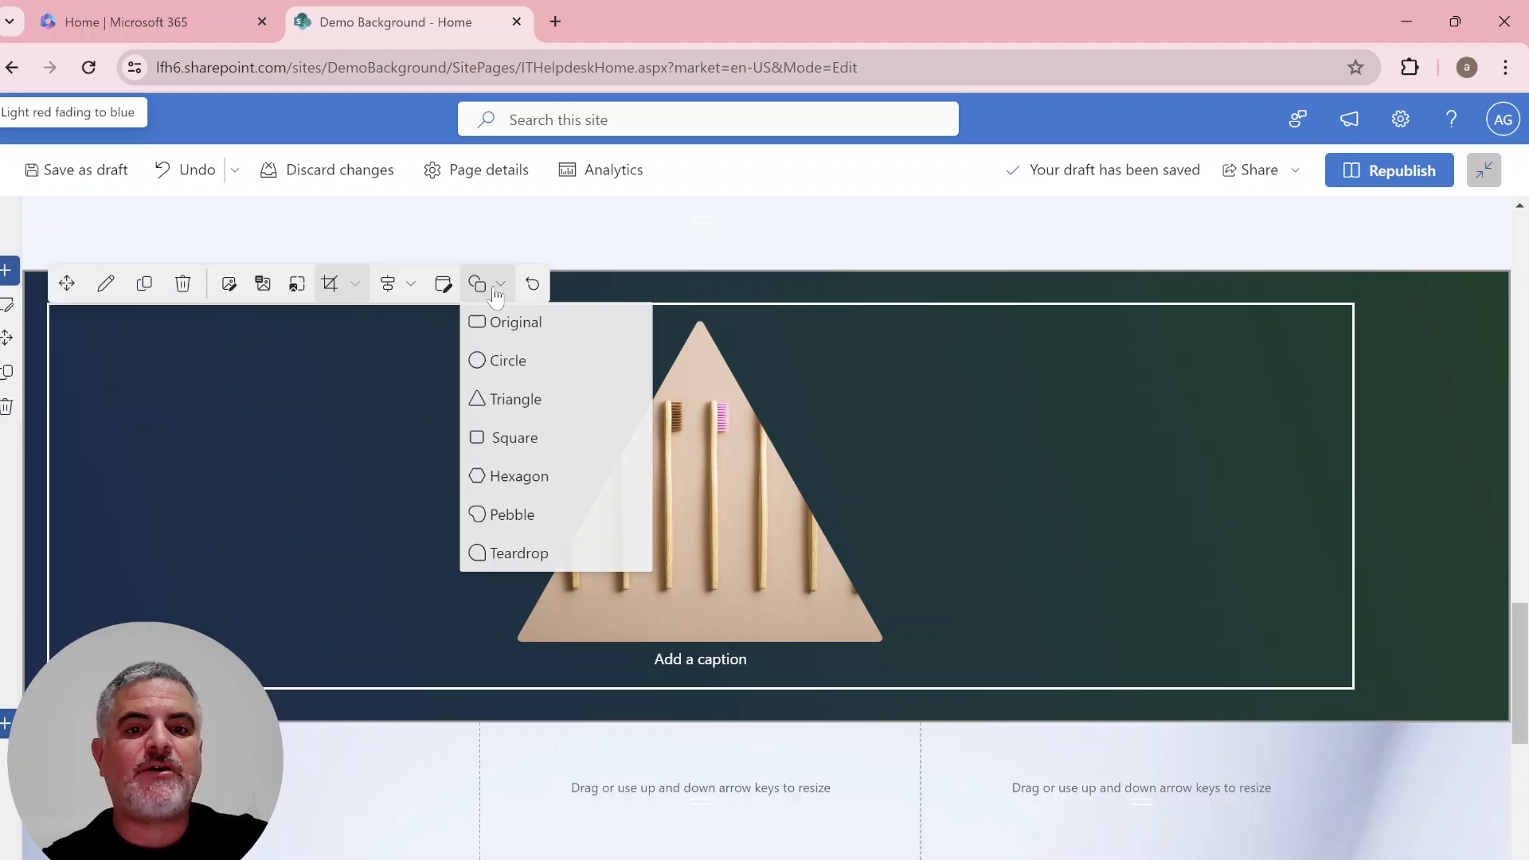
pyautogui.click(514, 322)
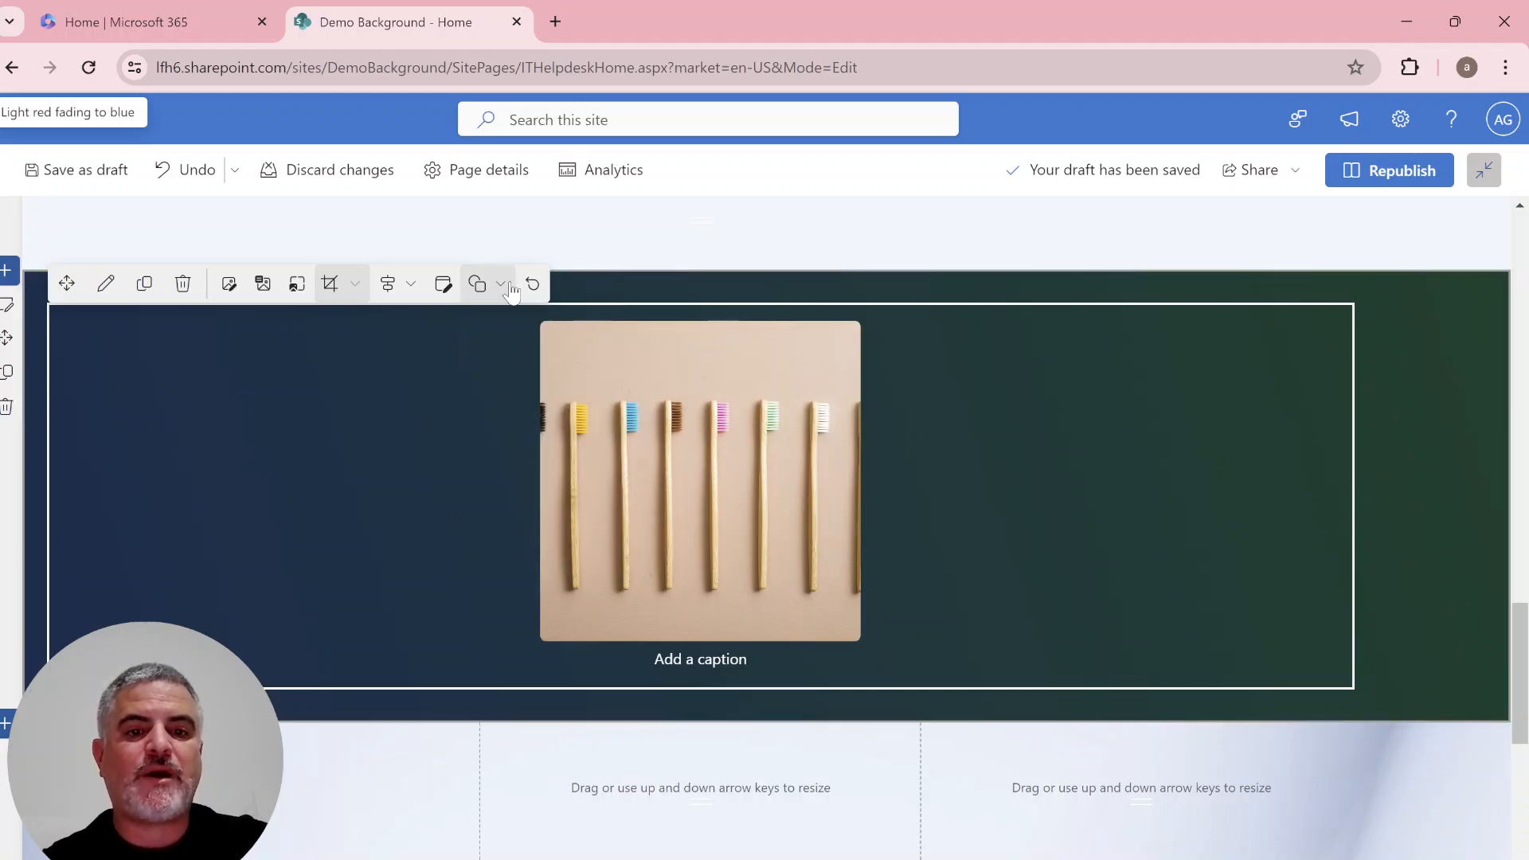
pyautogui.click(499, 284)
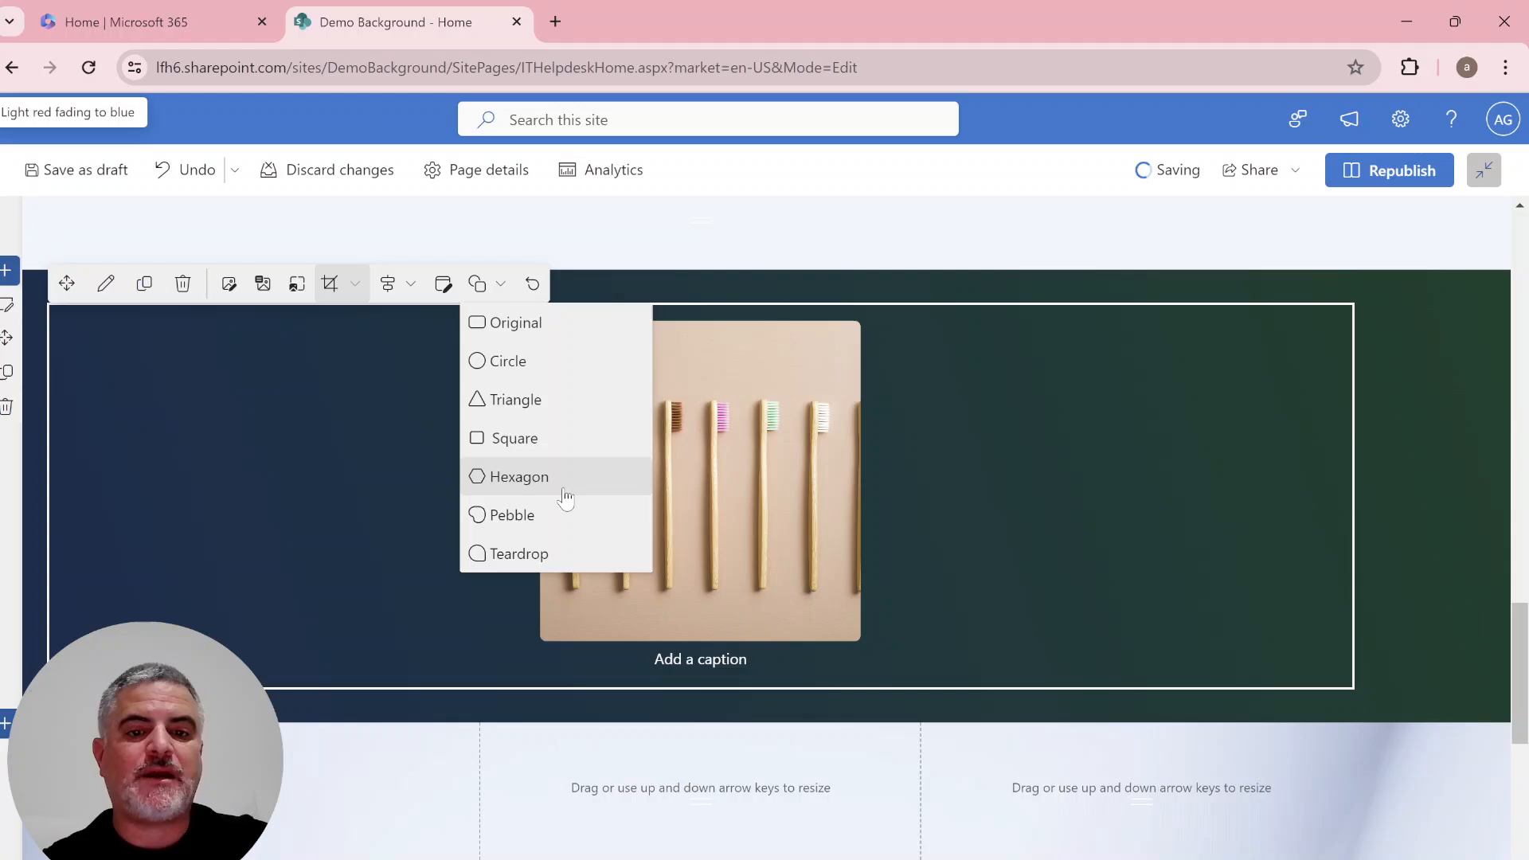
pyautogui.click(517, 477)
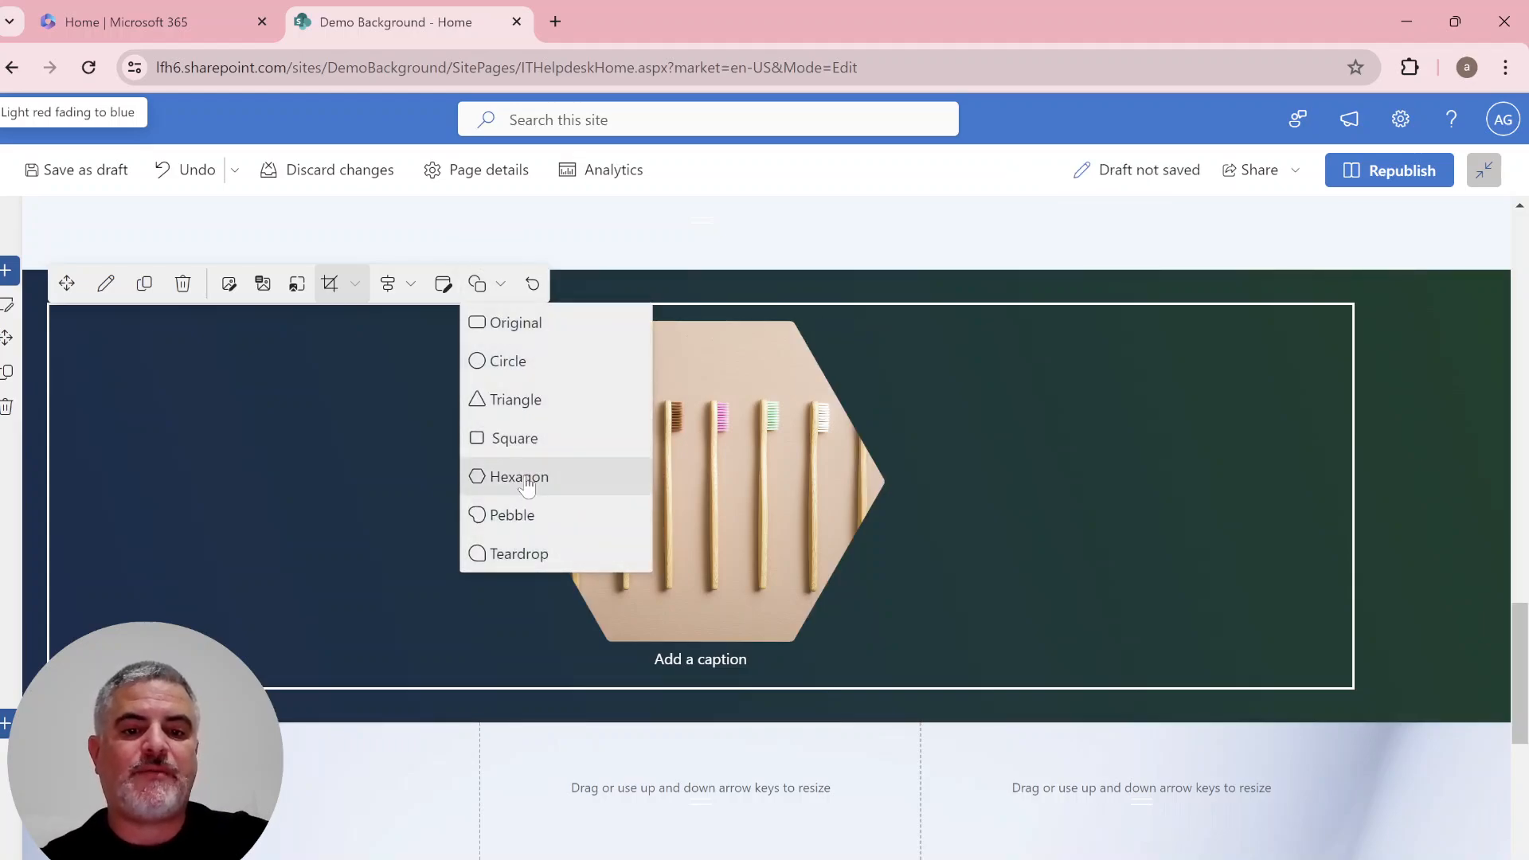
pyautogui.click(509, 516)
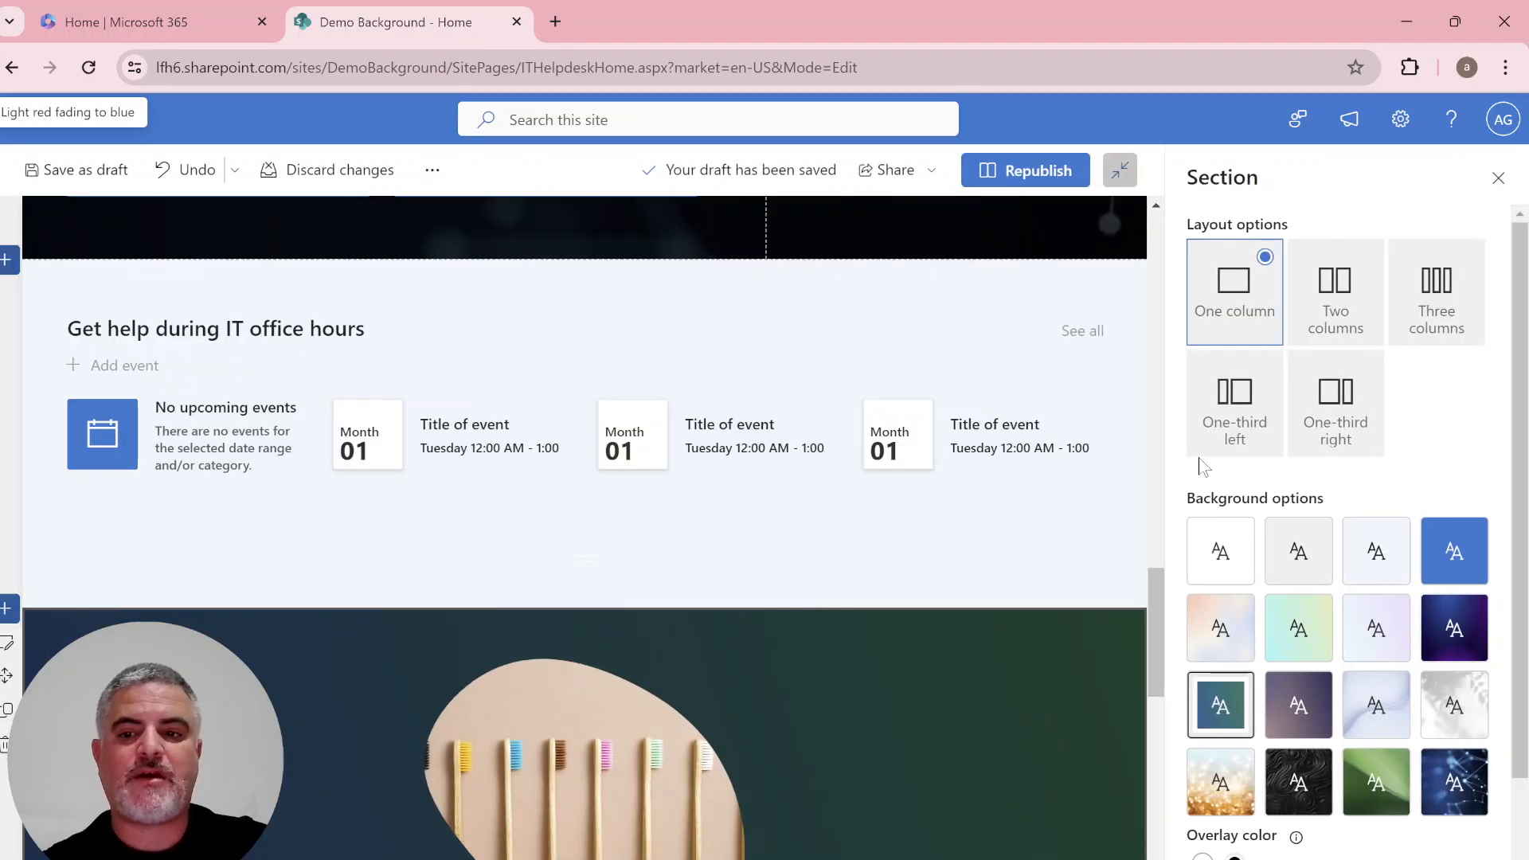
# Apply the 'Curved line on white' background to the pebble-shaped toothbrush image section.
pyautogui.click(1377, 705)
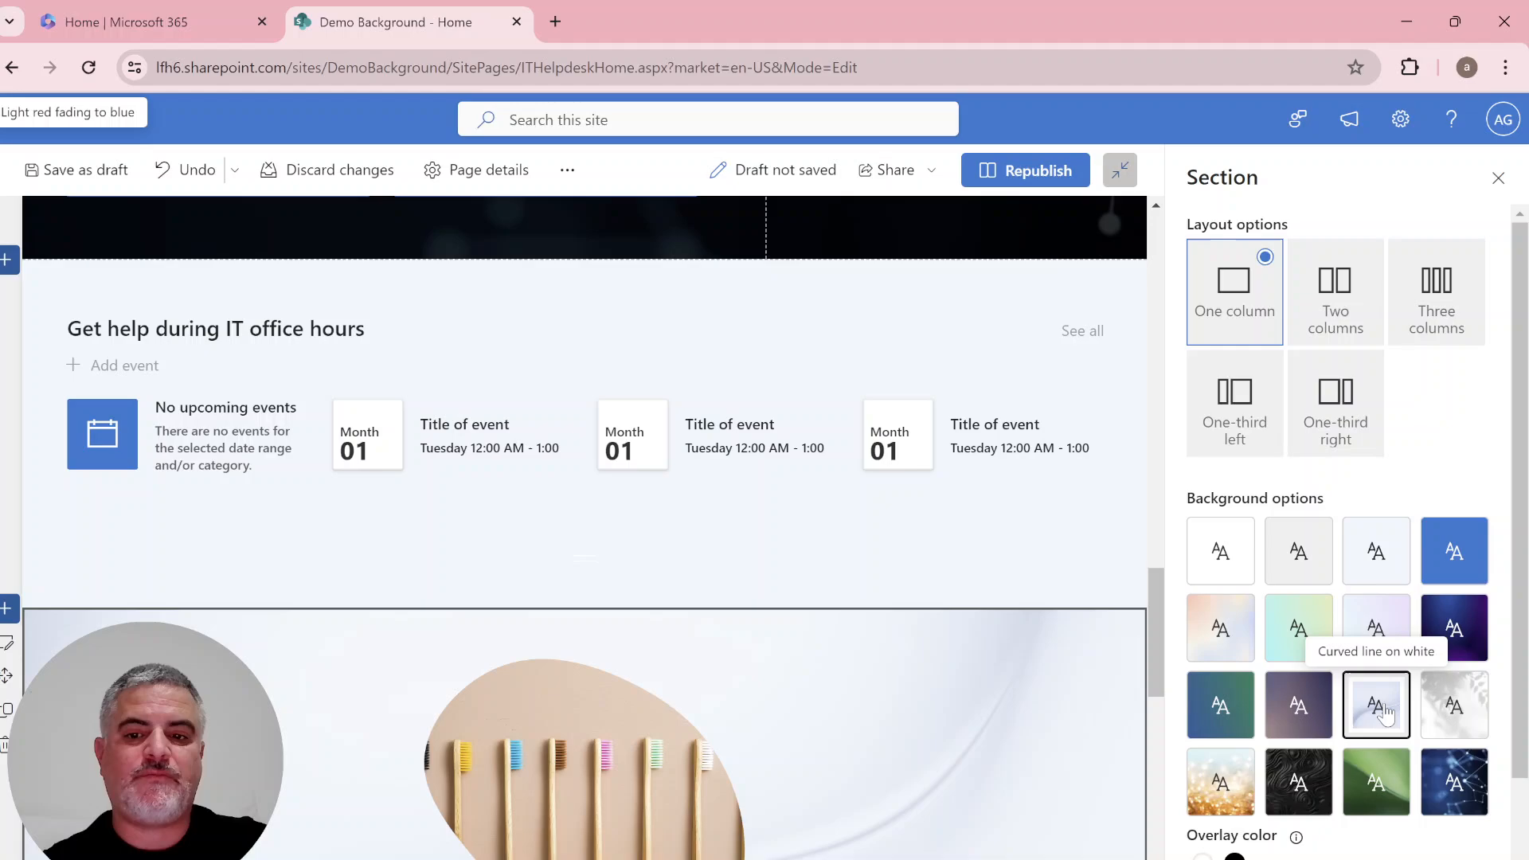
pyautogui.scroll(-3)
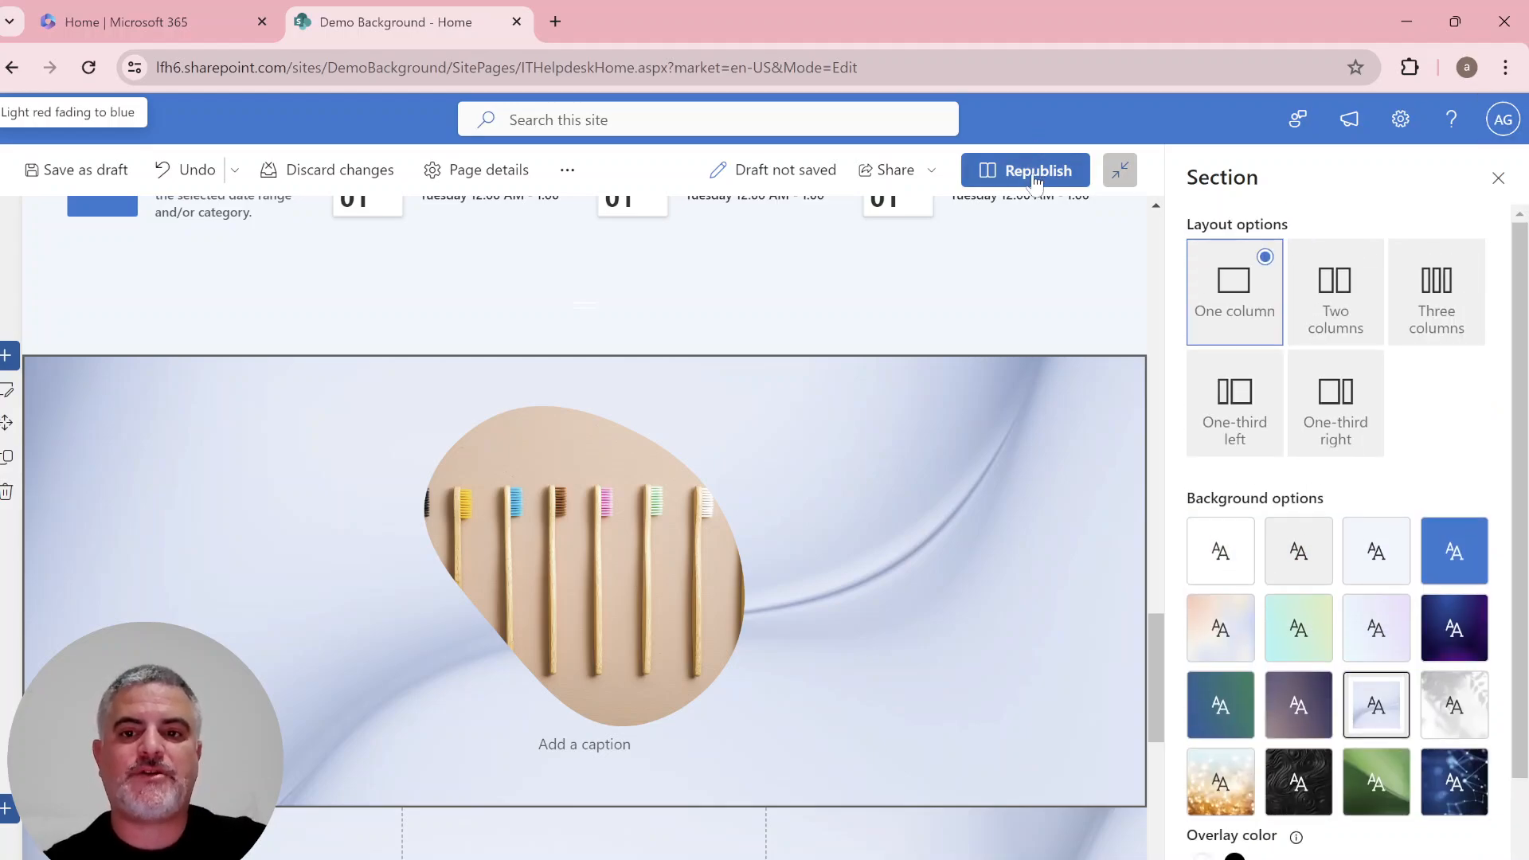
# Republish the IT help desk page and confirm in the 'Ready to republish?' dialog.
pyautogui.click(1024, 169)
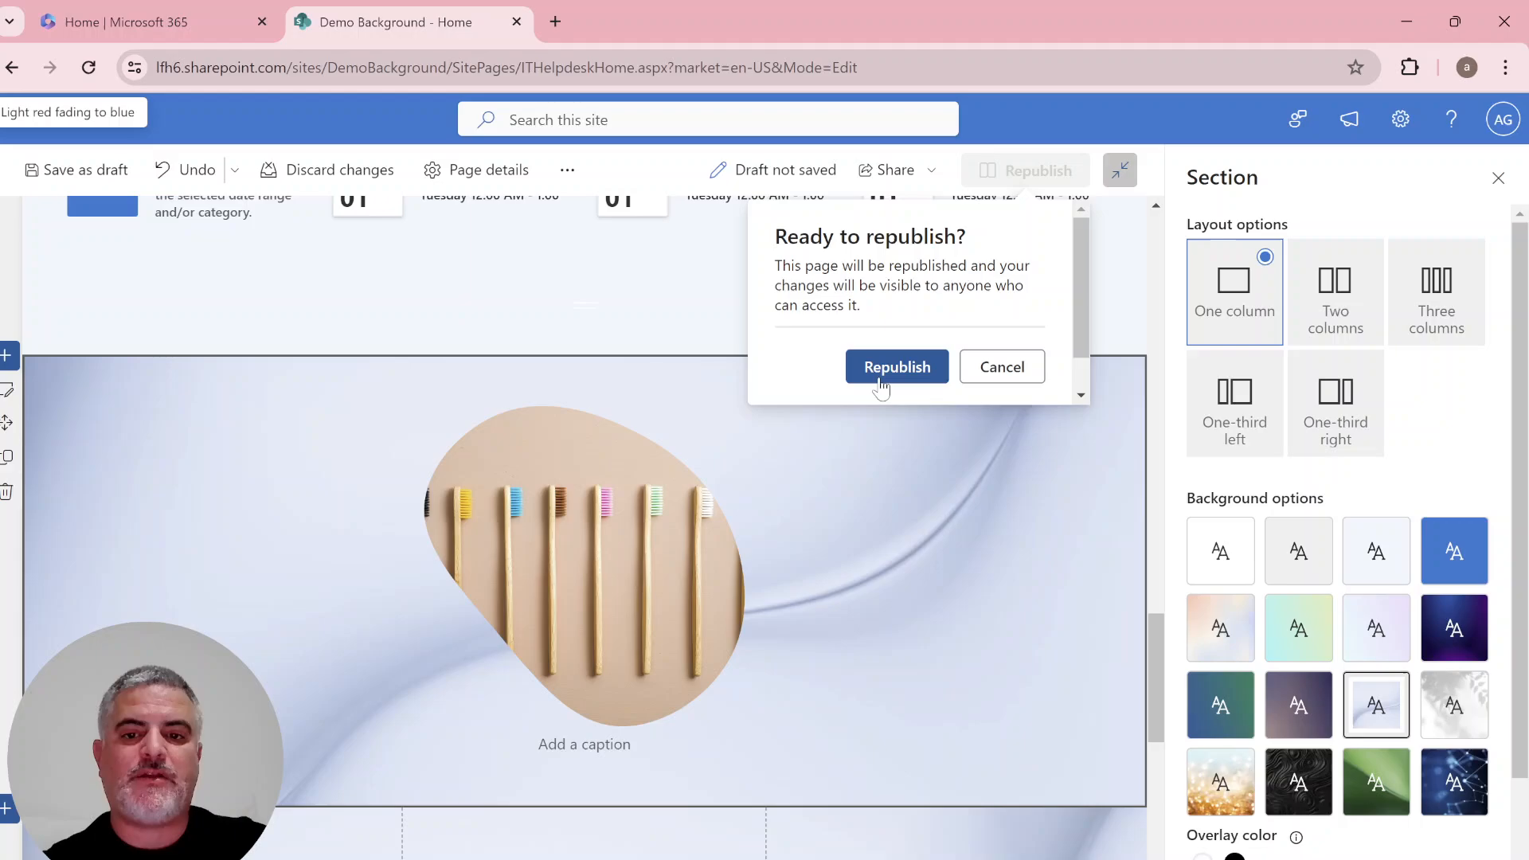
pyautogui.click(895, 366)
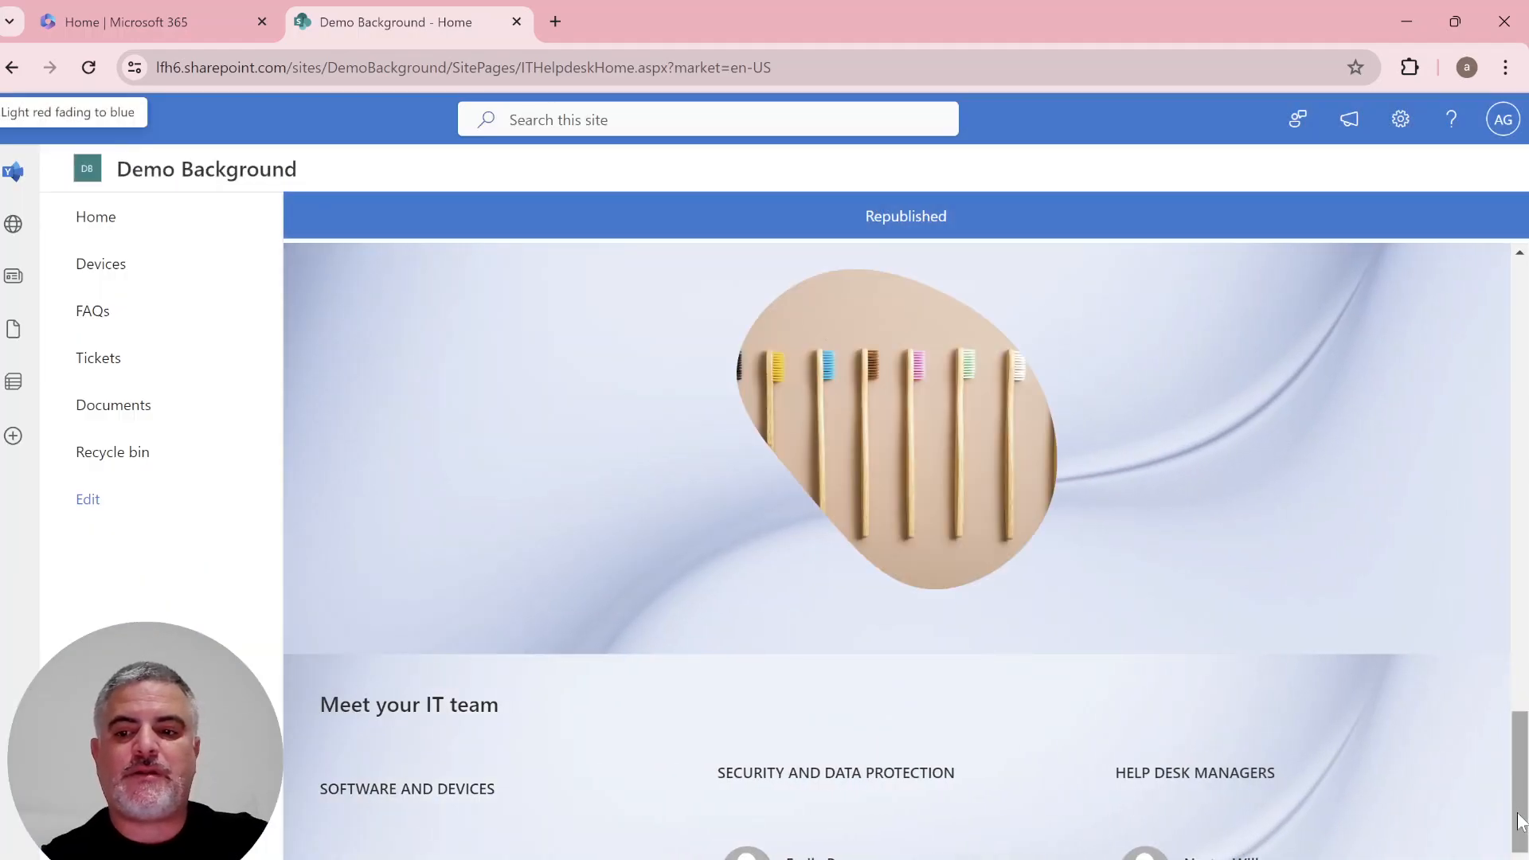
pyautogui.scroll(3)
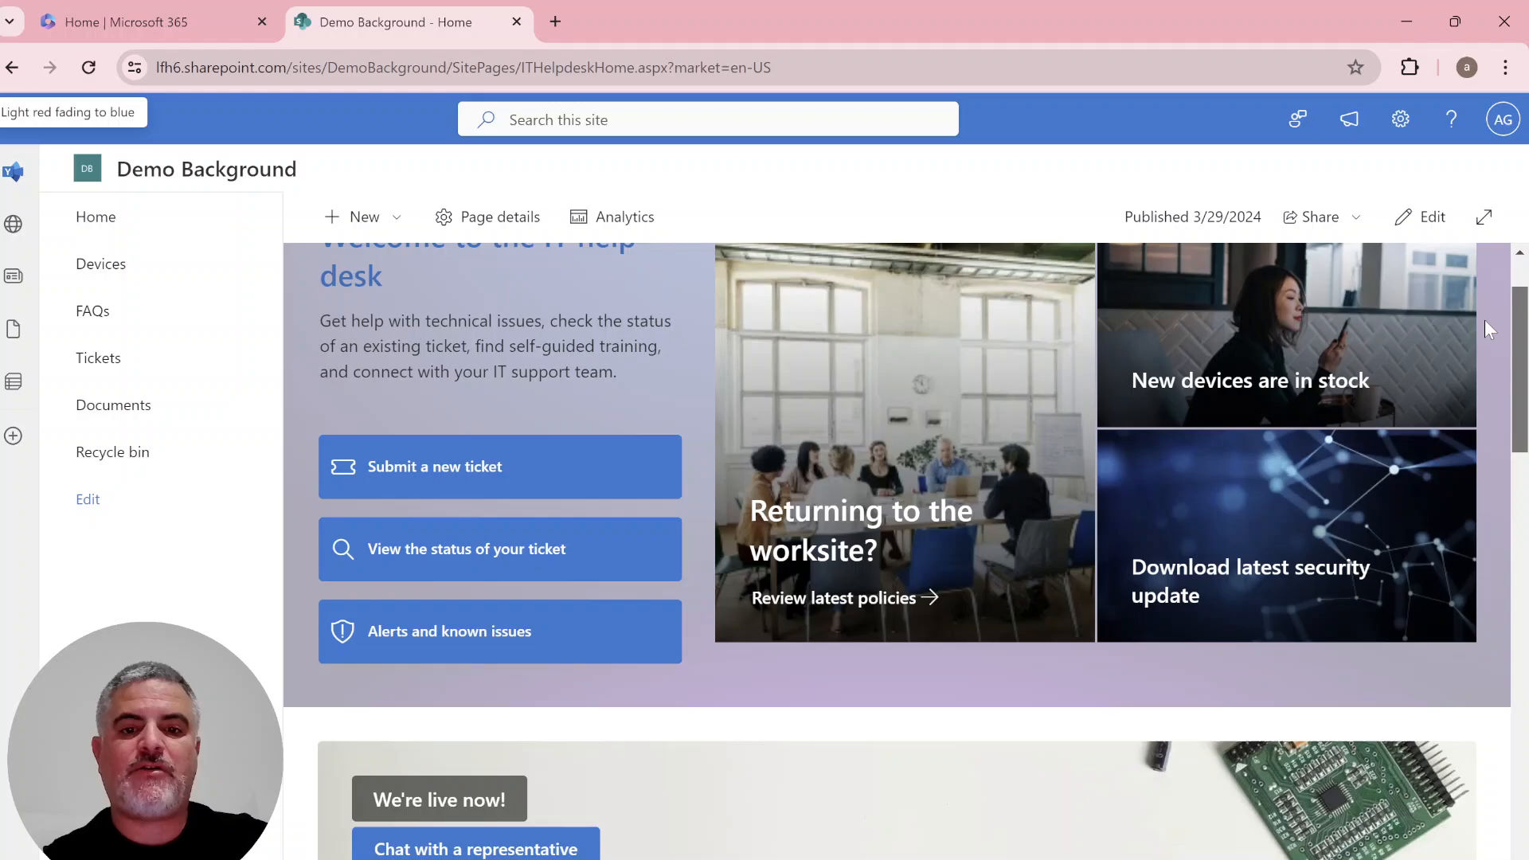
pyautogui.scroll(-3)
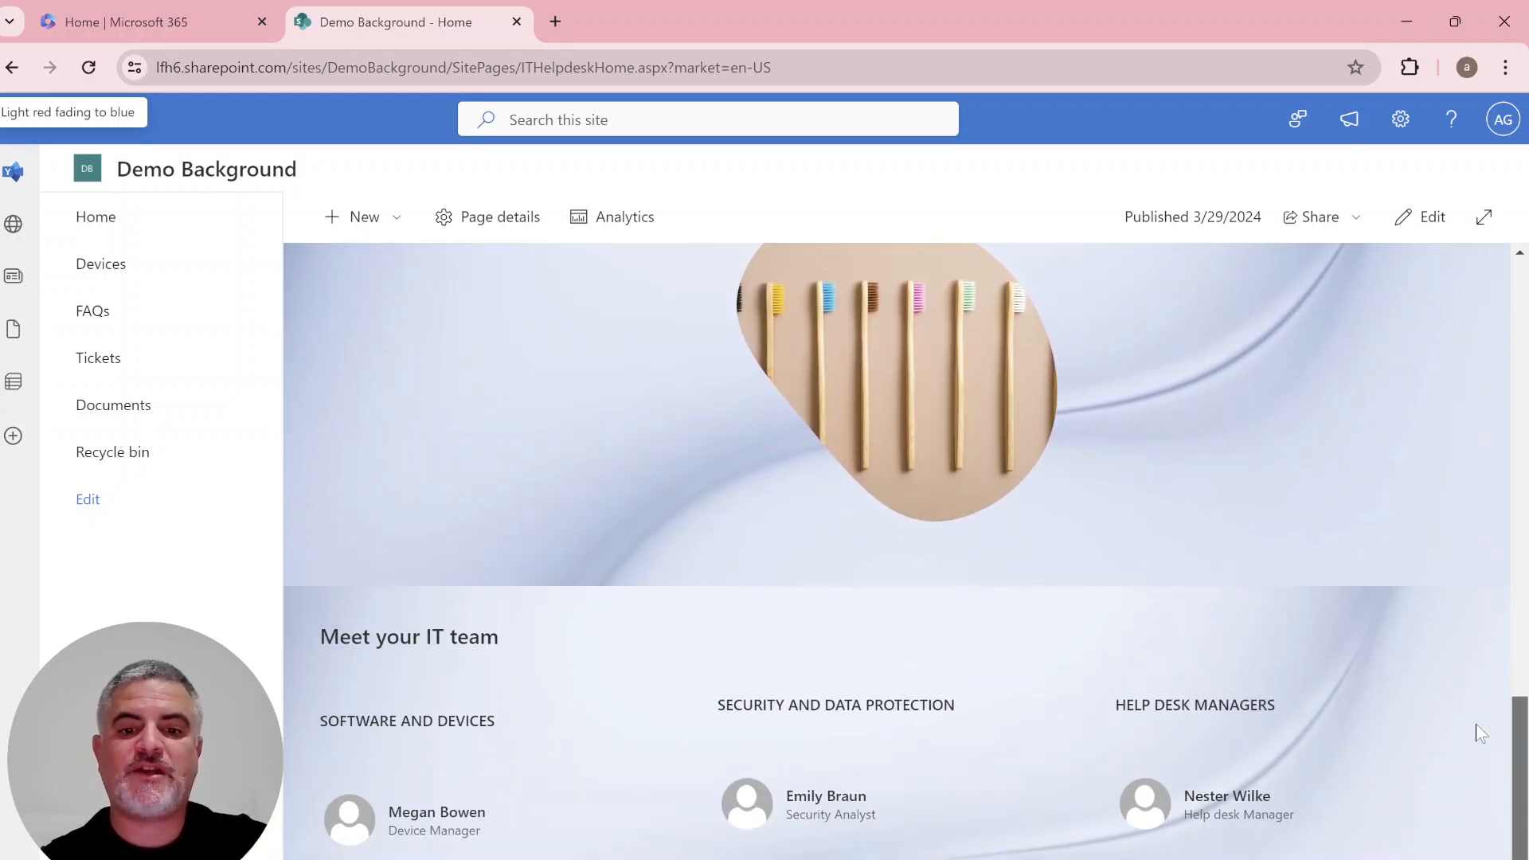
pyautogui.scroll(3)
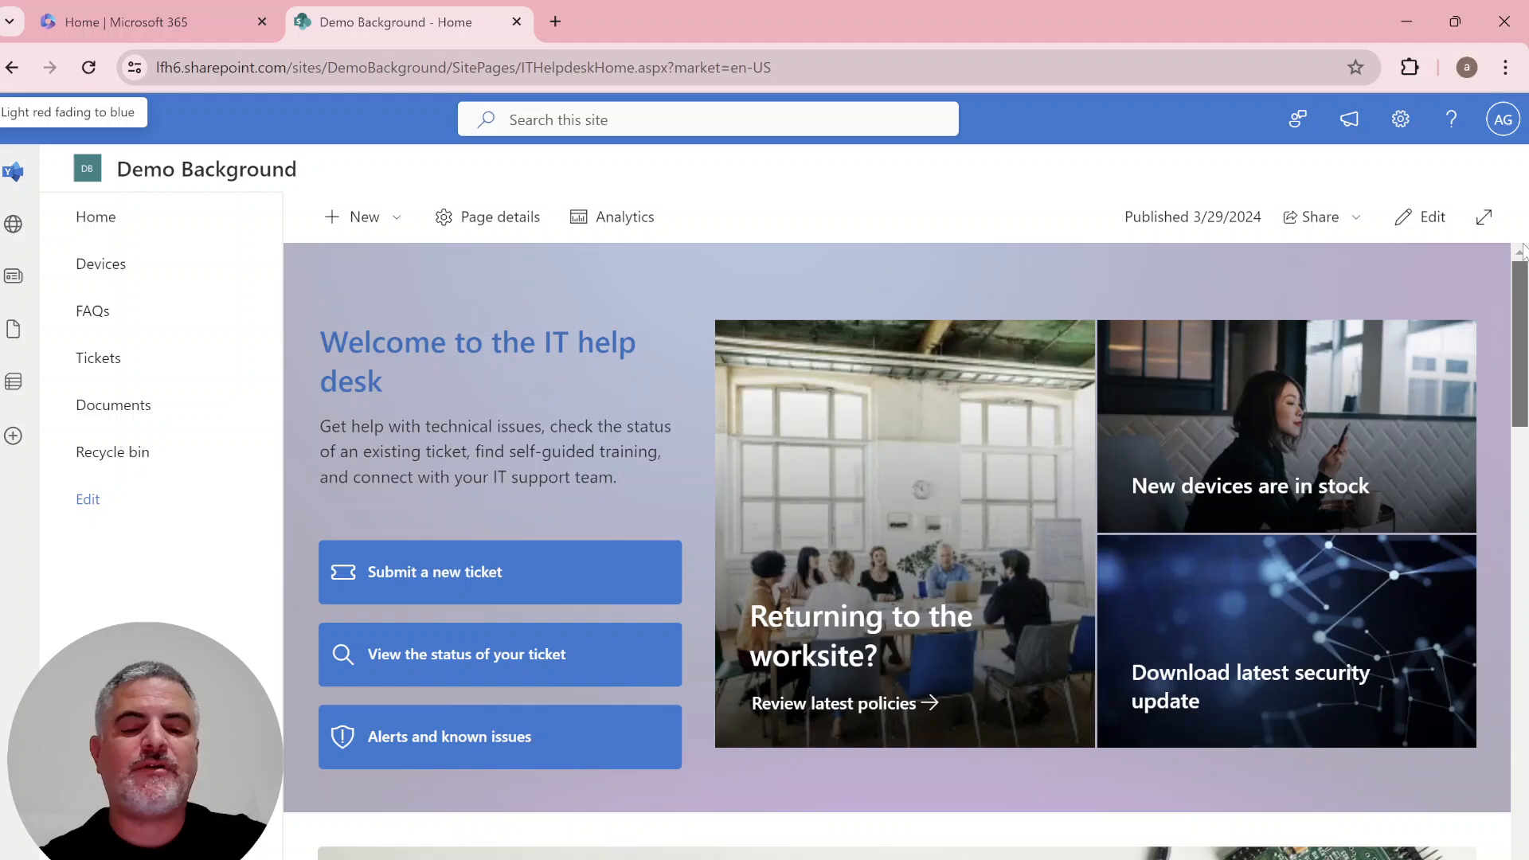